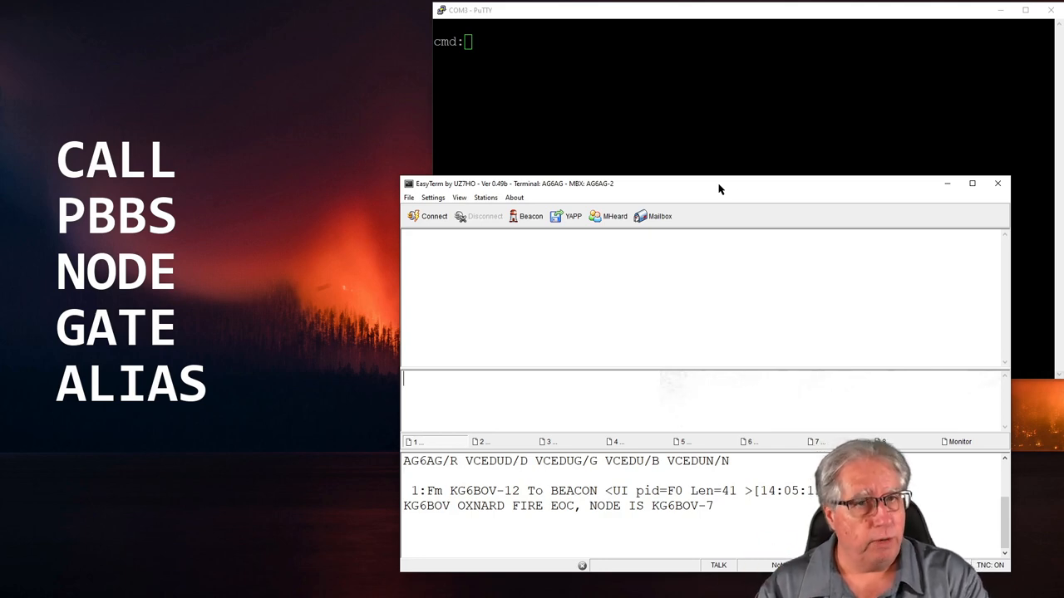
pyautogui.moveTo(740, 15)
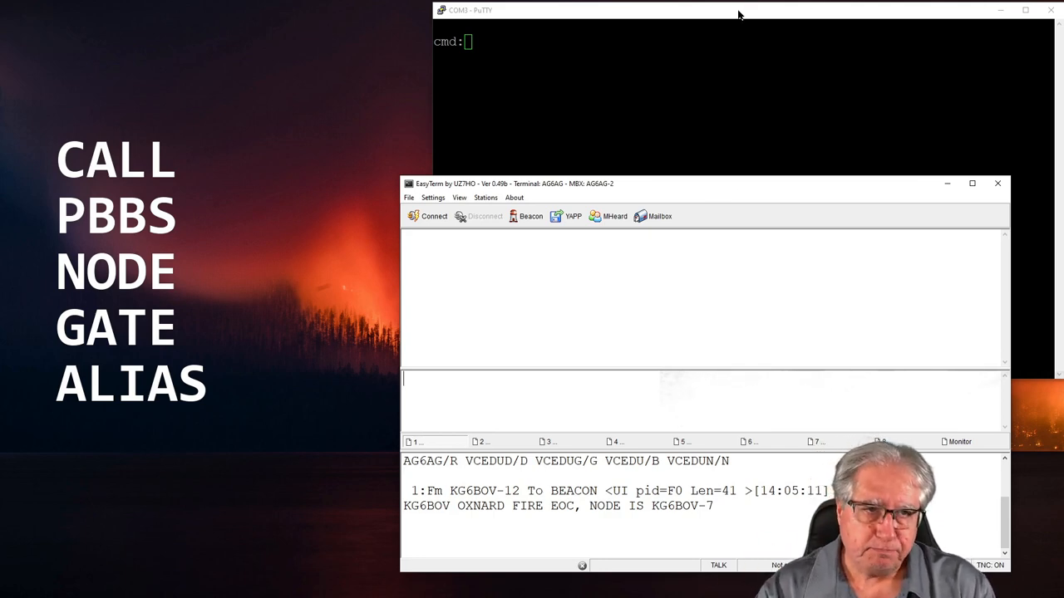
# Bring the PuTTY port terminal forward so it sits beside the EasyTerm window
pyautogui.click(739, 10)
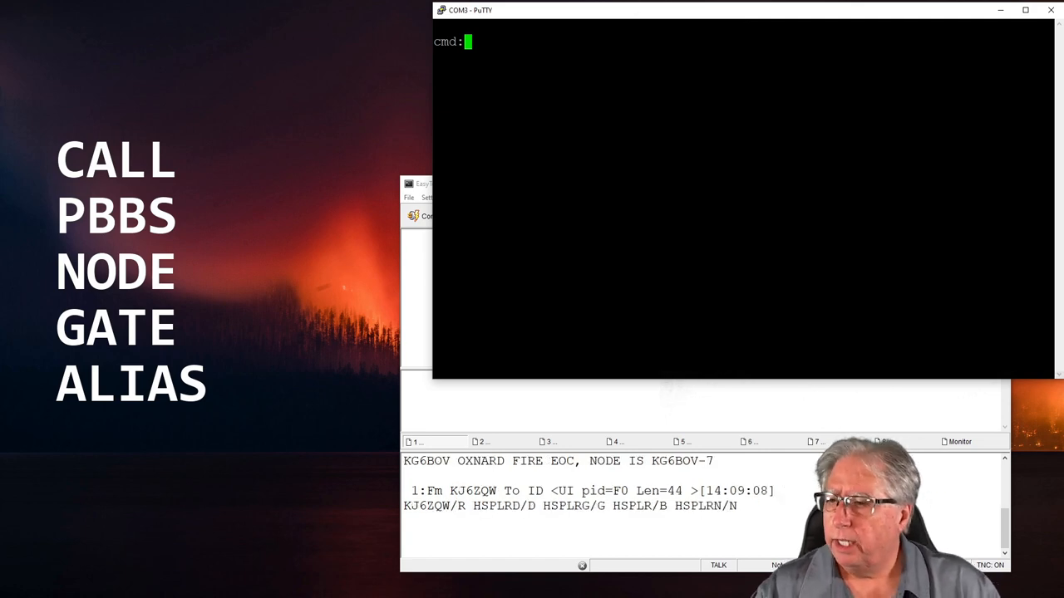
pyautogui.moveTo(374, 259)
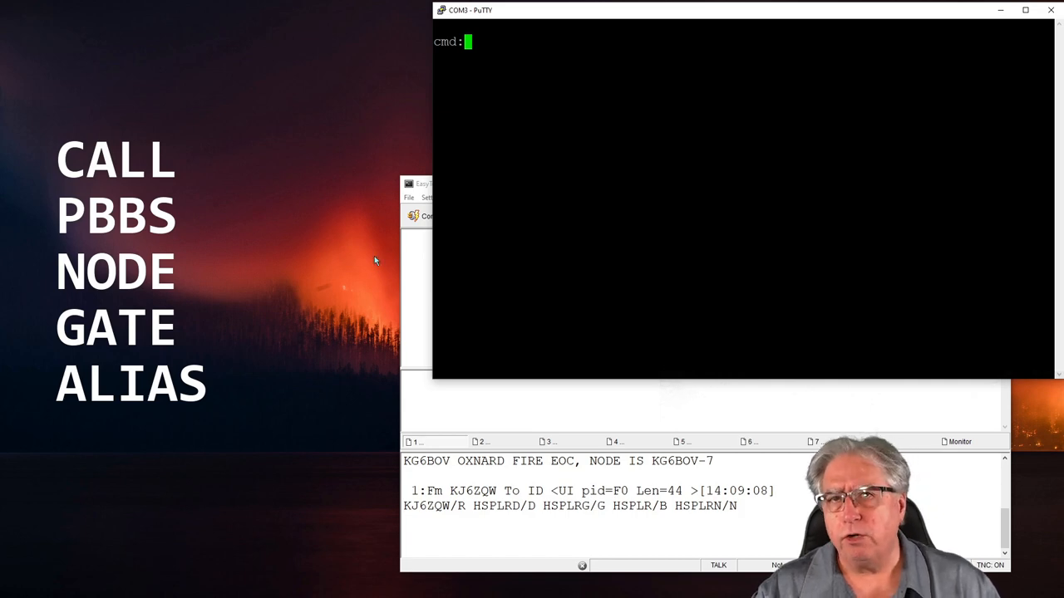
pyautogui.moveTo(438, 436)
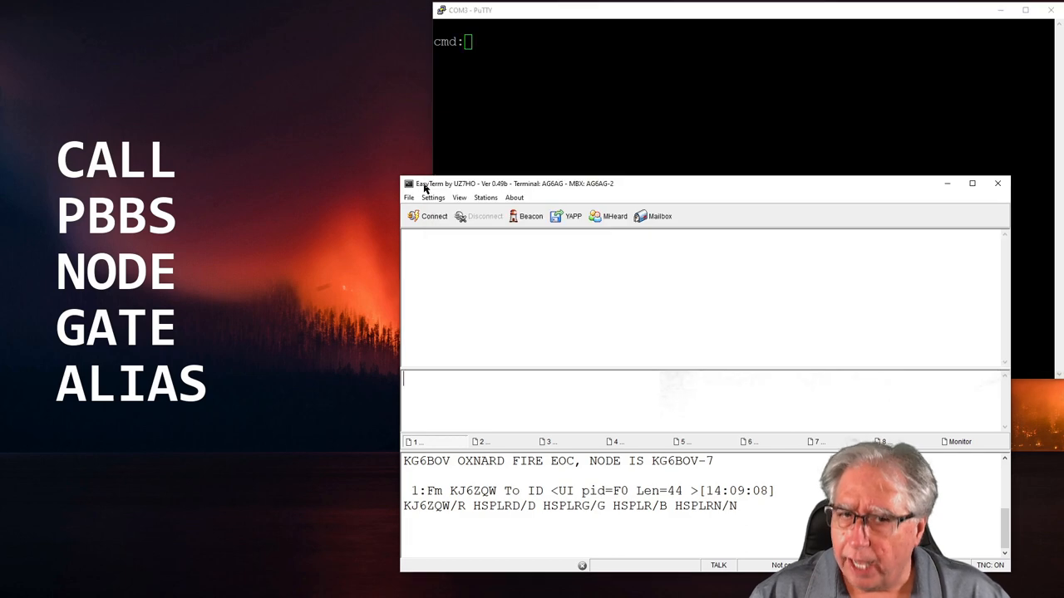
pyautogui.moveTo(351, 236)
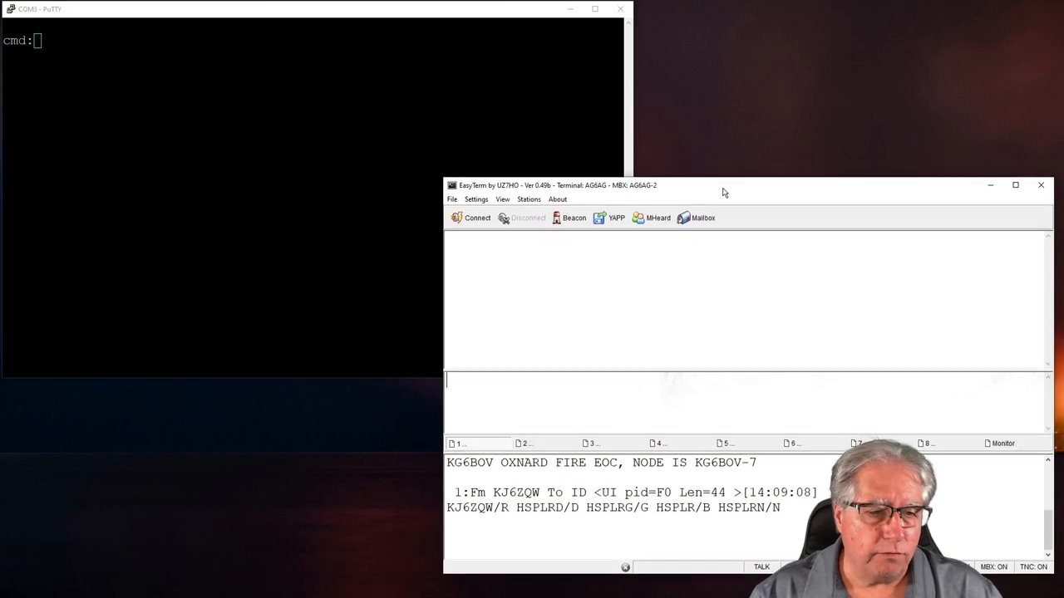
pyautogui.moveTo(714, 170)
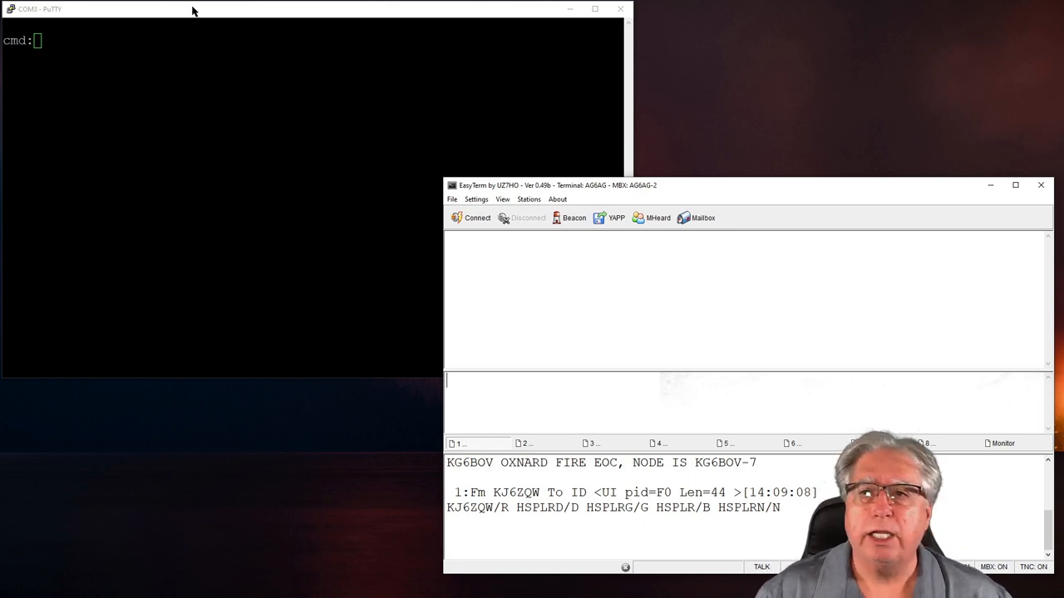
pyautogui.moveTo(185, 16)
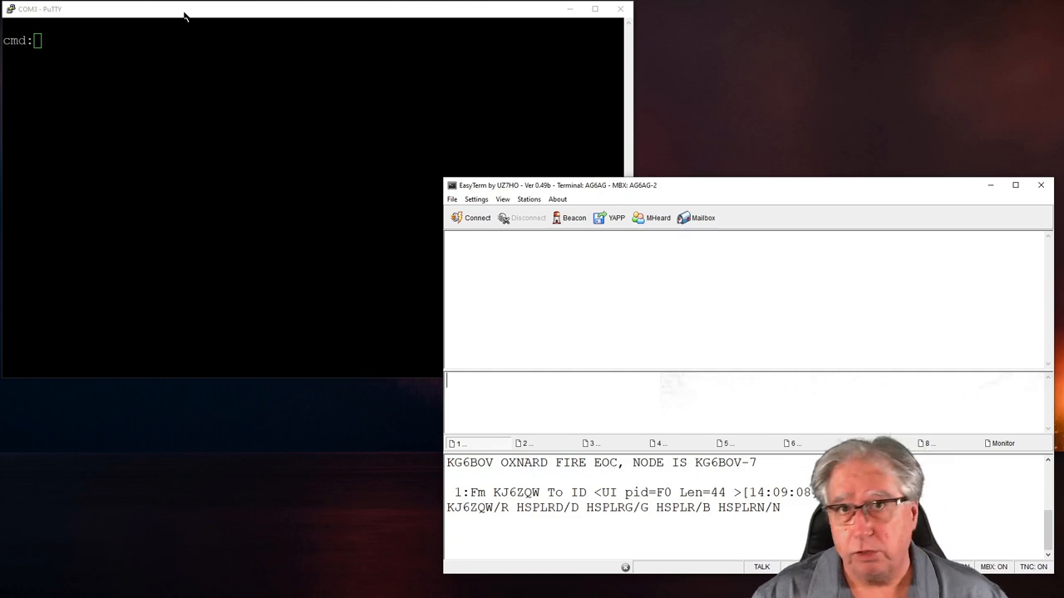
pyautogui.moveTo(424, 216)
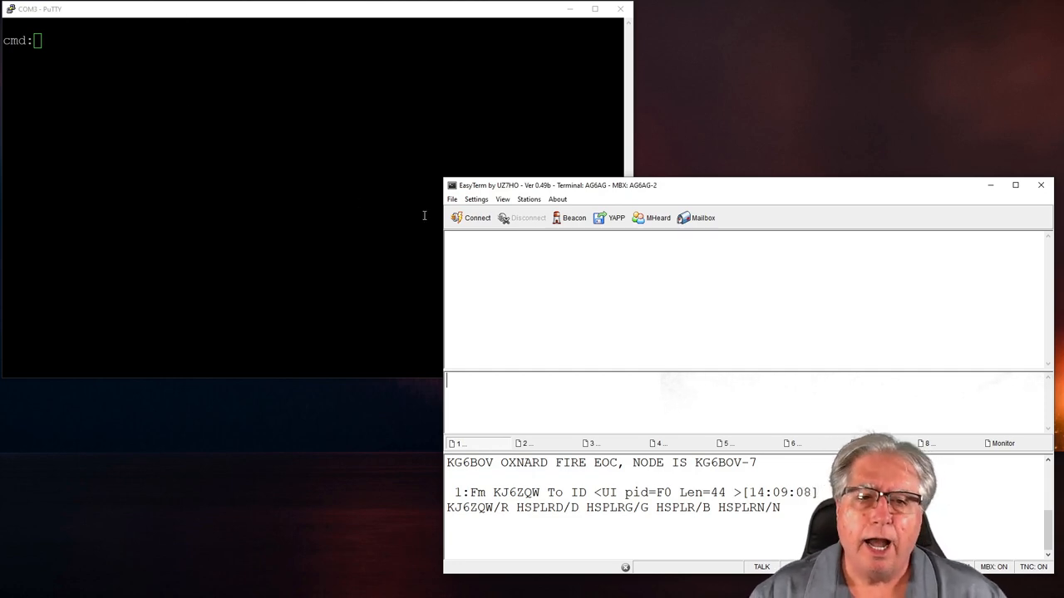
# In Station Setup, append -1 to make the terminal callsign AG6AG-1 and accept the restart notice
pyautogui.click(475, 200)
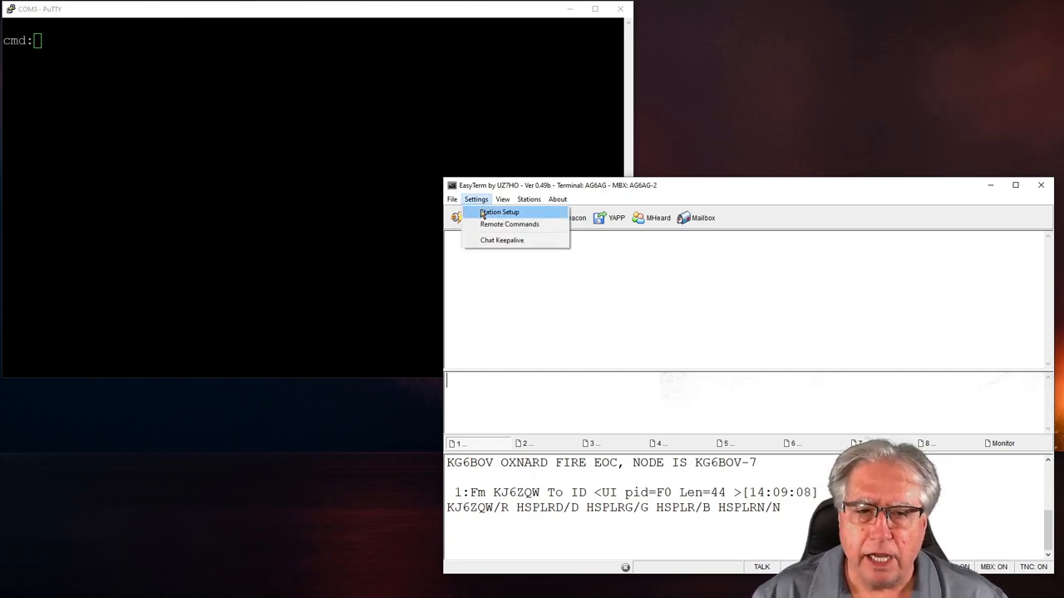
pyautogui.click(499, 212)
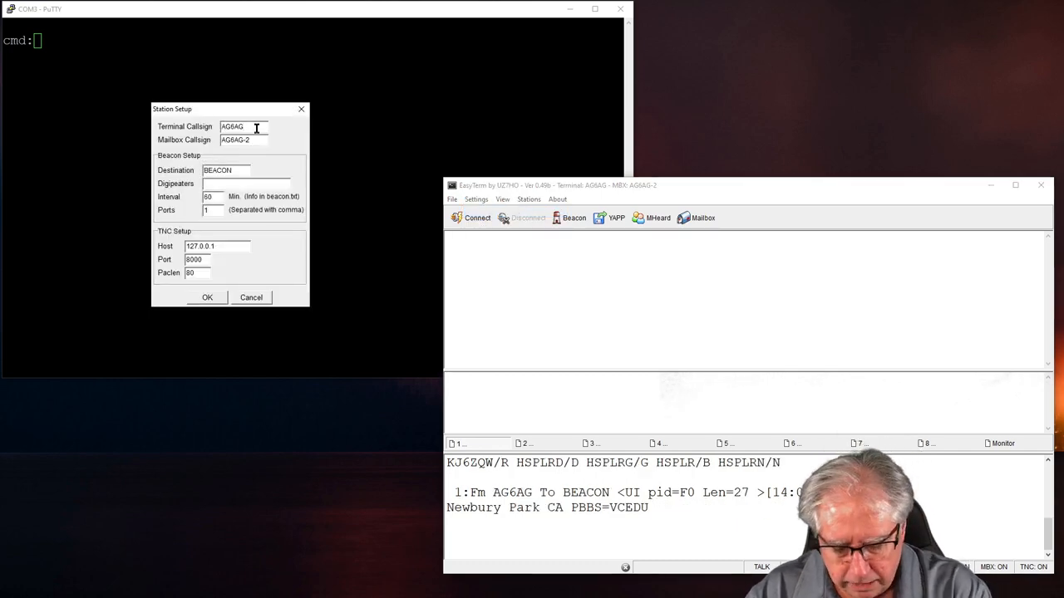
pyautogui.write('-1')
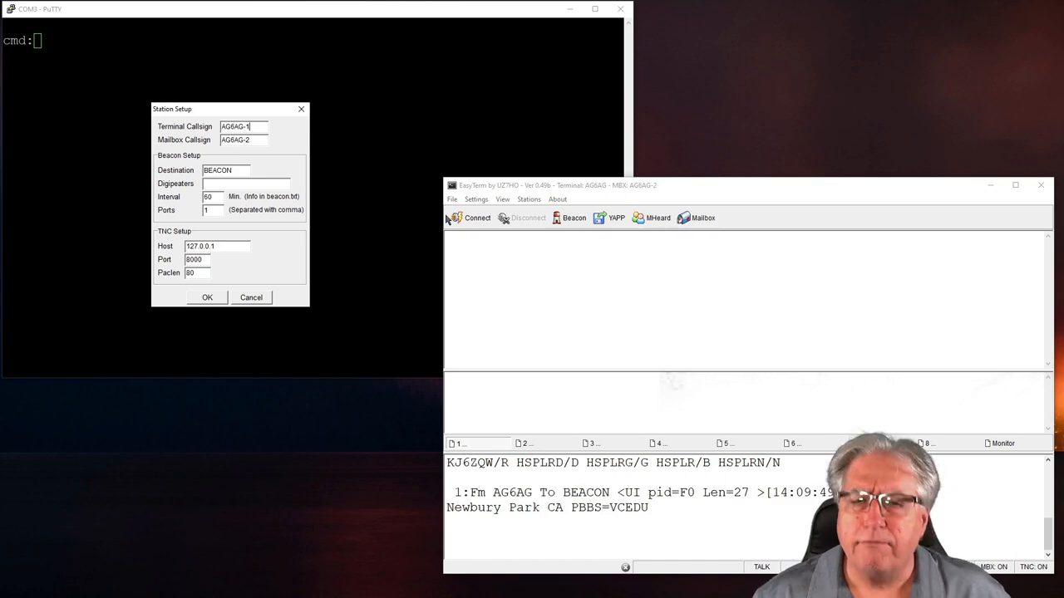
pyautogui.moveTo(472, 220)
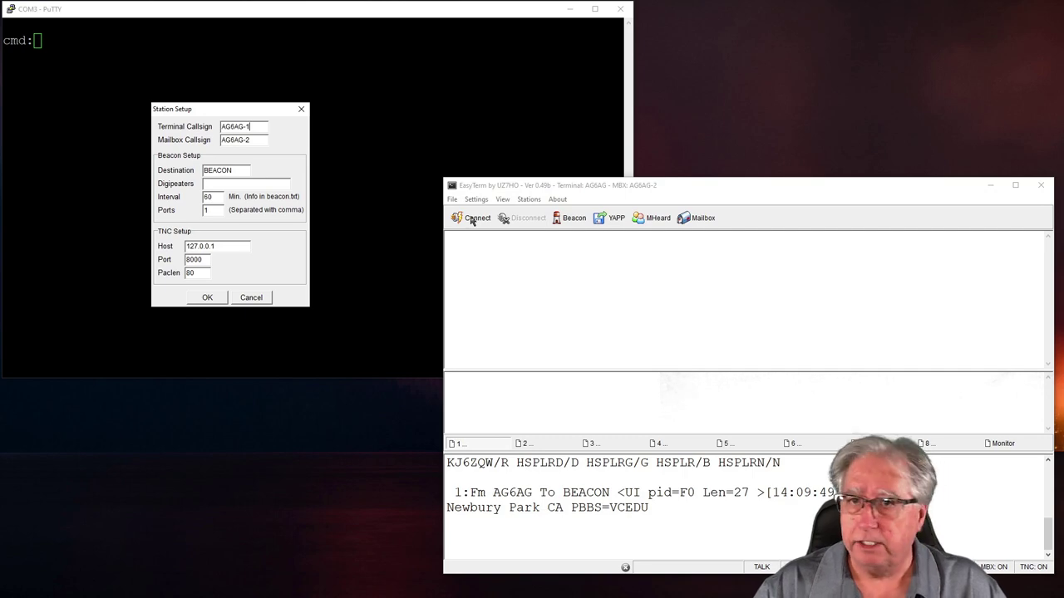
pyautogui.moveTo(180, 312)
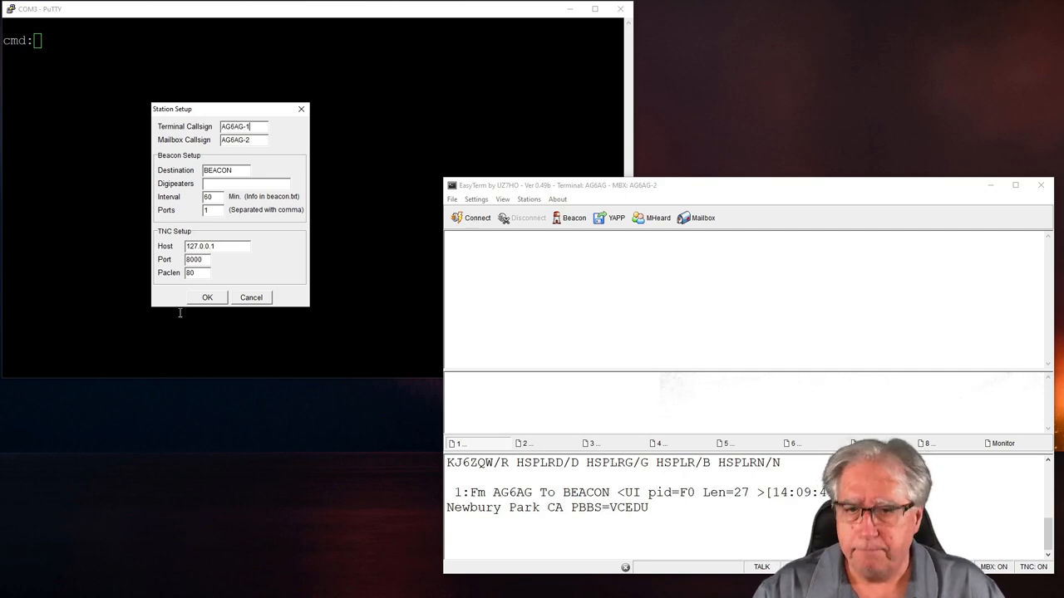
pyautogui.click(206, 297)
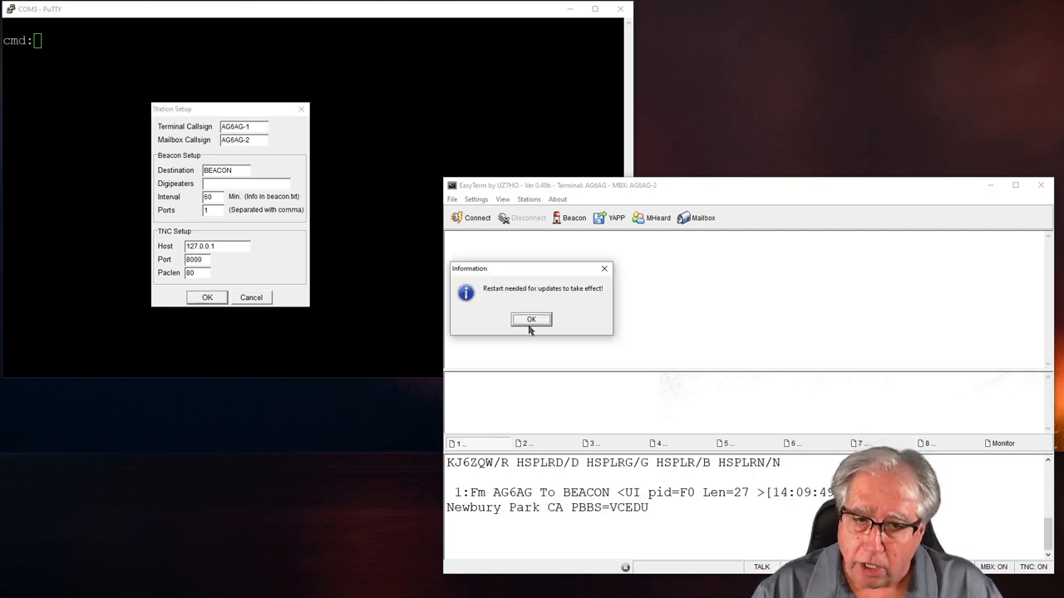
pyautogui.click(531, 319)
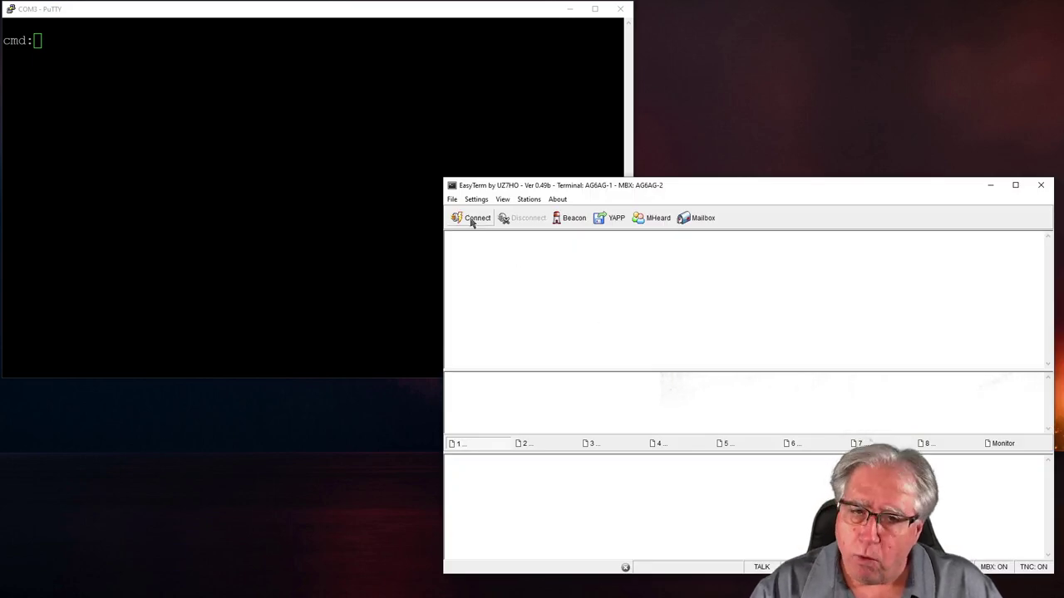
# Start a new connection and enter AG6AG as the CallTo station
pyautogui.click(472, 218)
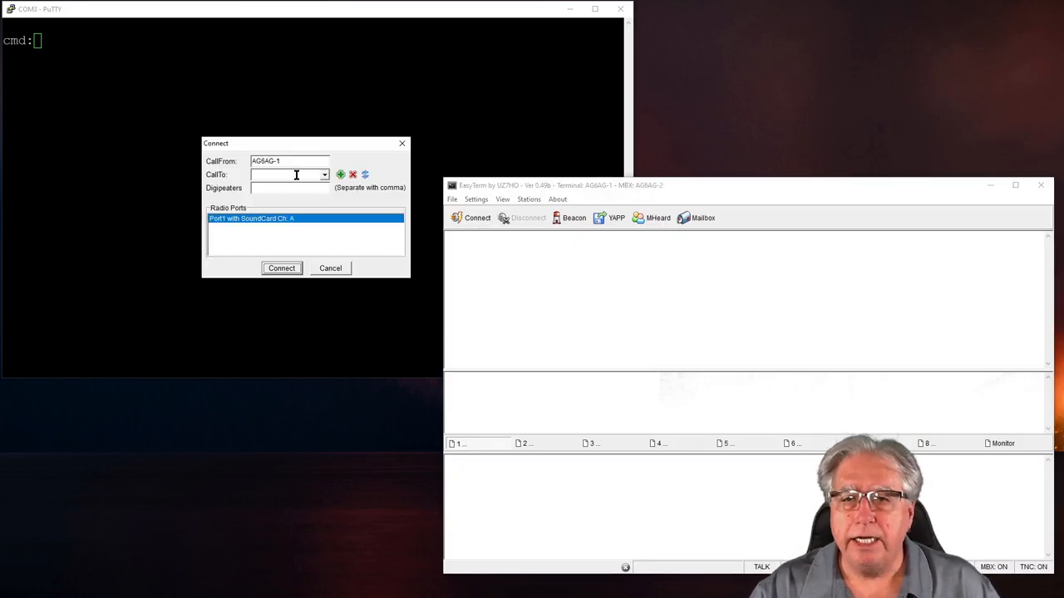
pyautogui.write('AG6AG')
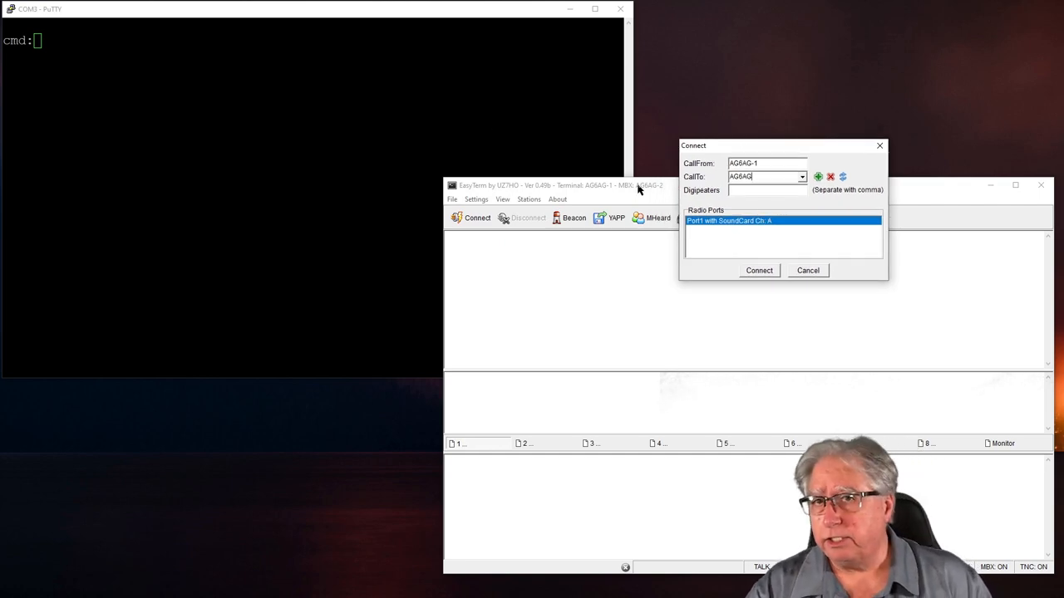
pyautogui.moveTo(474, 187)
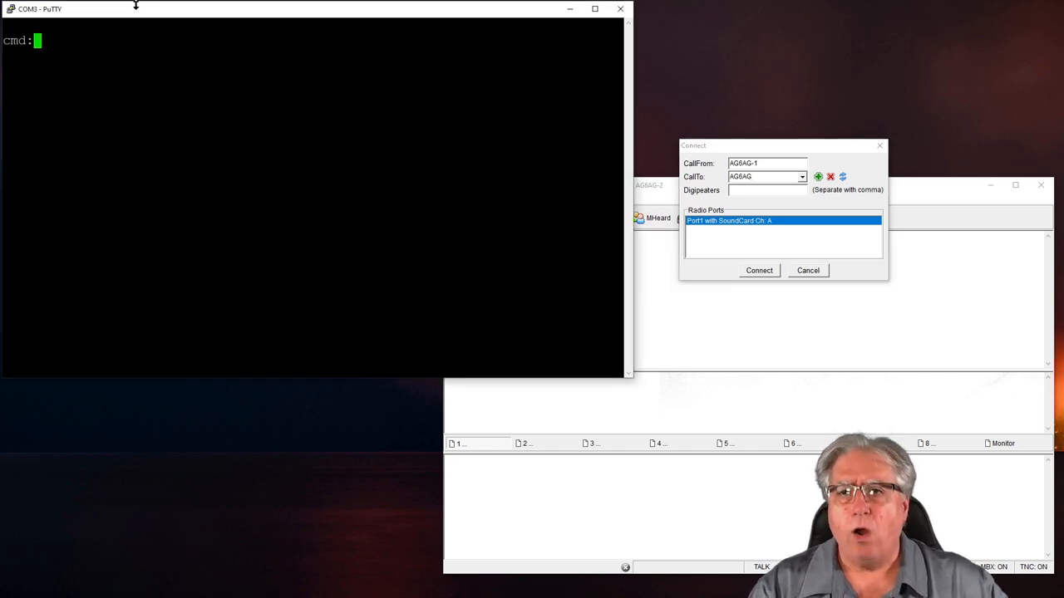
# Run STATUS in the TNC session, showing every stream disconnected
pyautogui.write('STA')
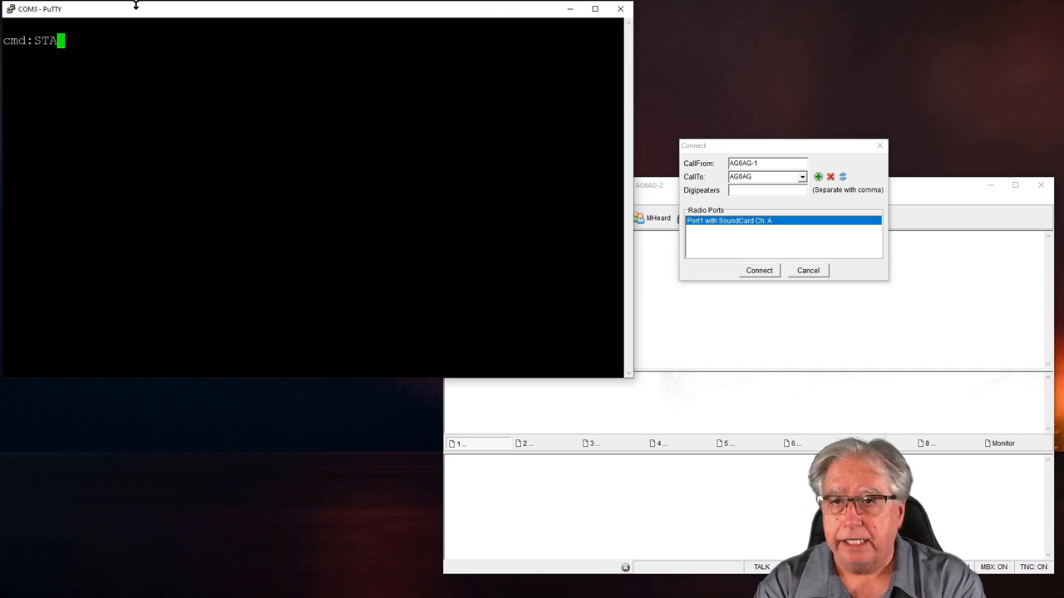
pyautogui.write('TUS')
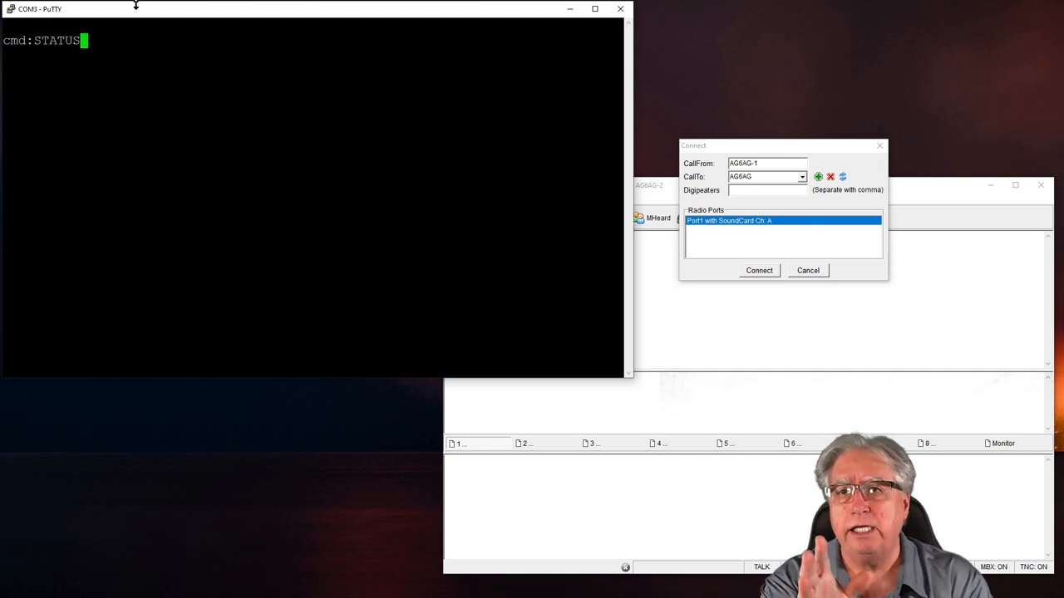
pyautogui.press('Return')
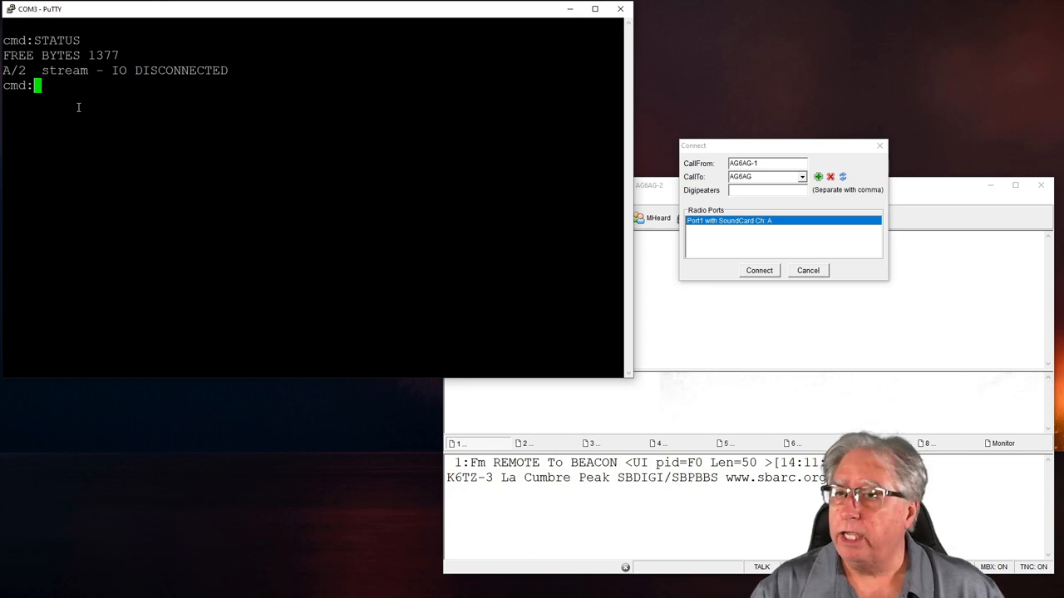
pyautogui.moveTo(145, 181)
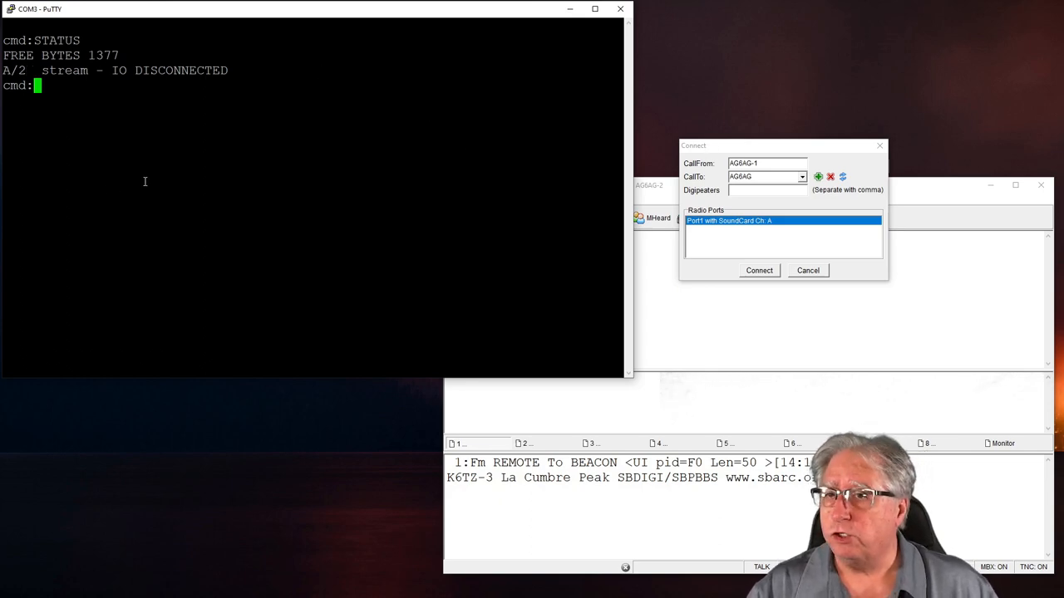
pyautogui.moveTo(180, 189)
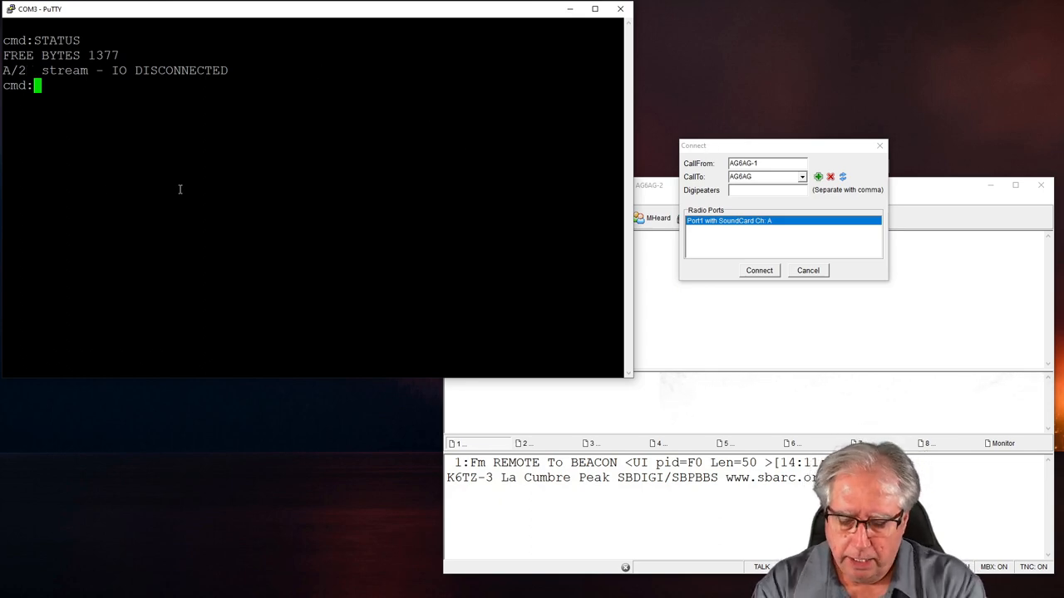
# Run STATUS LONG and scroll through the full disconnected-stream listing
pyautogui.write('STATU')
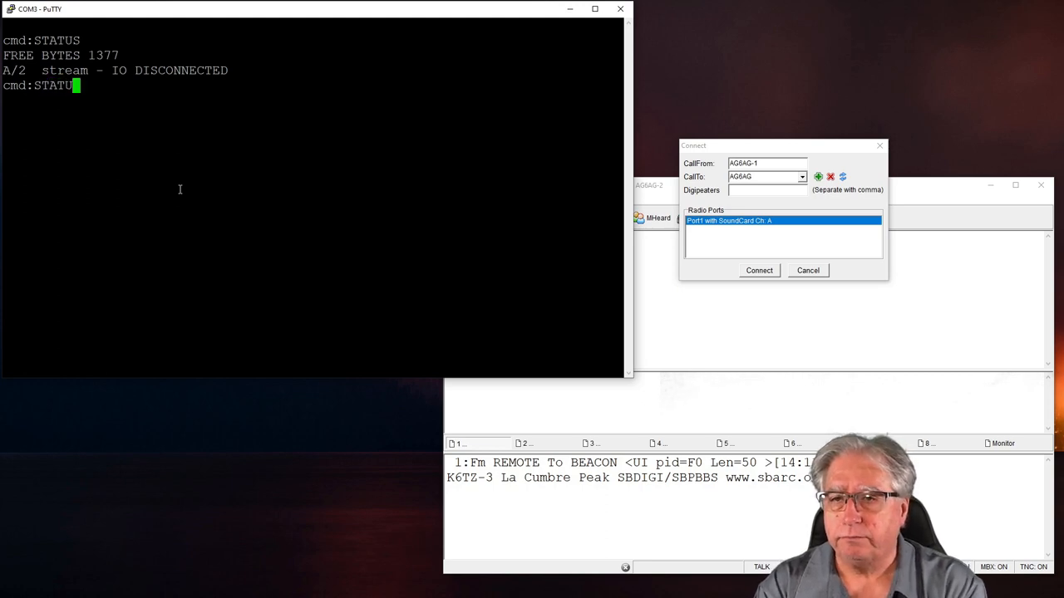
pyautogui.write('LI')
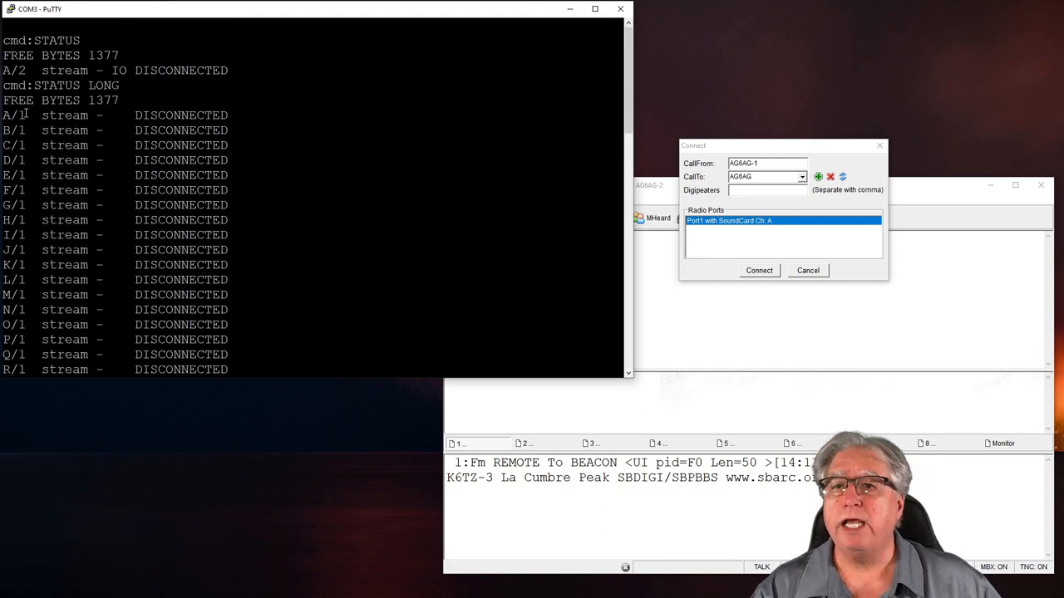
pyautogui.scroll(-3)
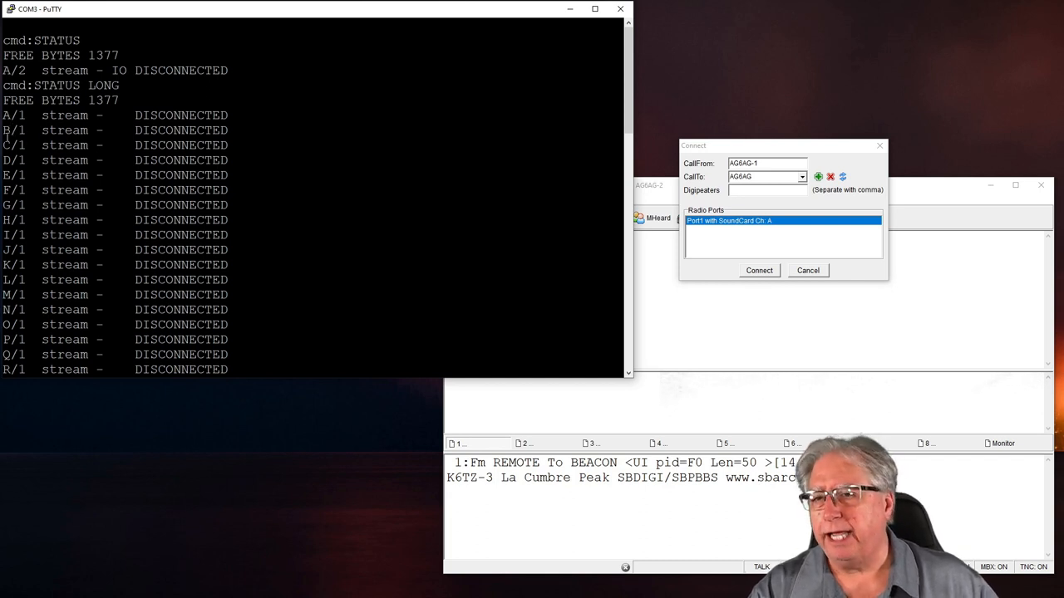
pyautogui.scroll(-3)
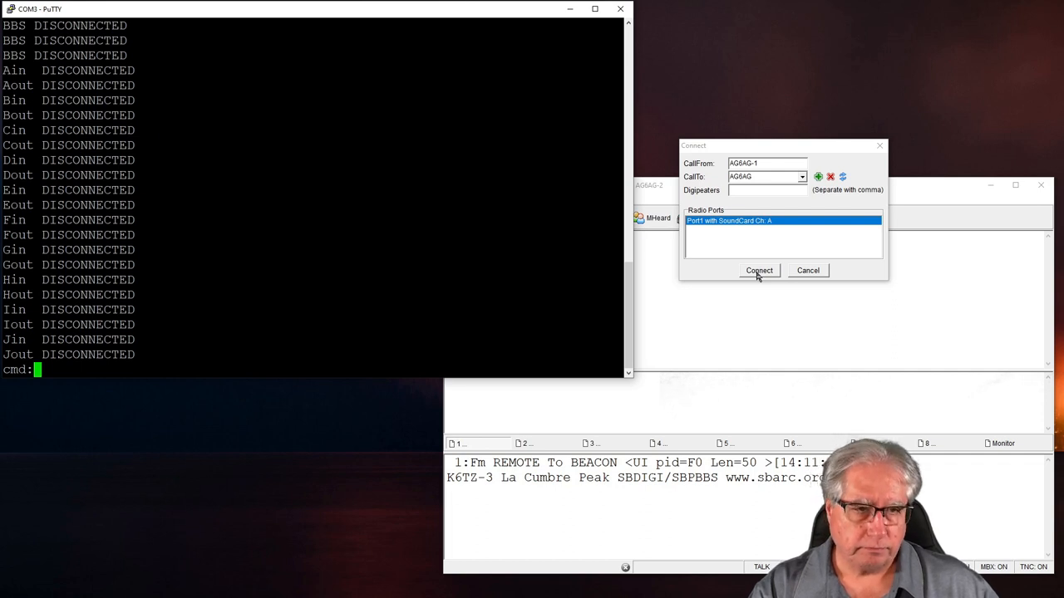
# Connect AG6AG-1 to AG6AG and send the greeting HI THERE over the link
pyautogui.click(758, 269)
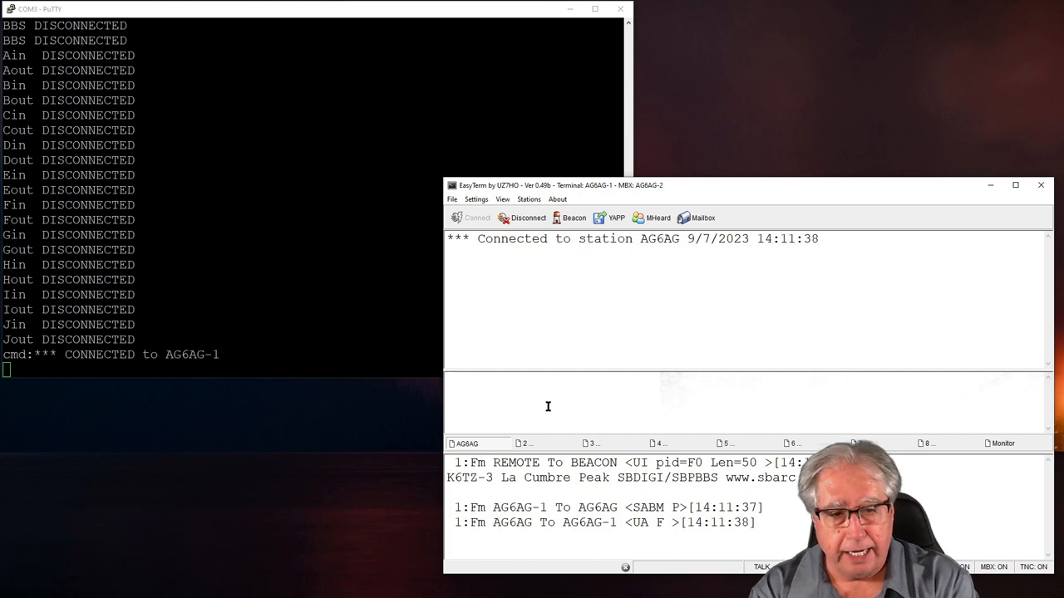
pyautogui.write('HI THERE')
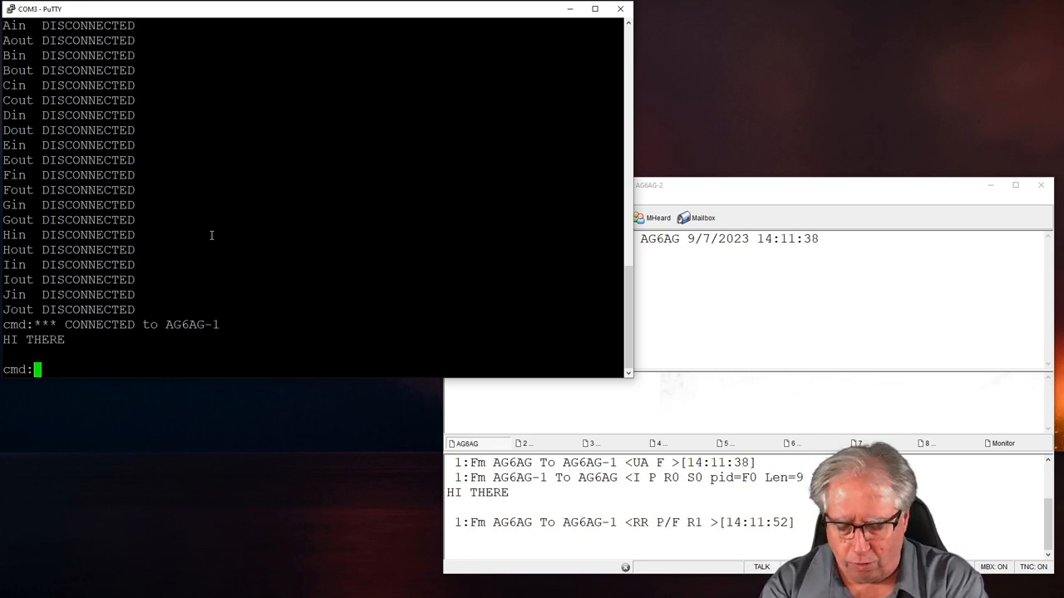
pyautogui.write('STATUS')
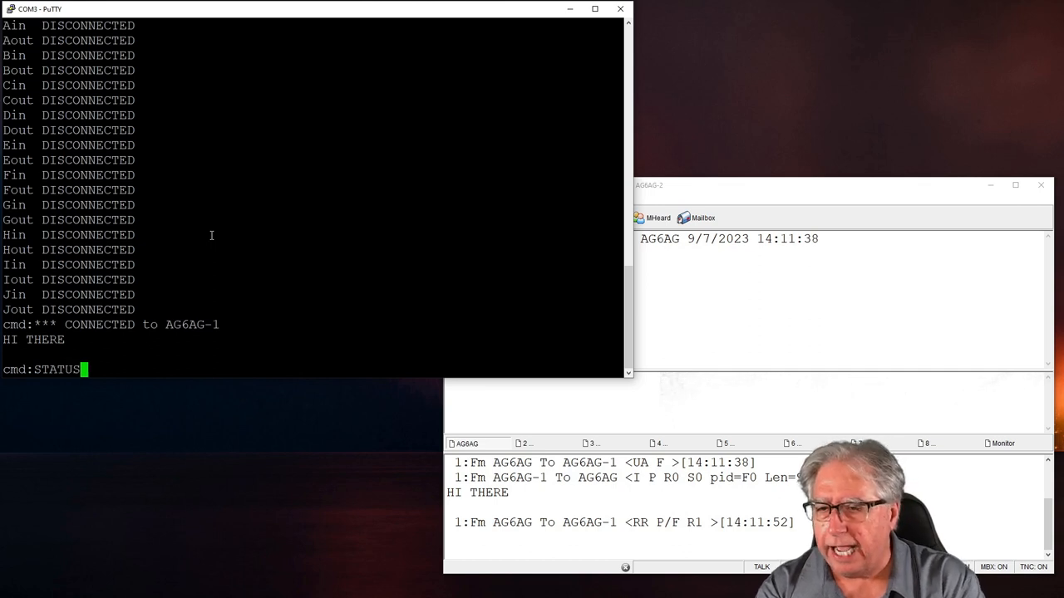
# Show TNC status with stream A/1 connected to AG6AG-1, then enter K for converse mode
pyautogui.press('Return')
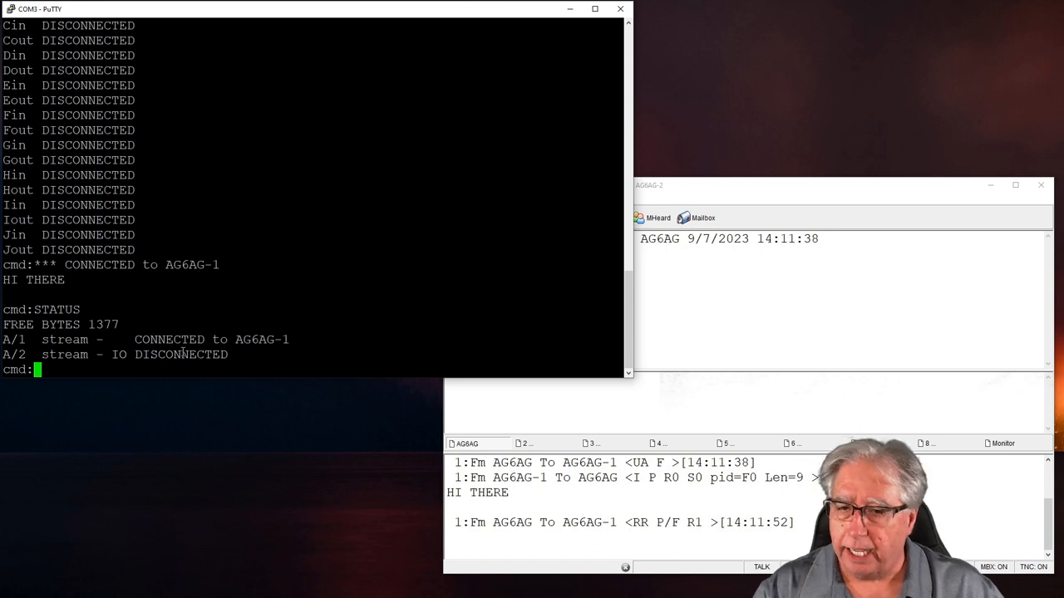
pyautogui.moveTo(345, 273)
pyautogui.write('|1A')
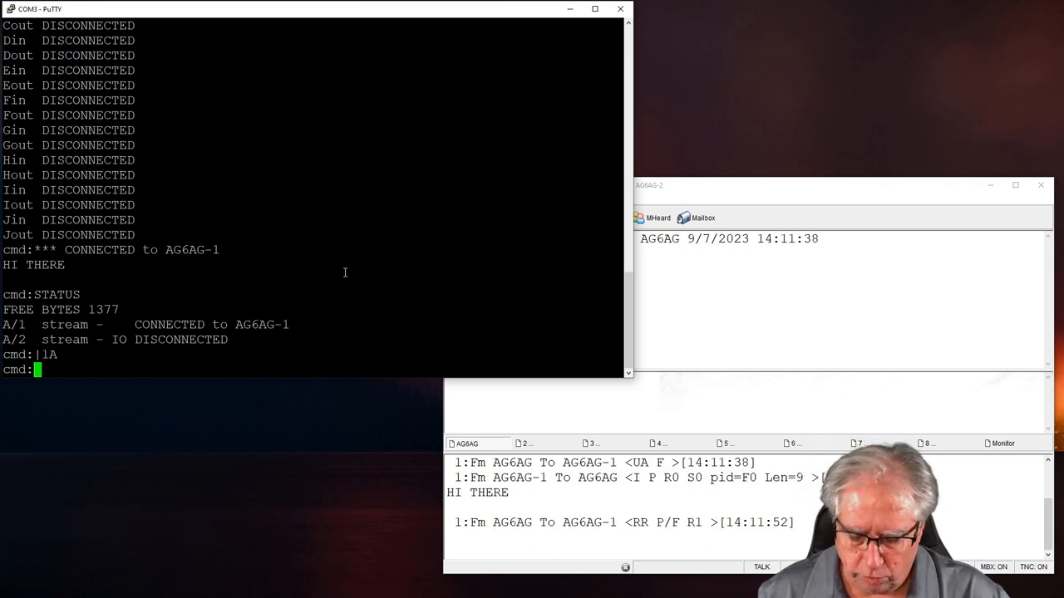
pyautogui.write('K')
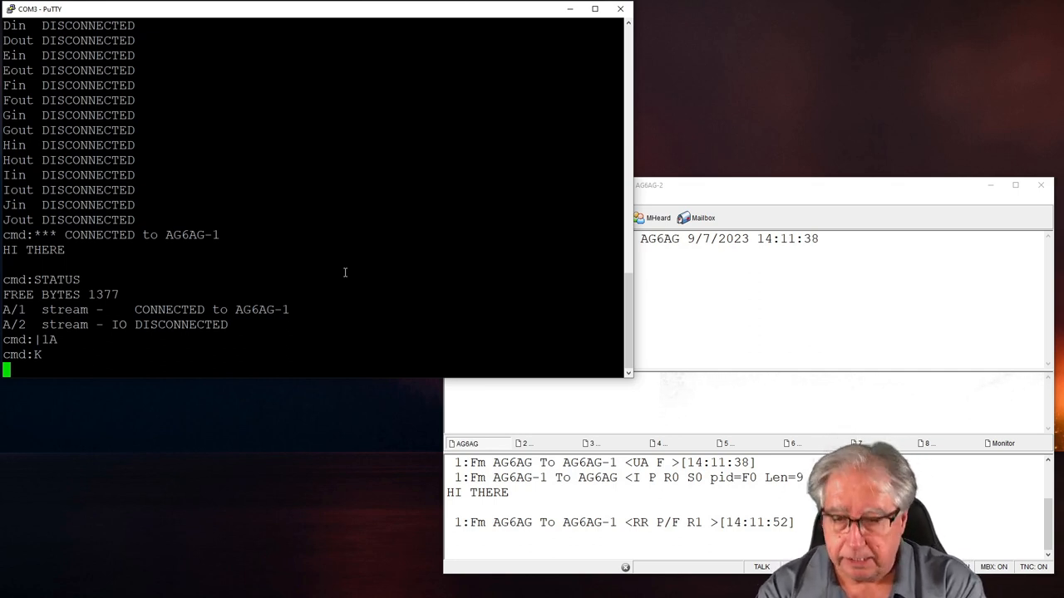
# Send HI RIGHT BACK AT YOU! from the TNC converse mode to EasyTerm
pyautogui.write('HI RIG')
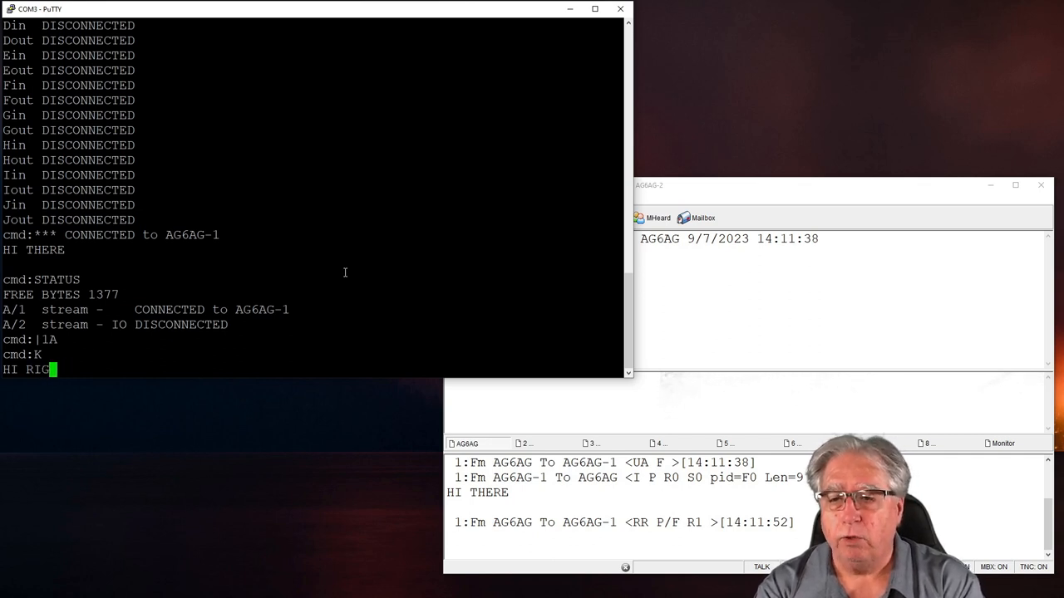
pyautogui.write('HT BACK')
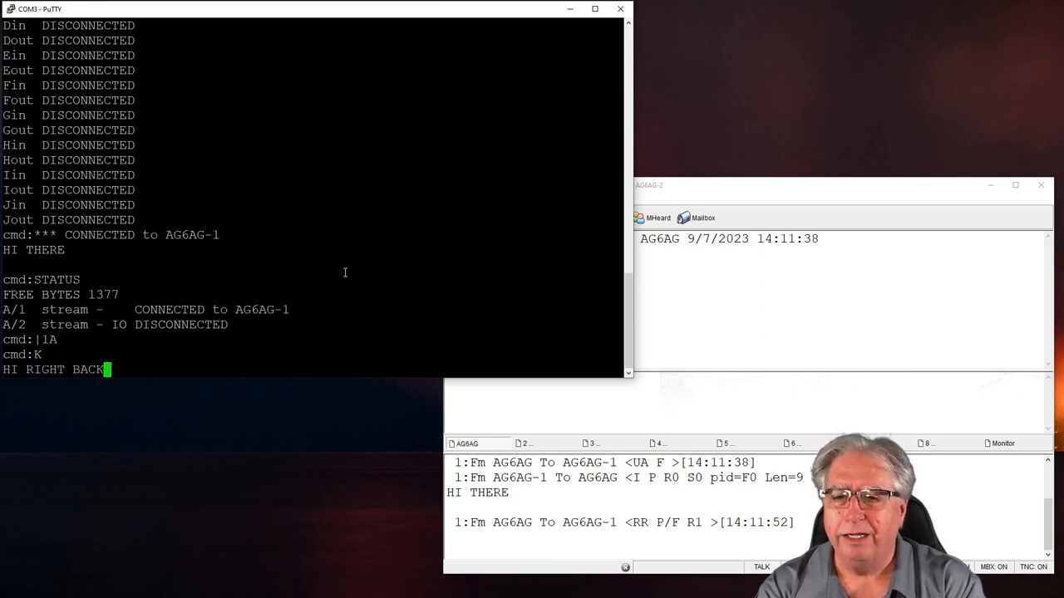
pyautogui.write('AT YOU!')
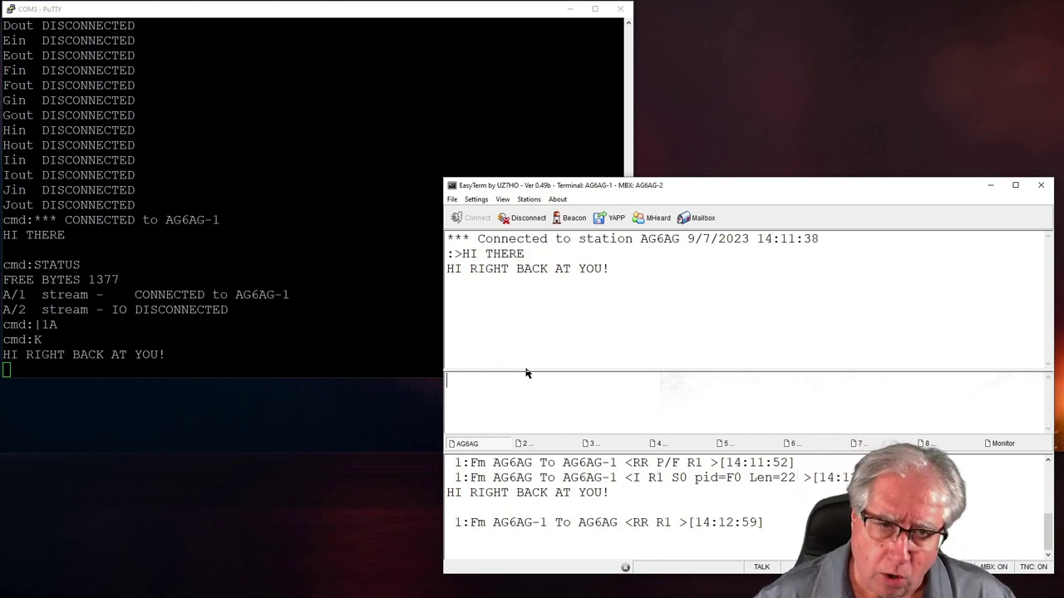
pyautogui.moveTo(518, 236)
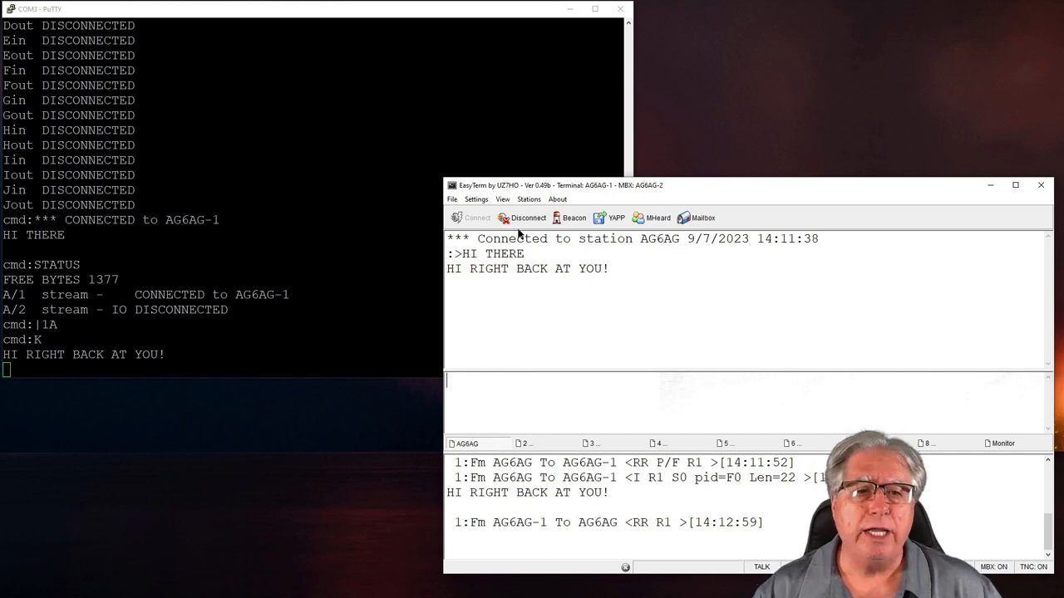
# Disconnect the EasyTerm link to station AG6AG
pyautogui.click(528, 218)
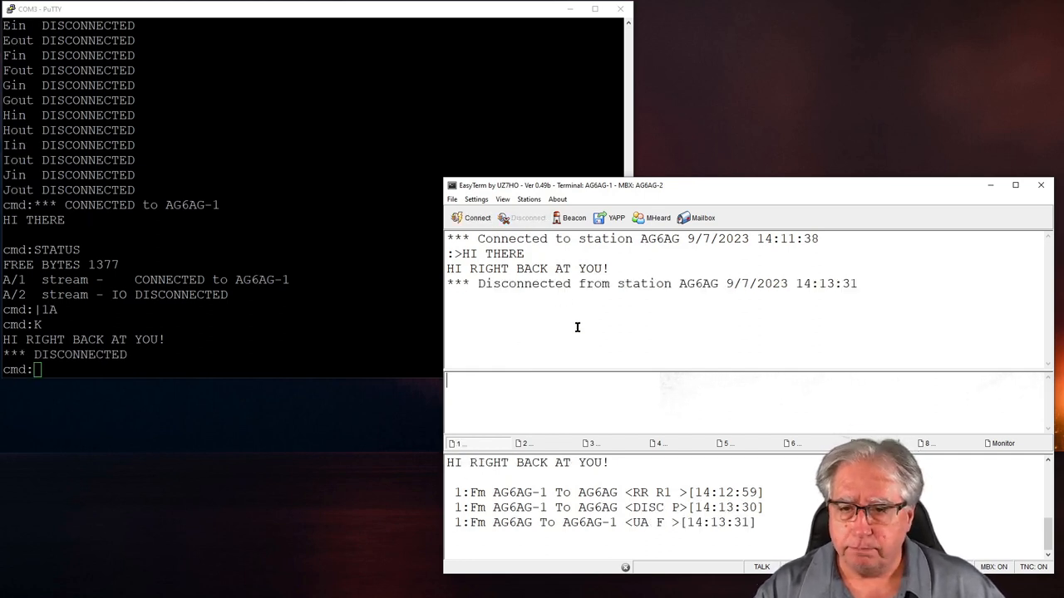
pyautogui.moveTo(158, 57)
pyautogui.write('|')
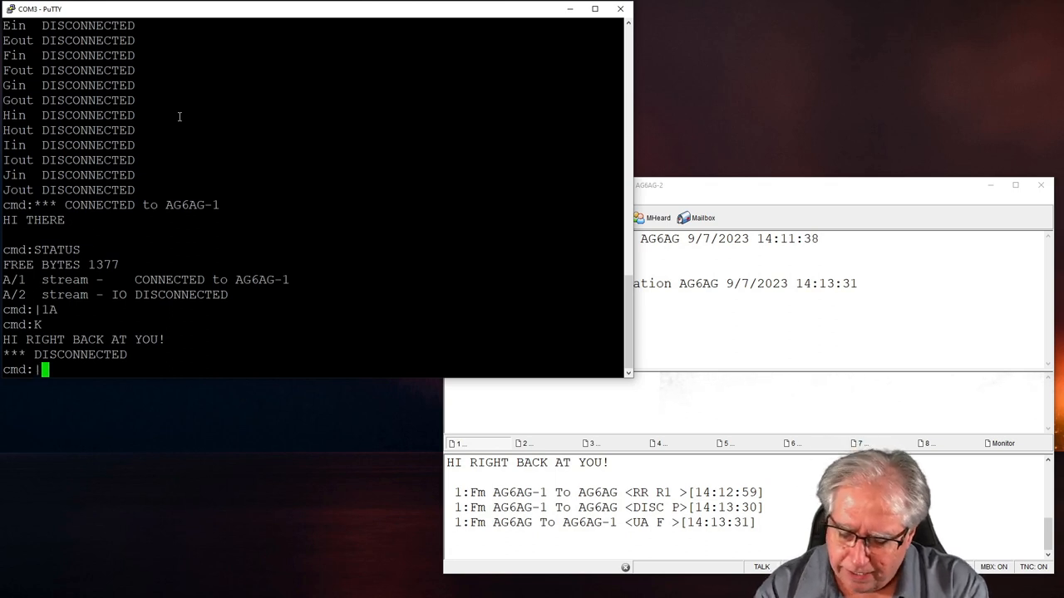
# Switch the TNC to stream 2A with |2A at the cmd: prompt
pyautogui.write('2A')
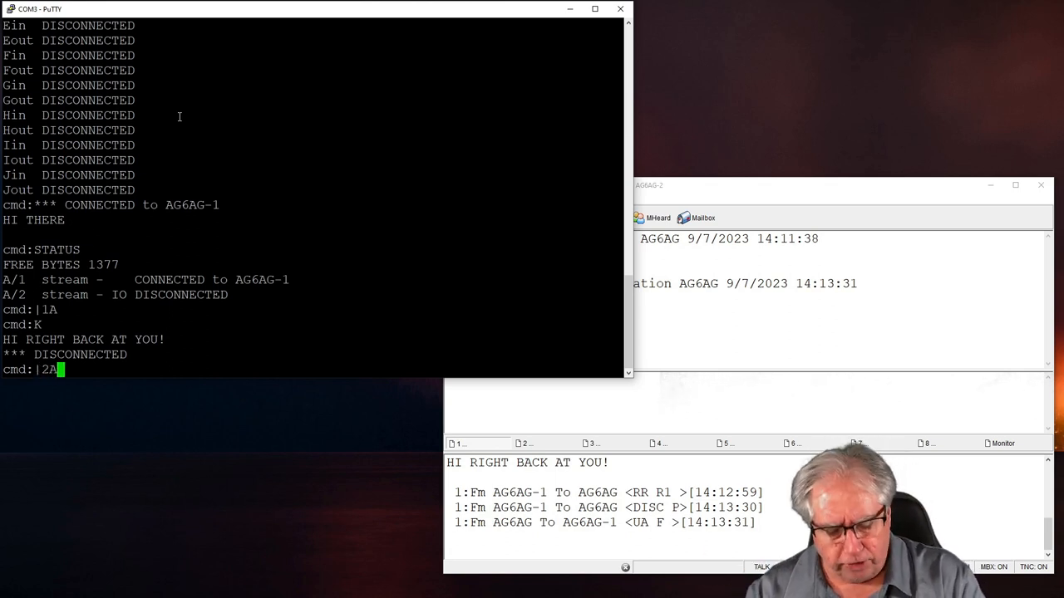
pyautogui.press('Return')
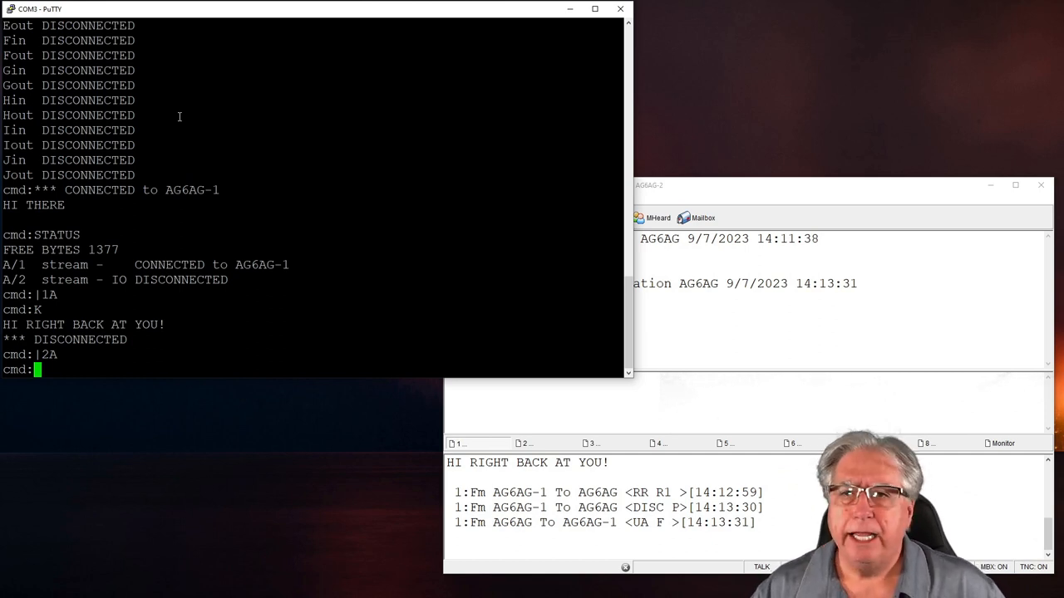
pyautogui.moveTo(333, 9); pyautogui.dragTo(546, 30)
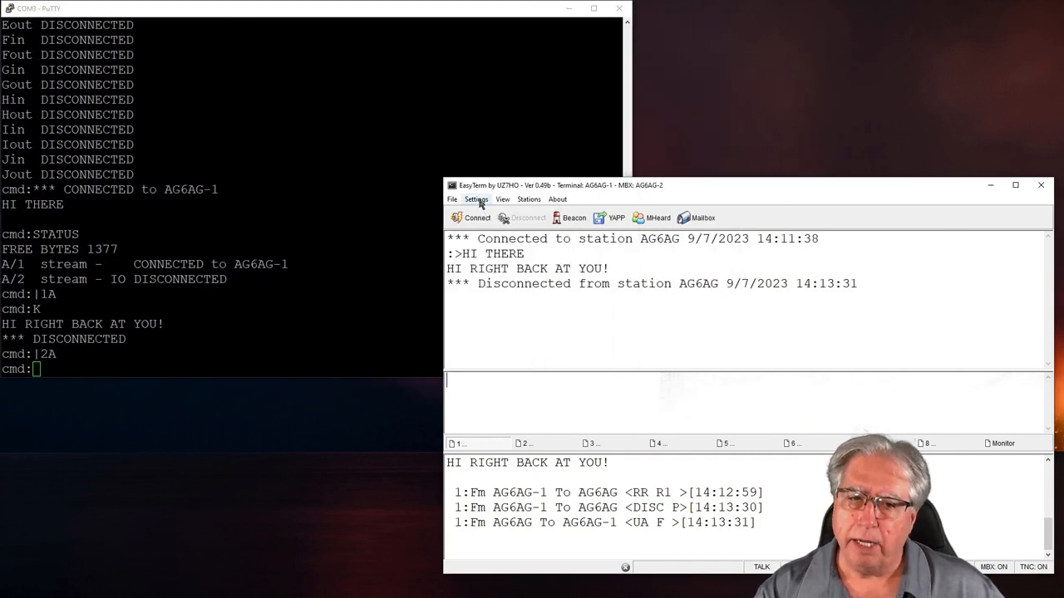
# In Station Setup, set the terminal callsign back to AG6AG and accept the restart notice
pyautogui.click(476, 199)
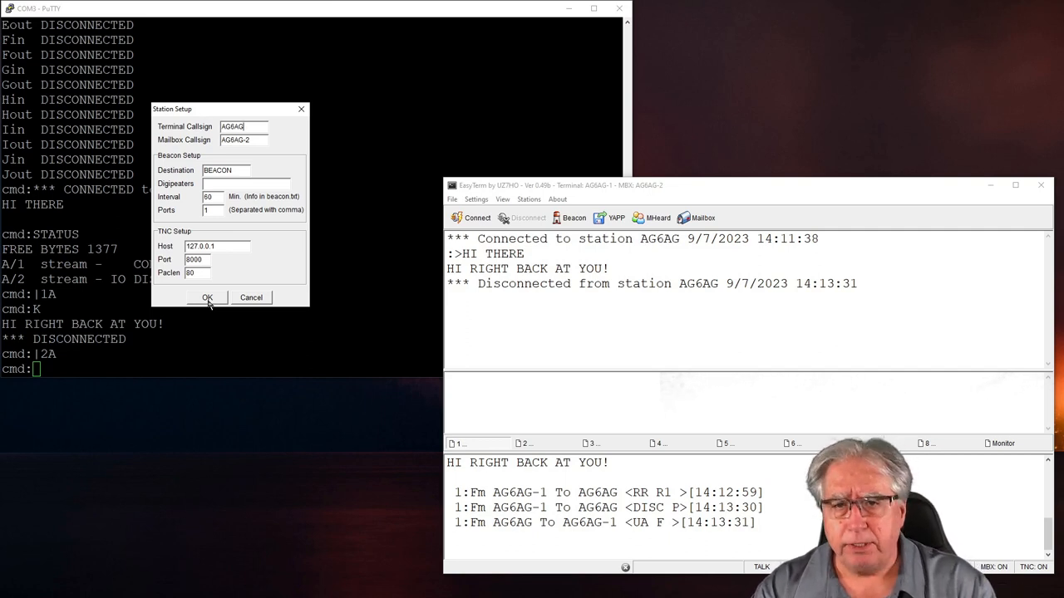
pyautogui.click(206, 297)
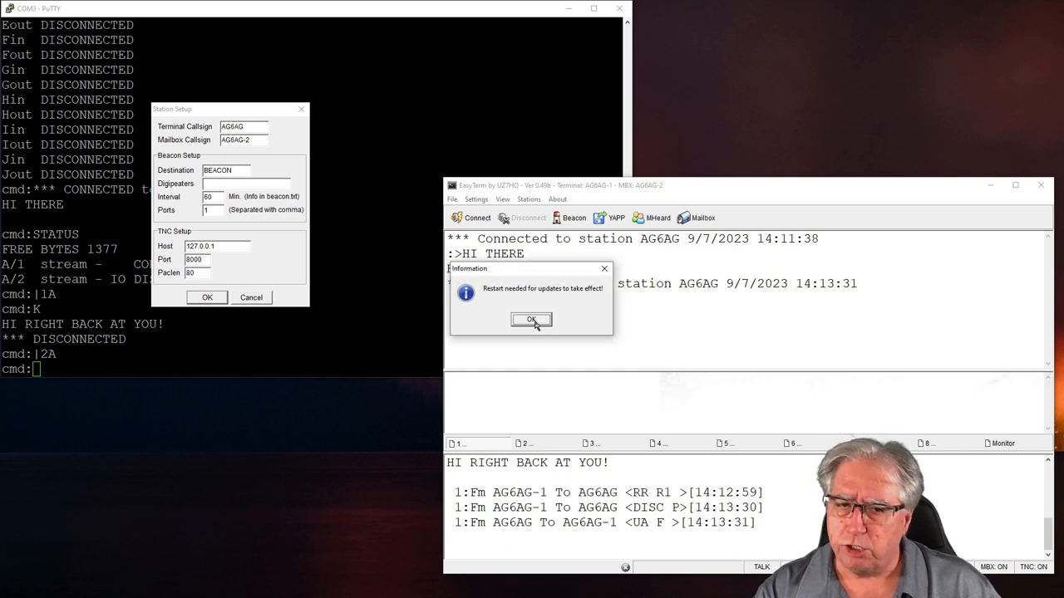
pyautogui.click(532, 319)
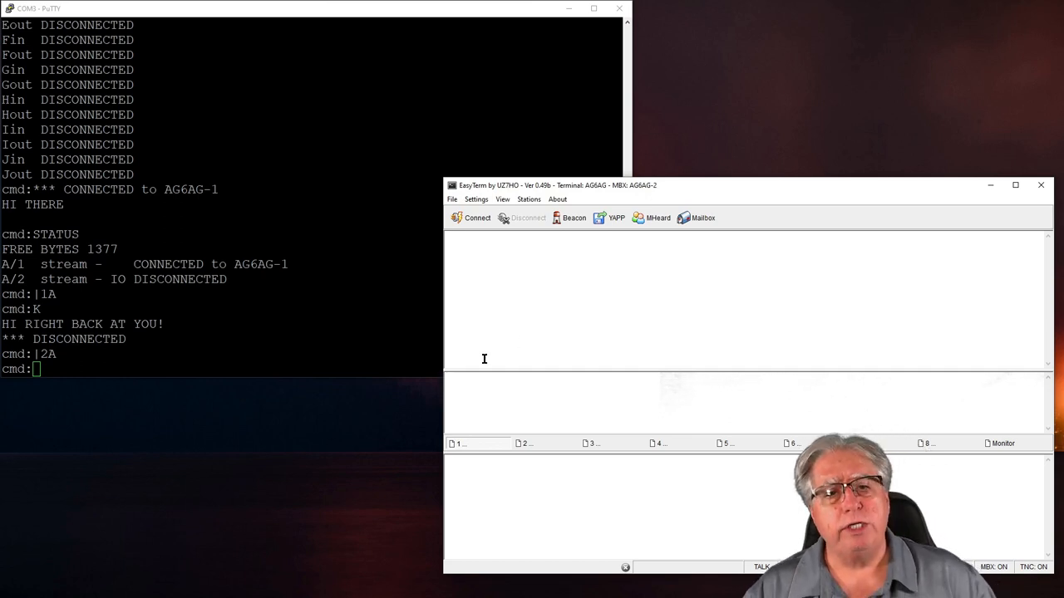
# Connect as AG6AG to station VCEDU over the radio port and receive its BBS greeting
pyautogui.click(472, 218)
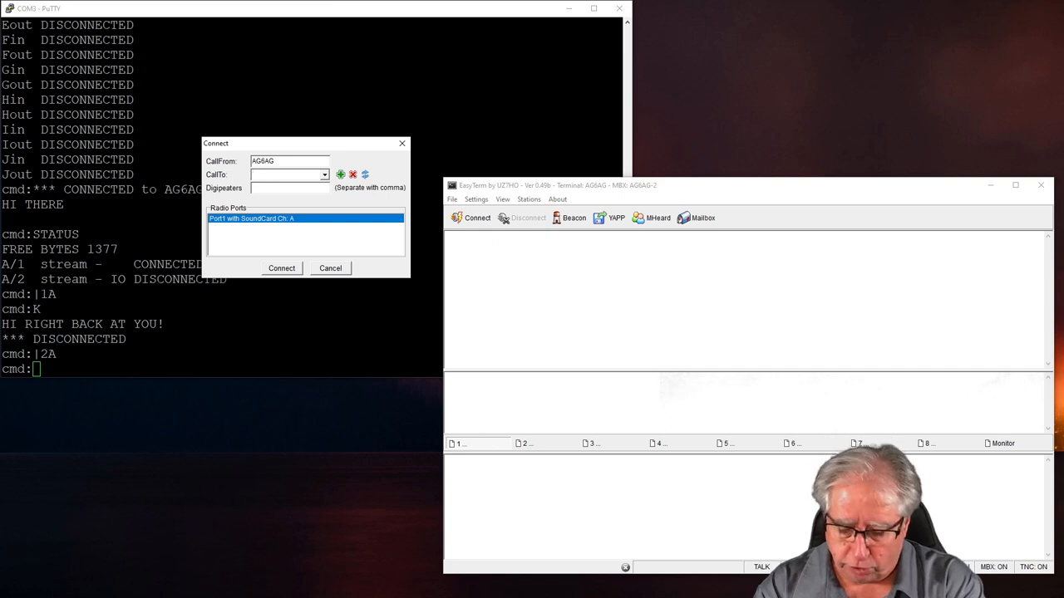
pyautogui.write('VCEDU')
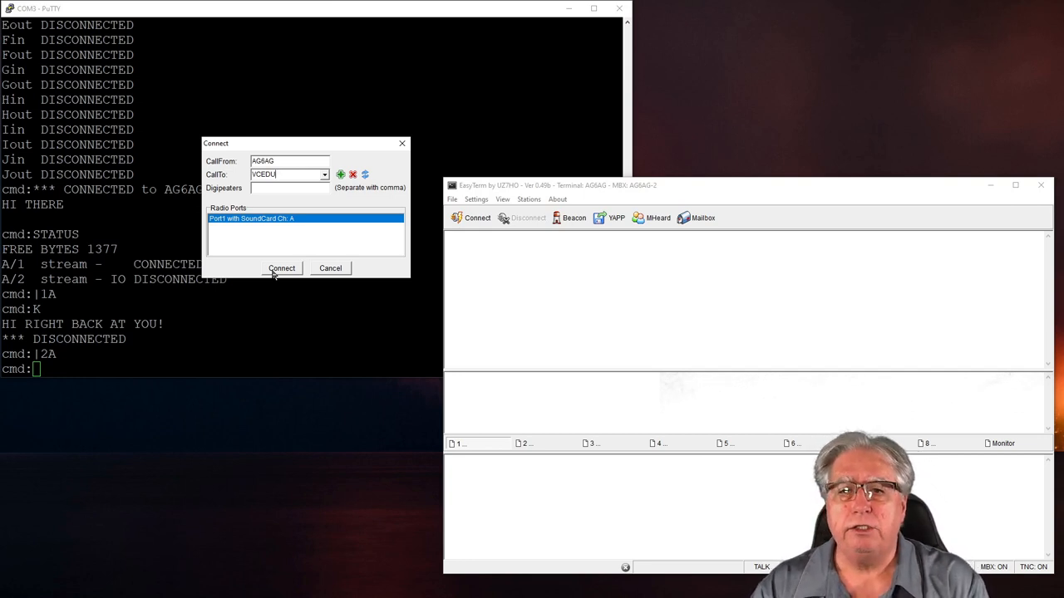
pyautogui.click(281, 268)
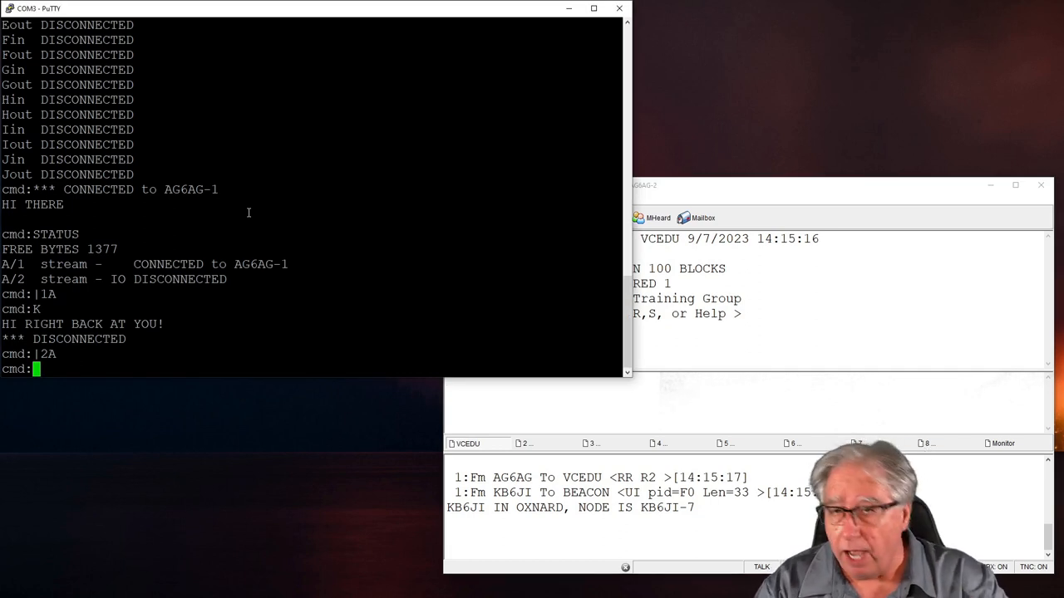
# Run STATUS in the TNC session, showing the BBS stream connected to AG6AG
pyautogui.write('S')
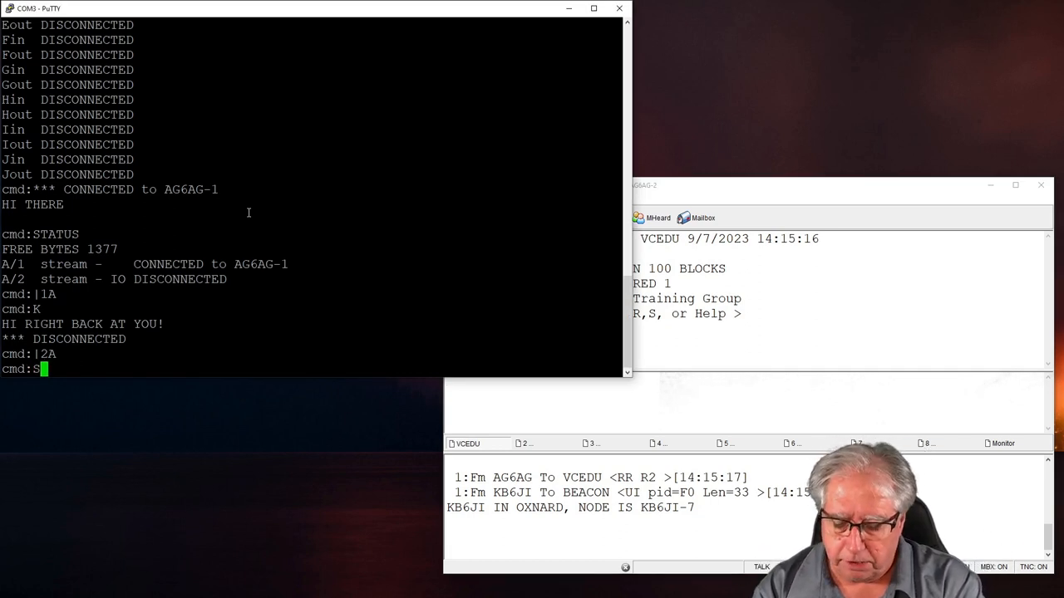
pyautogui.write('TATUS')
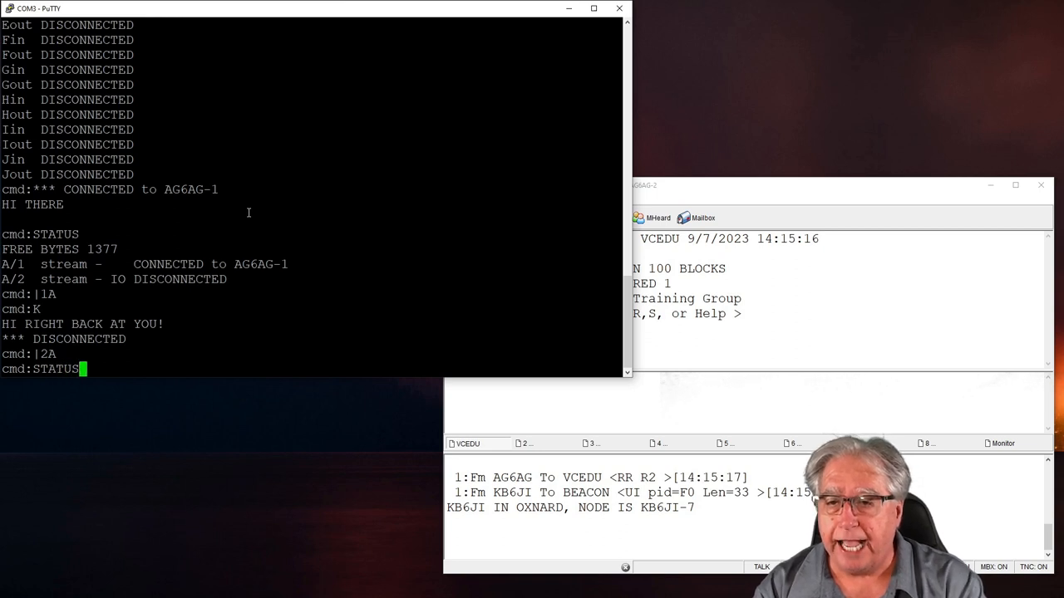
pyautogui.press('Return')
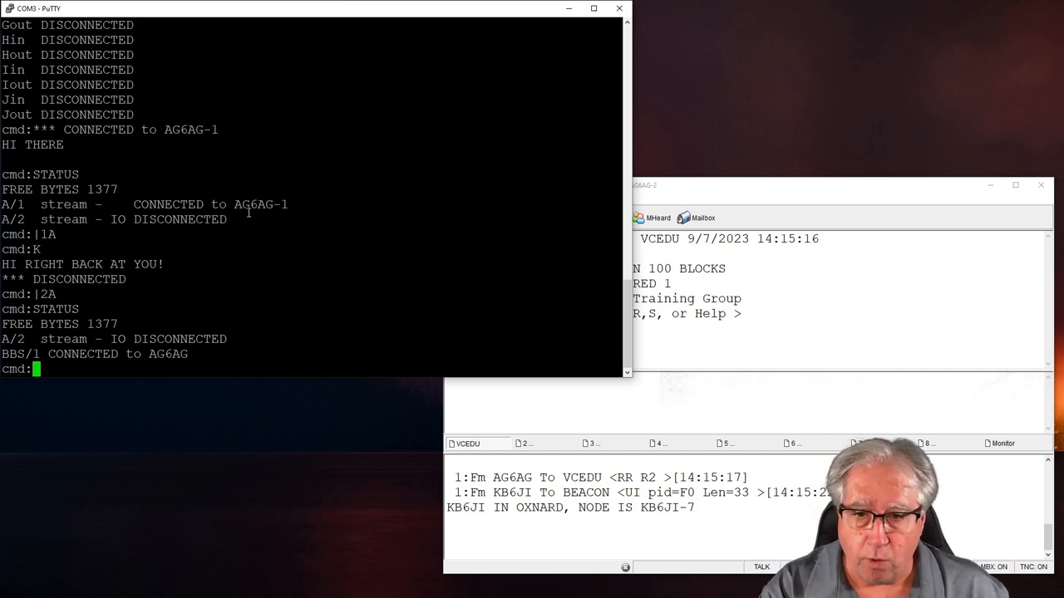
pyautogui.moveTo(282, 101)
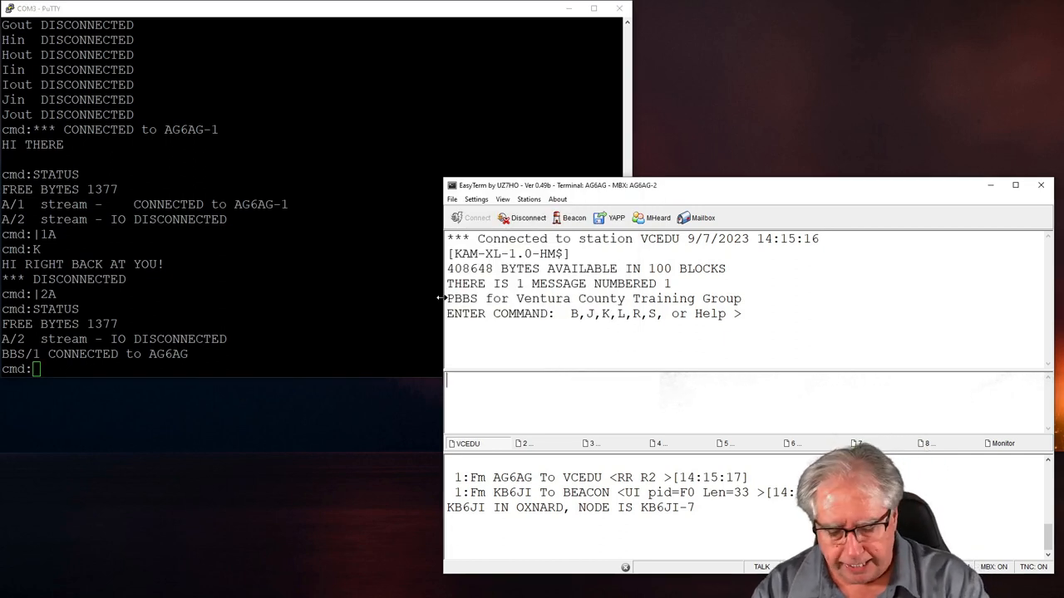
# List VCEDU's messages with L, read message 1 with R, then sign off with B
pyautogui.write('L')
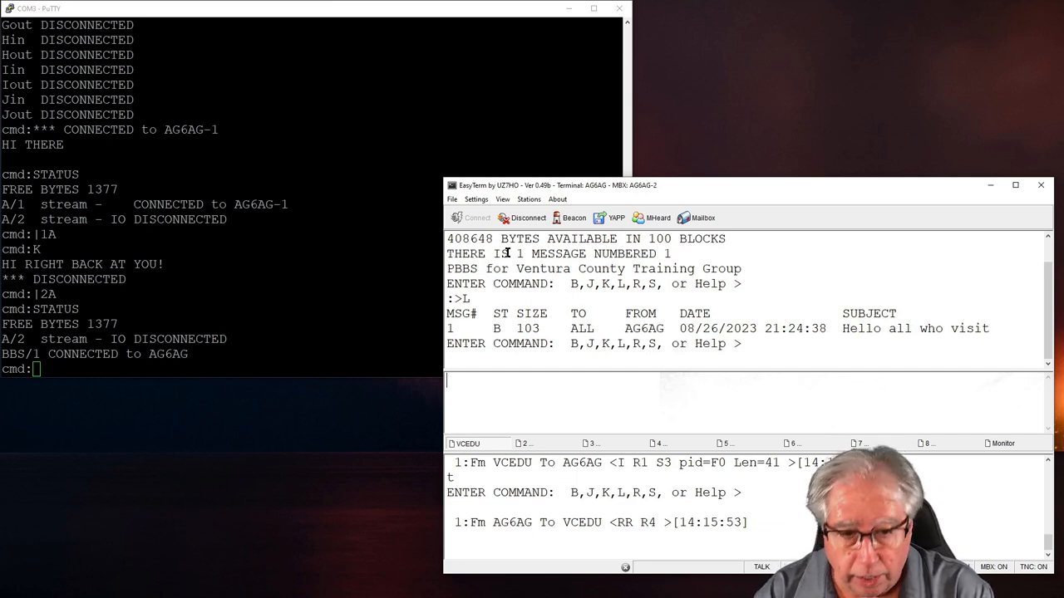
pyautogui.write('R')
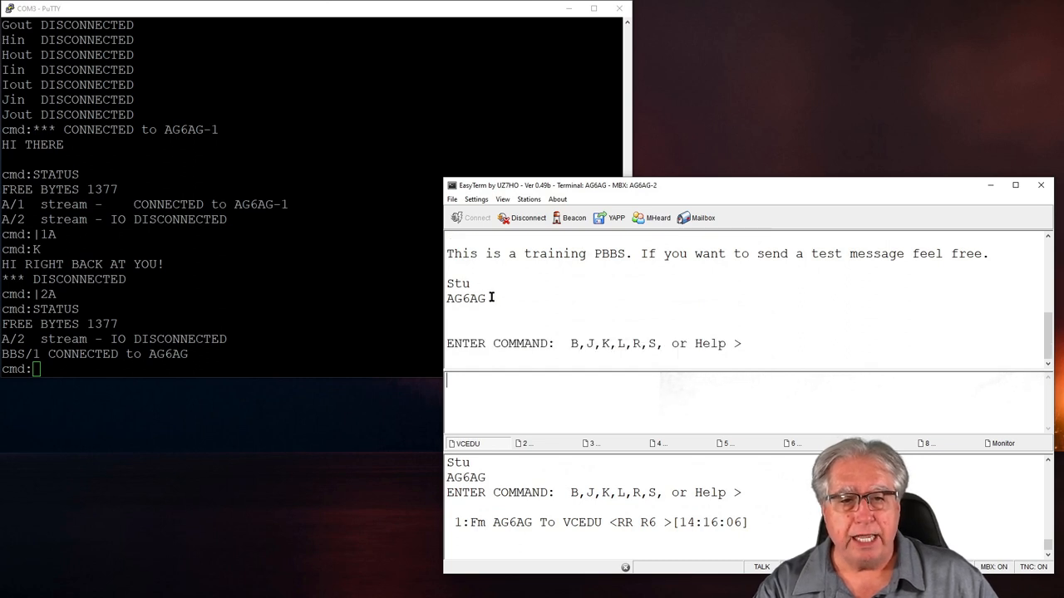
pyautogui.moveTo(828, 278)
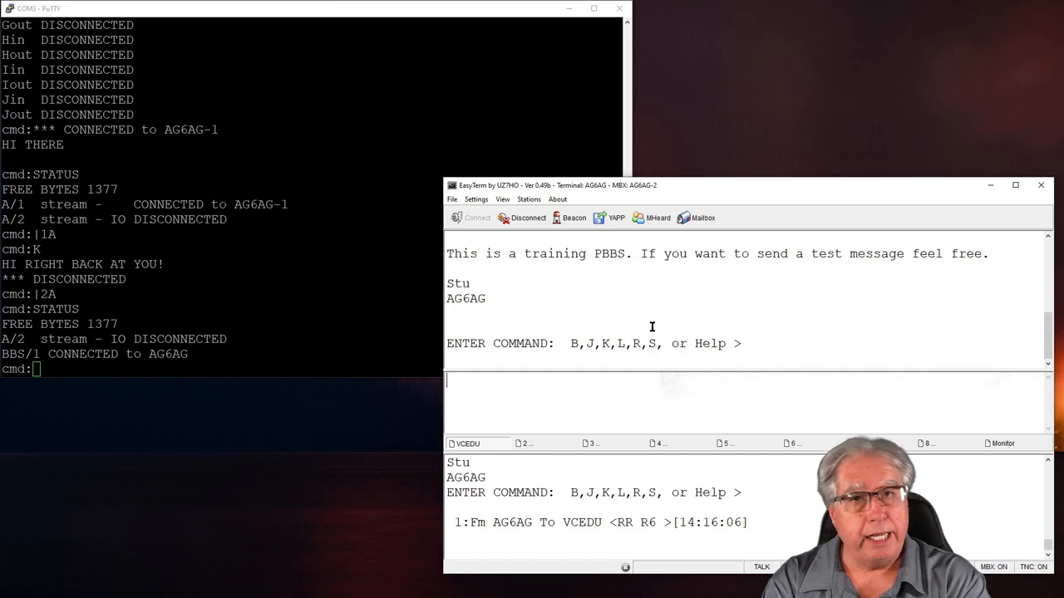
pyautogui.write('B')
pyautogui.click(311, 369)
pyautogui.write('STATUS')
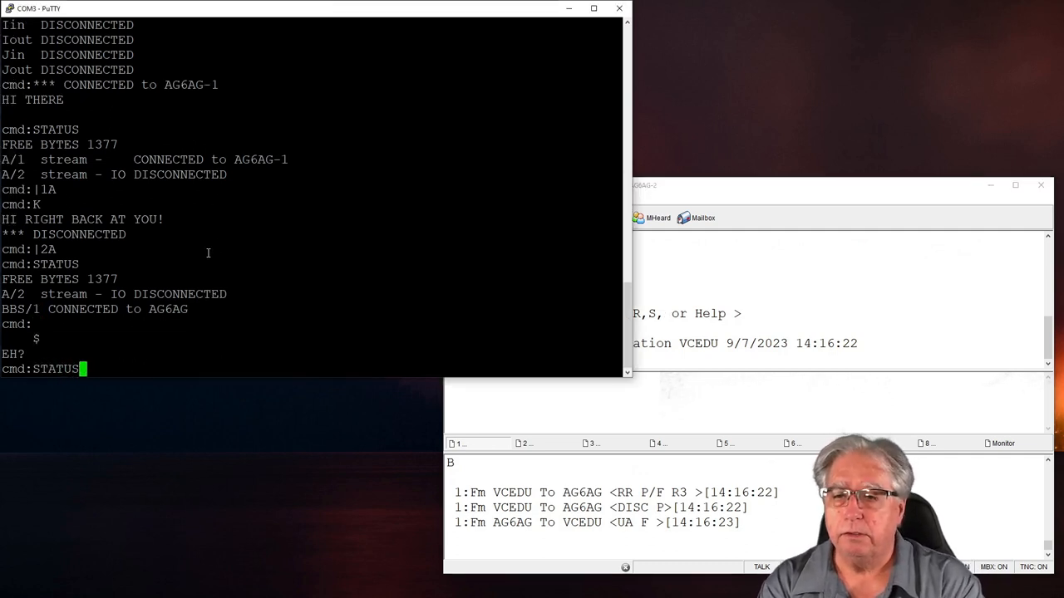
# Run STATUS again, confirming the BBS stream is no longer connected
pyautogui.press('Return')
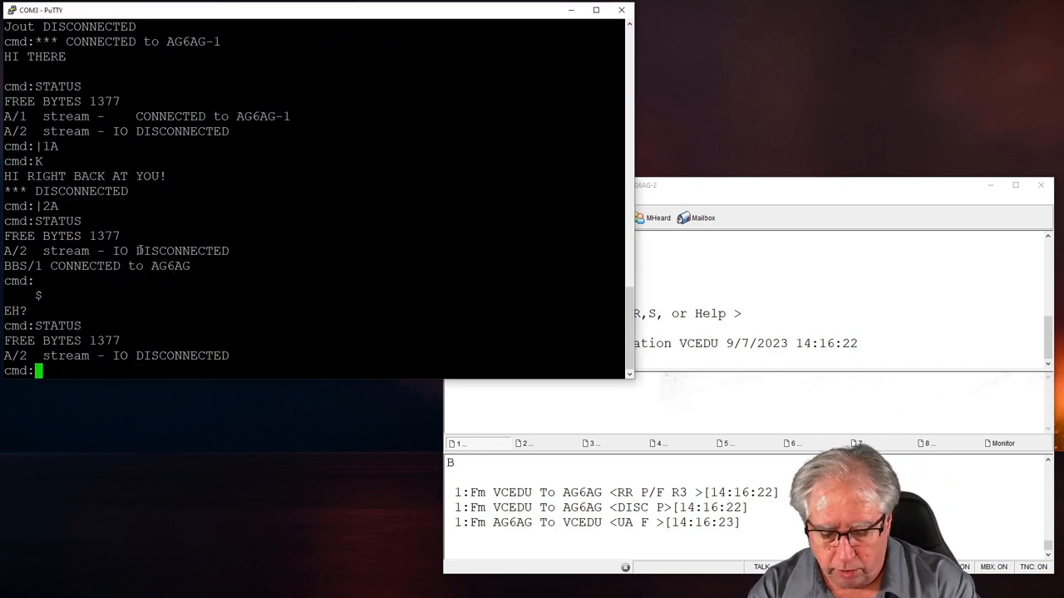
# Enter MONI ON at the TNC prompt to enable packet monitoring
pyautogui.write('MON')
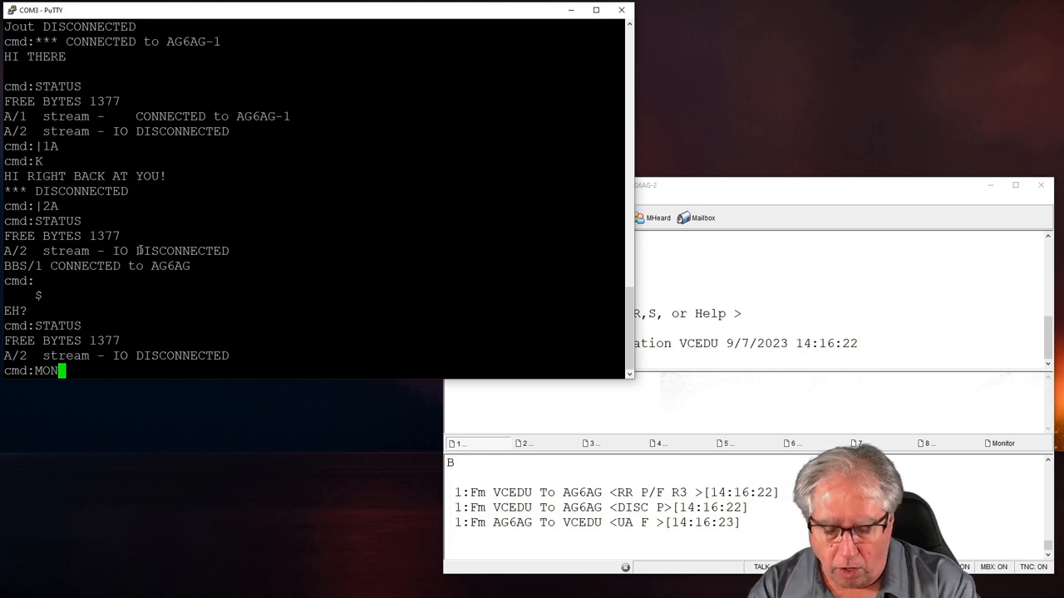
pyautogui.write('I ON')
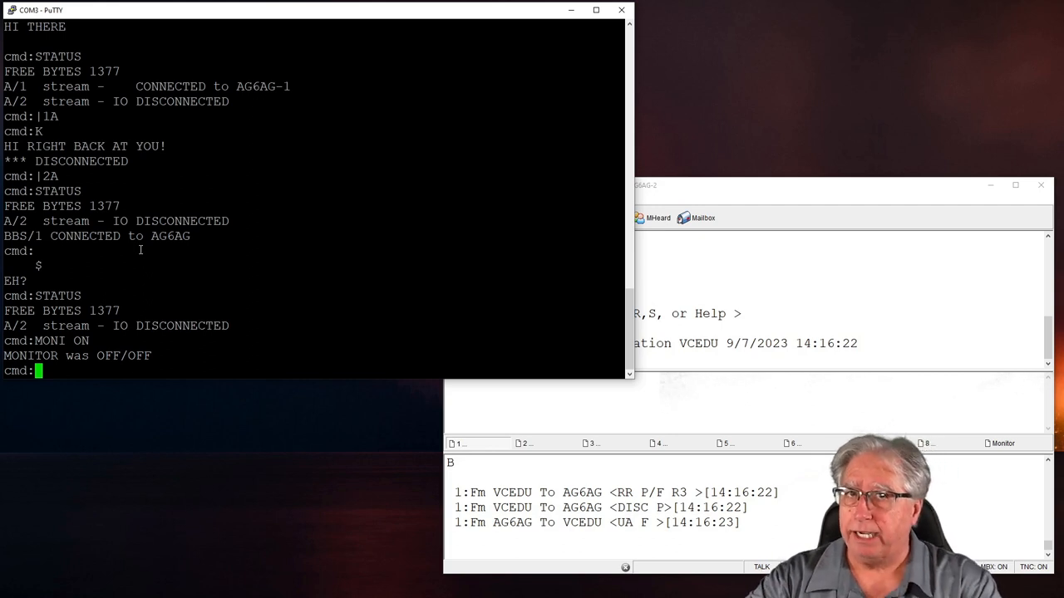
pyautogui.moveTo(751, 201)
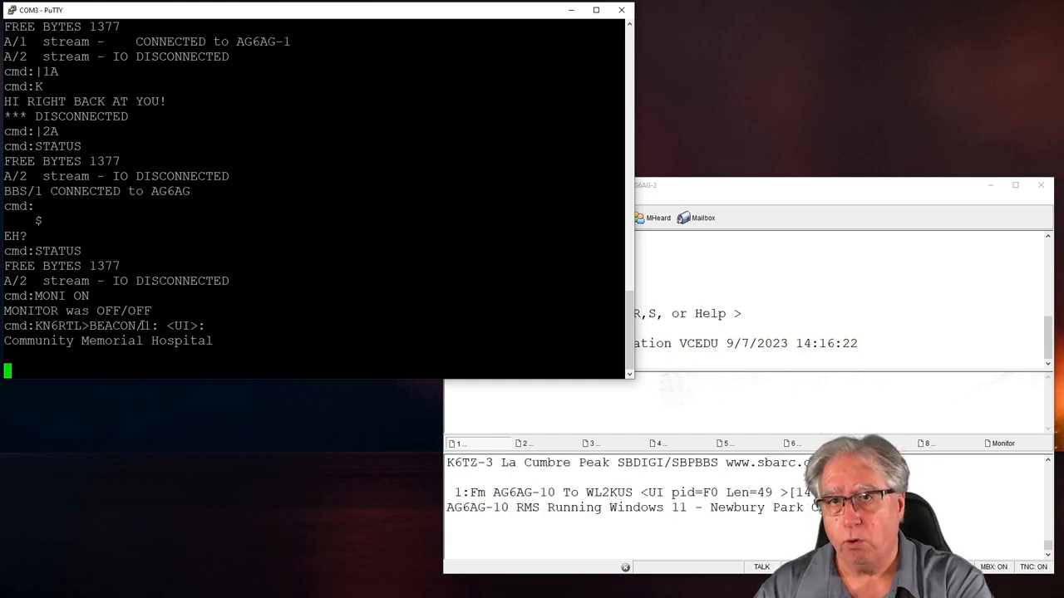
pyautogui.moveTo(696, 193)
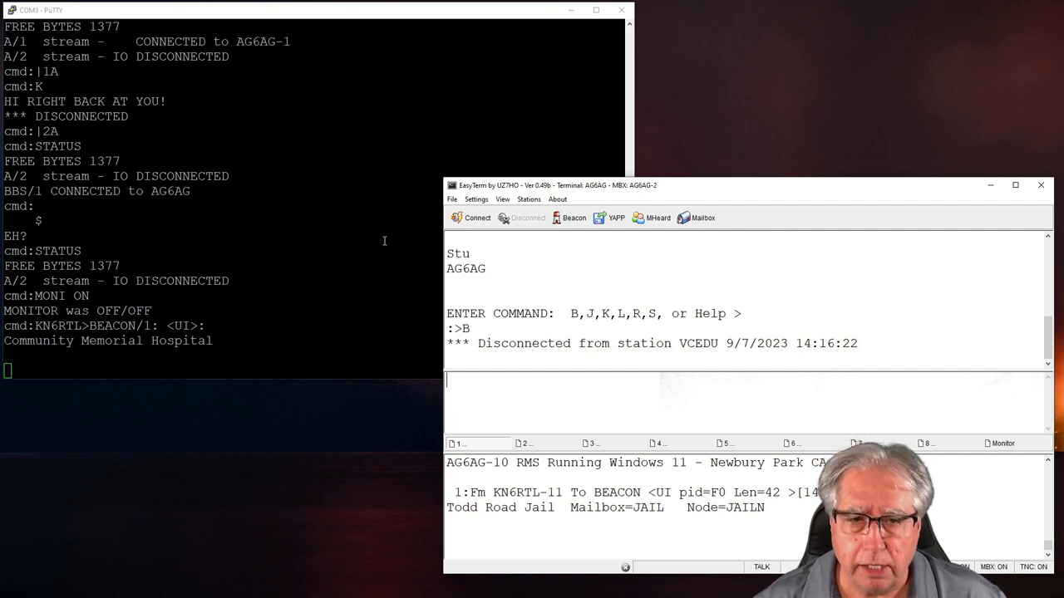
# Connect to HSPLR with VCEDUG entered as the digipeater, receiving the Los Robles Hospital BBS welcome
pyautogui.click(472, 218)
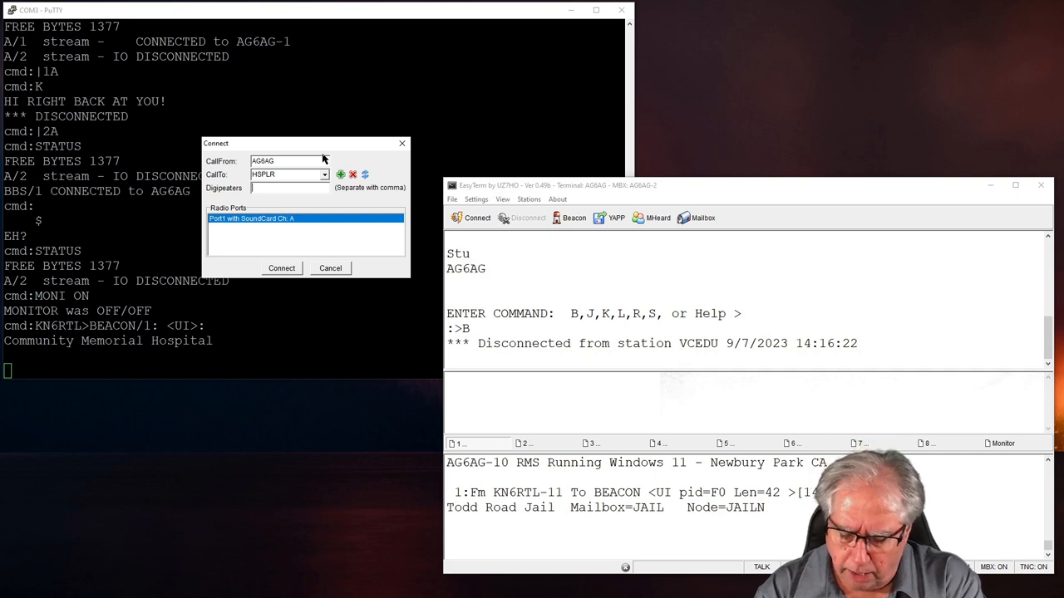
pyautogui.write('VC')
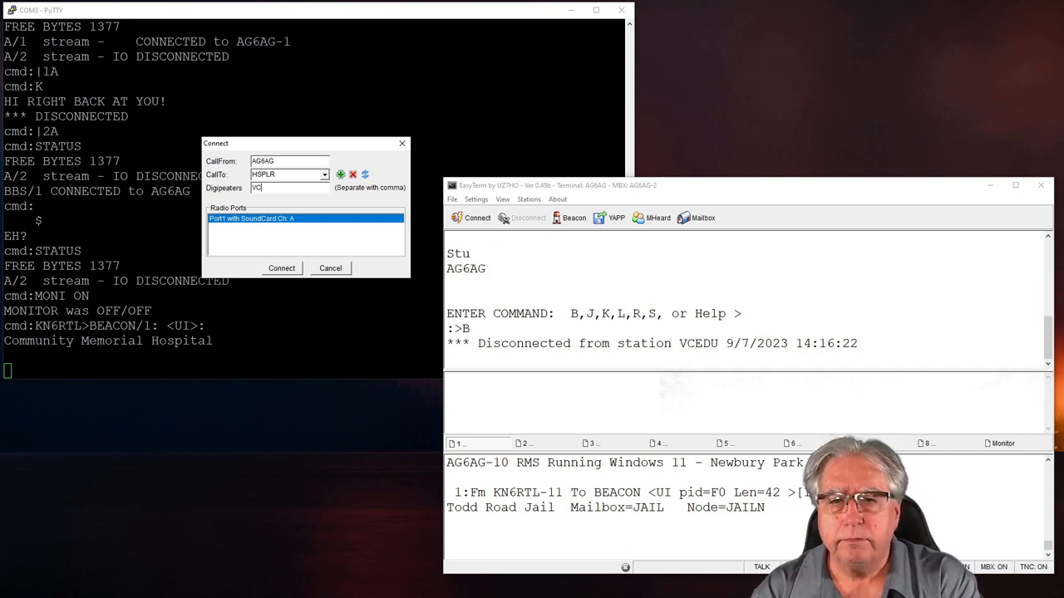
pyautogui.write('EDU')
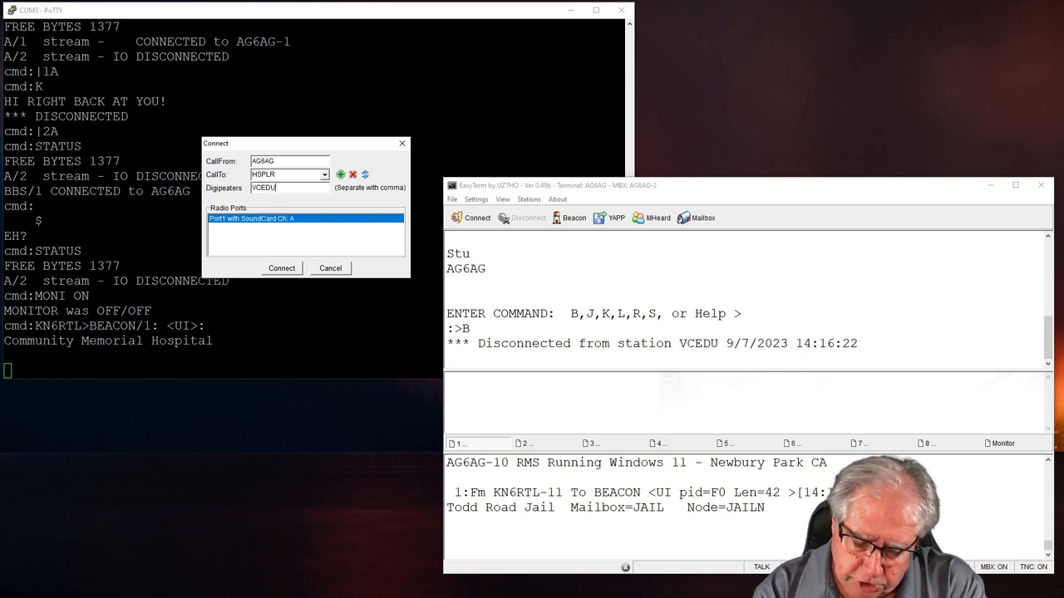
pyautogui.write('G')
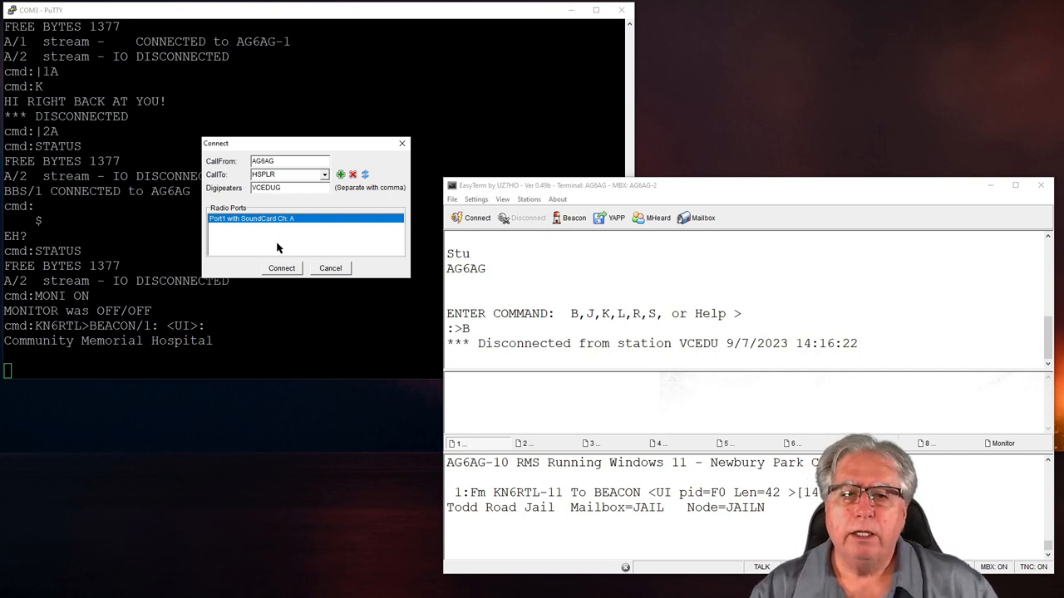
pyautogui.click(281, 267)
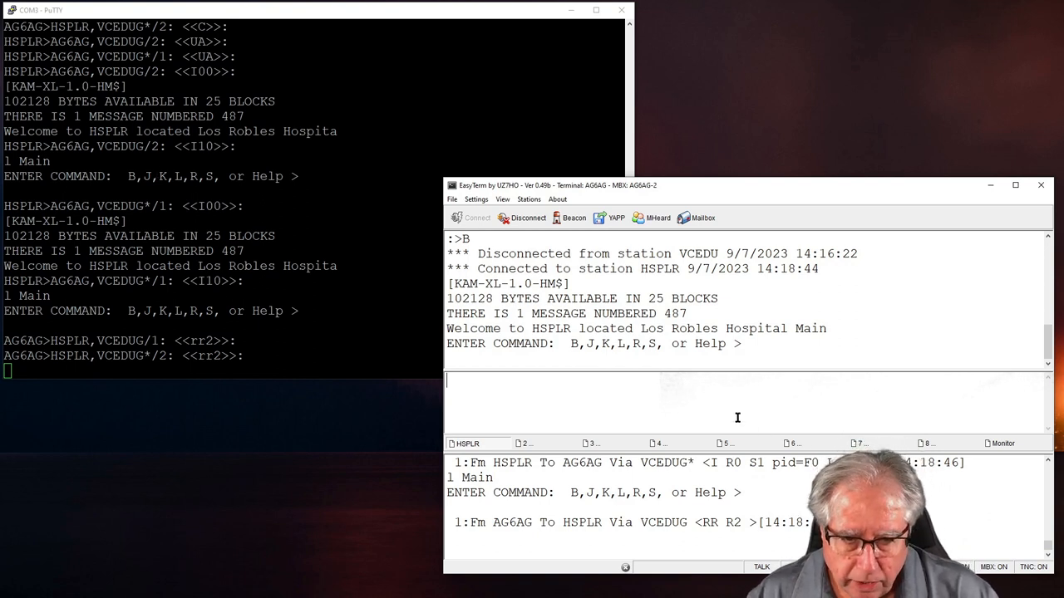
# List HSPLR's waiting messages with L, then sign off with B and disconnect
pyautogui.write('L')
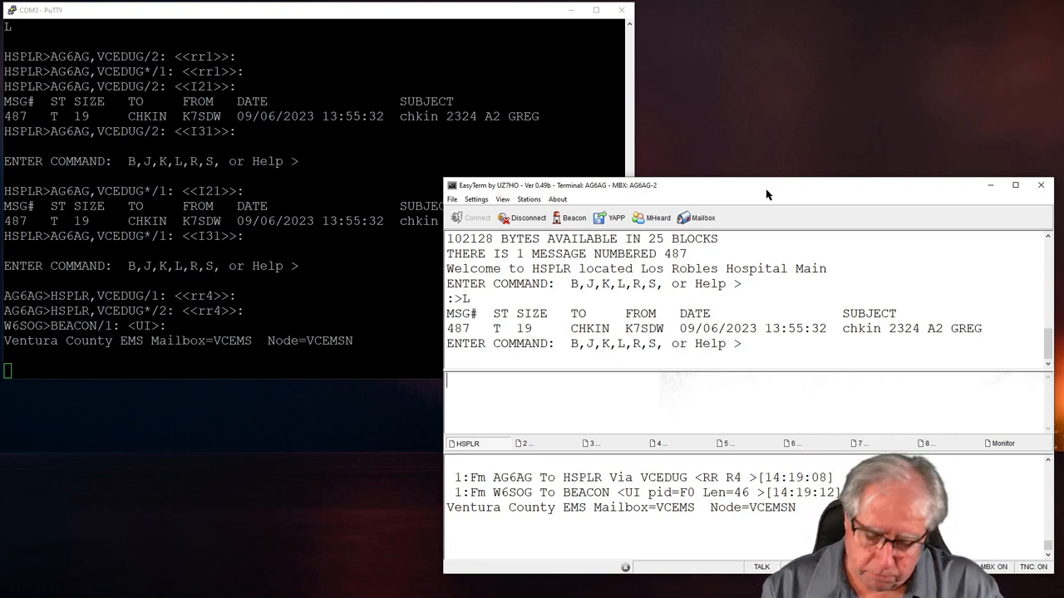
pyautogui.write('B')
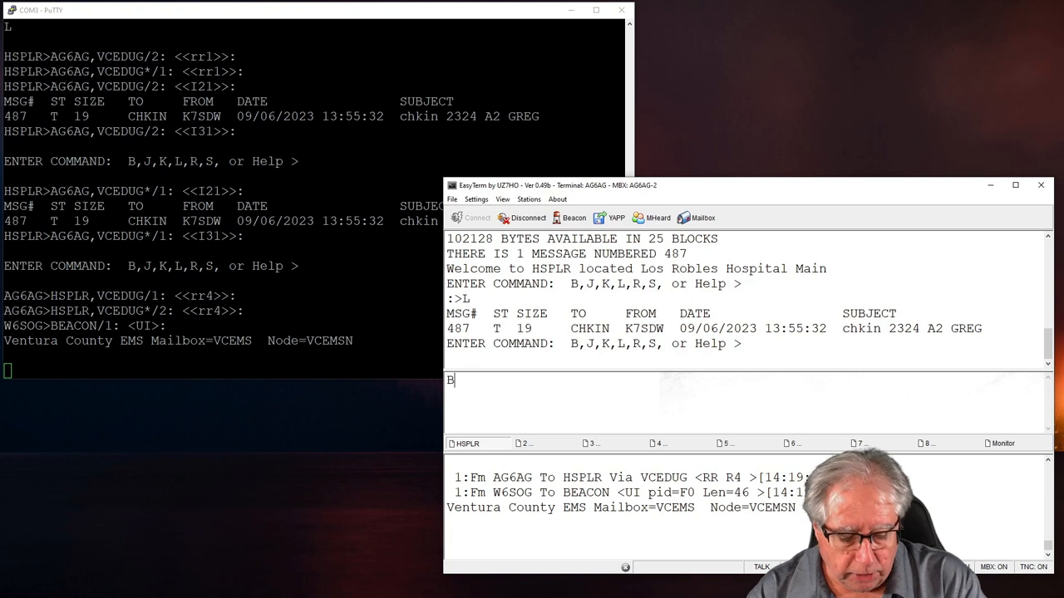
pyautogui.press('Return')
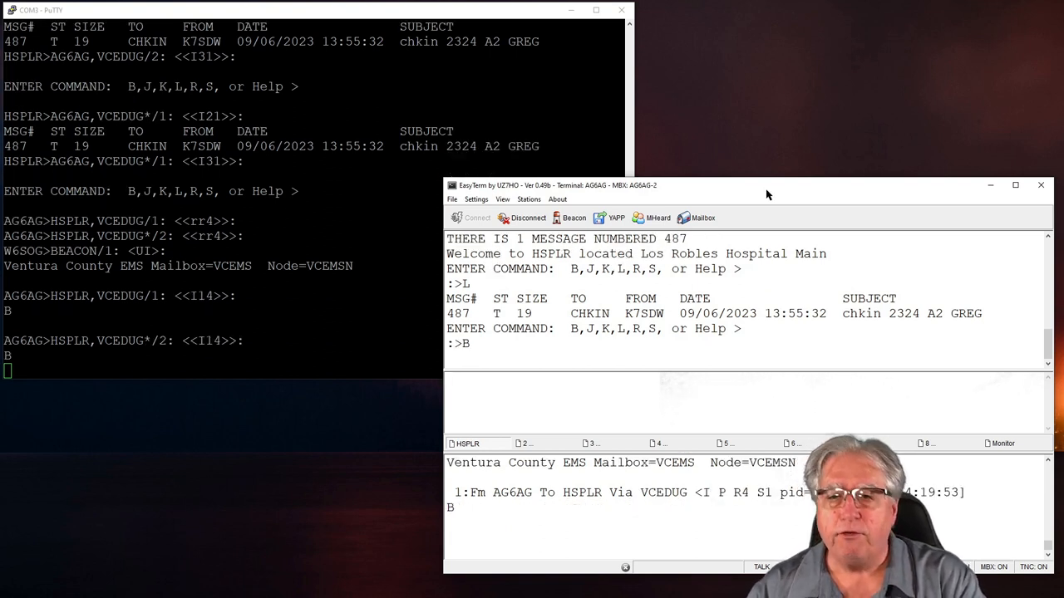
pyautogui.click(529, 217)
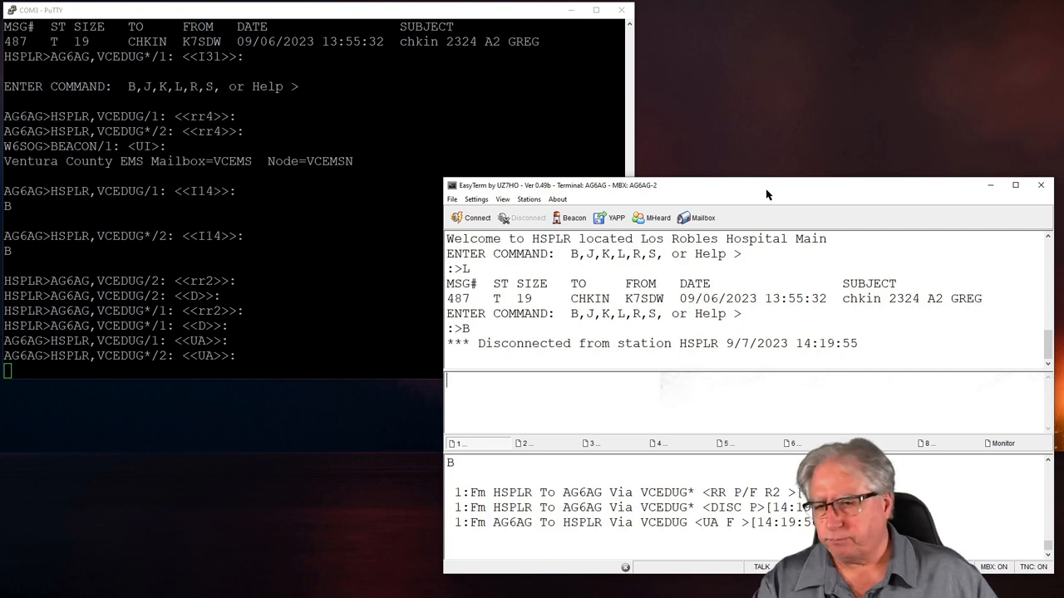
pyautogui.moveTo(480, 233)
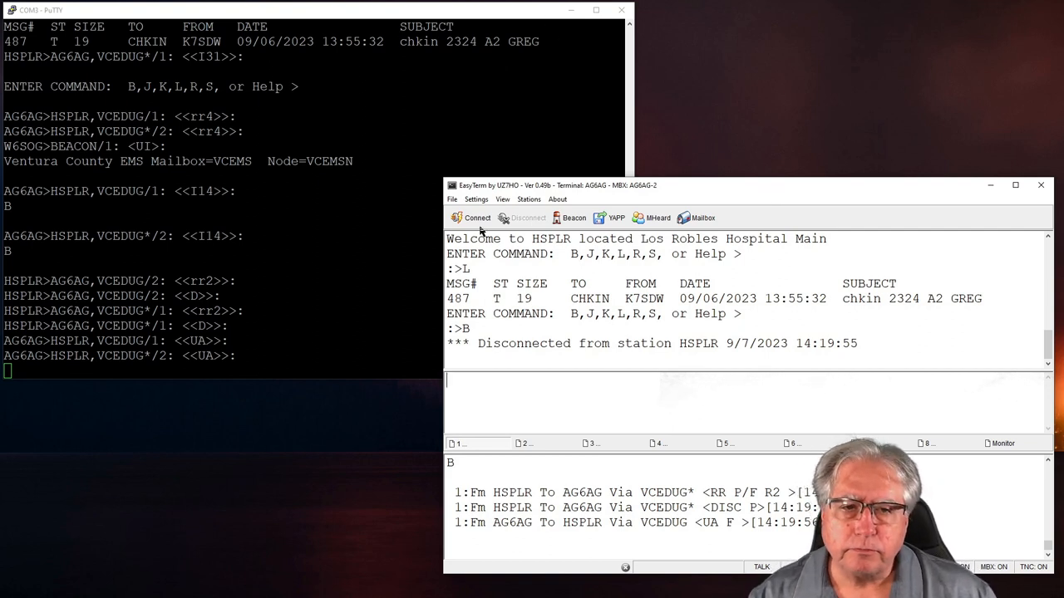
# Reconnect to HSPLR with the Digipeaters field cleared for a direct link
pyautogui.click(477, 218)
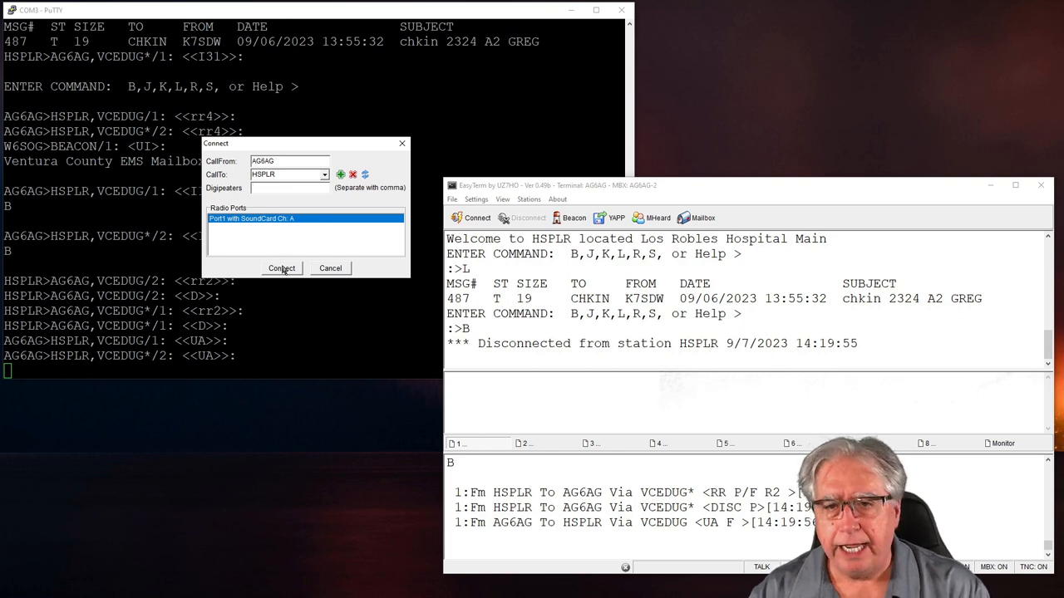
pyautogui.click(281, 268)
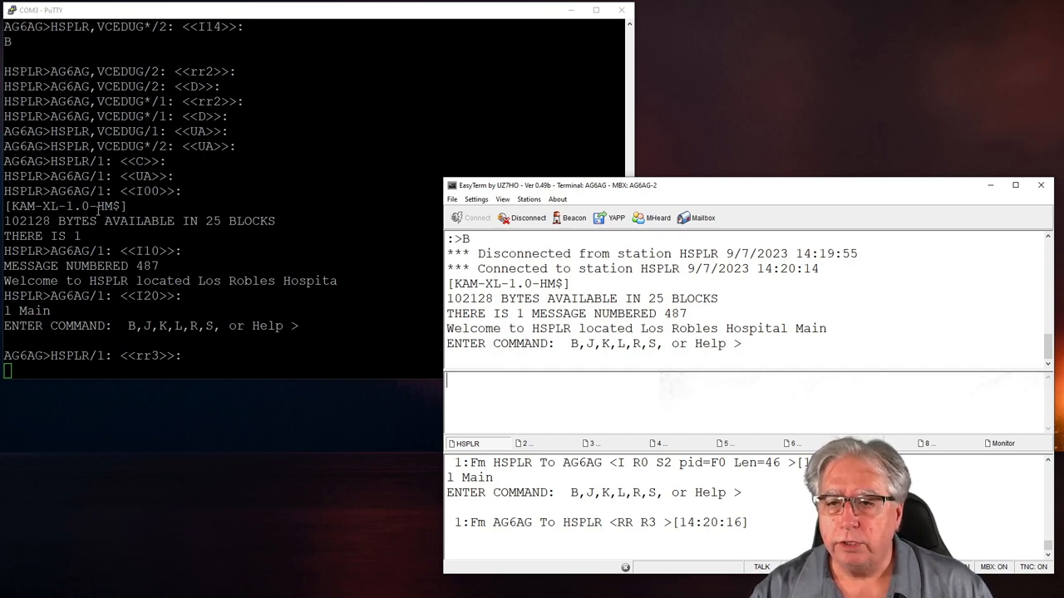
pyautogui.moveTo(579, 268)
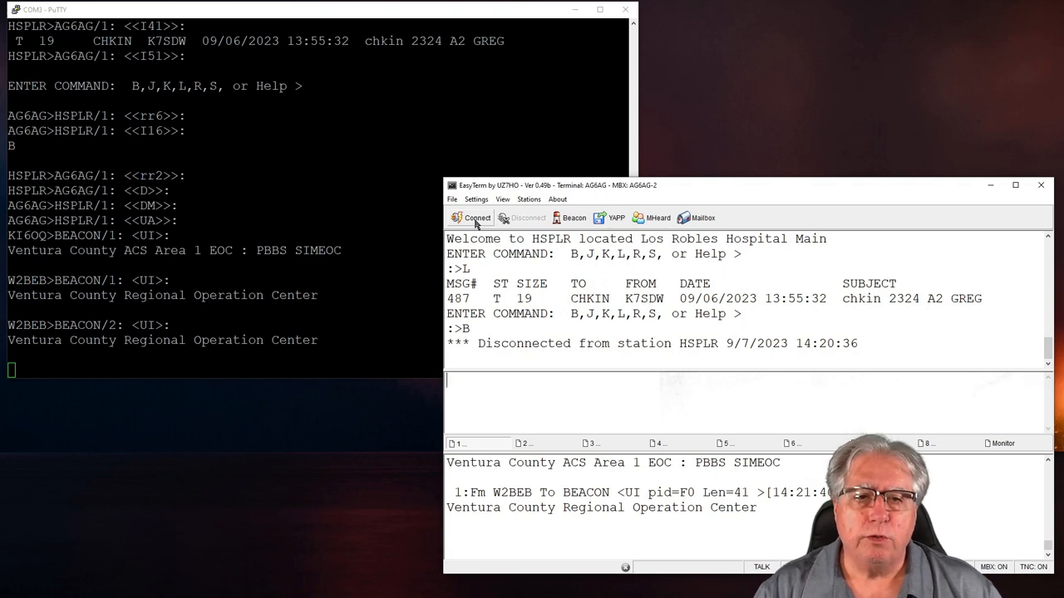
# Replace the CallTo with VCEDUN and connect, reaching the node's command prompt
pyautogui.click(472, 218)
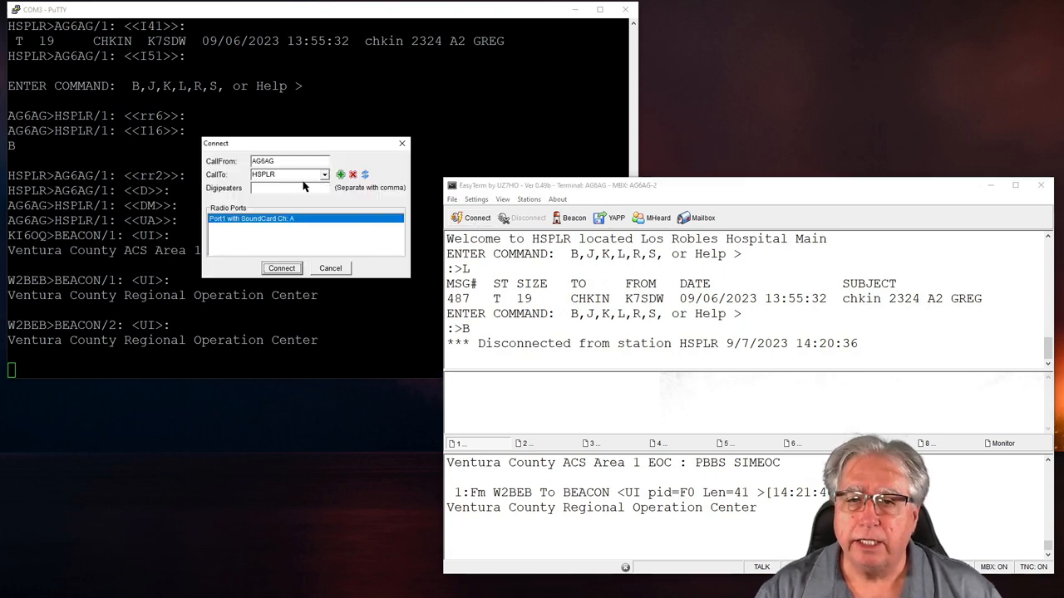
pyautogui.tripleClick(289, 175)
pyautogui.write('V')
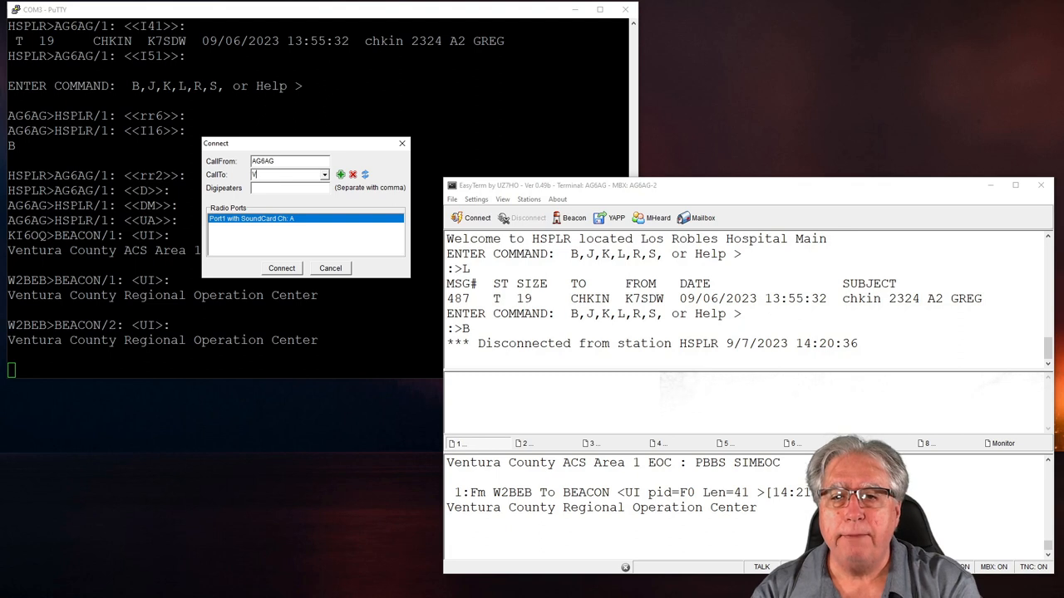
pyautogui.write('CEDU')
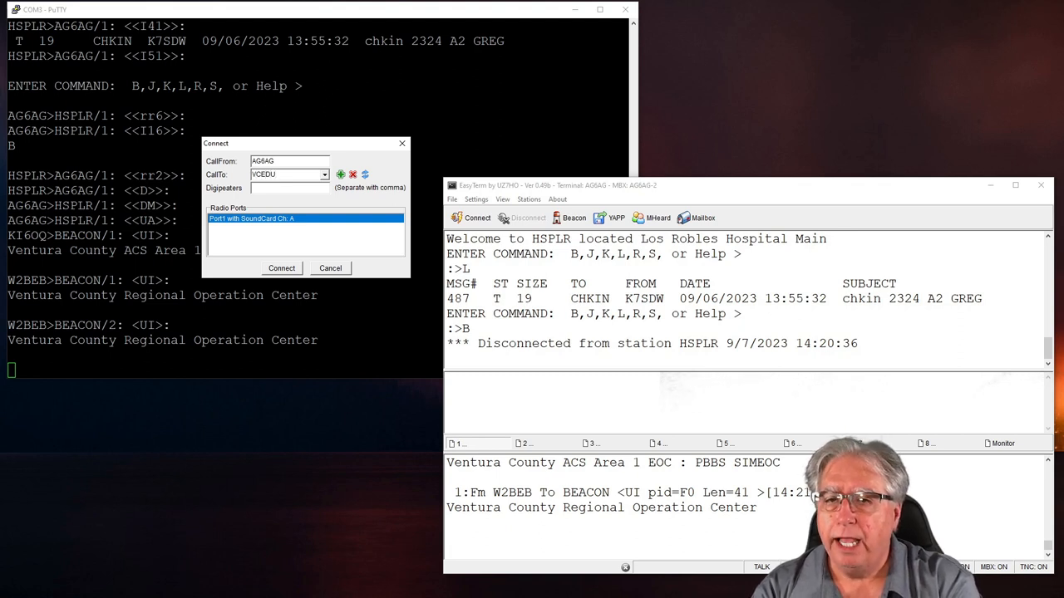
pyautogui.write('N')
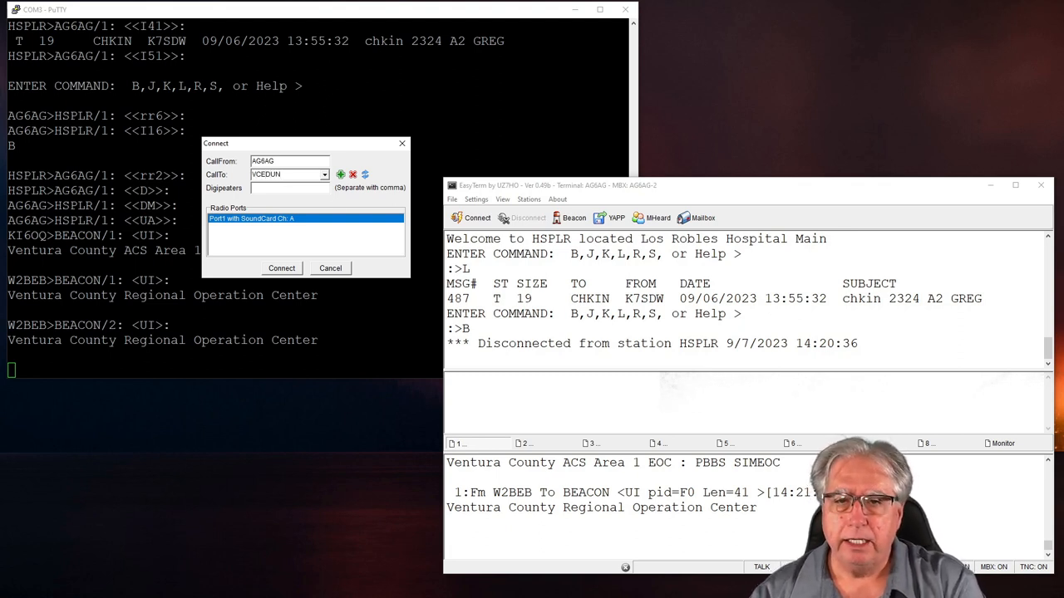
pyautogui.click(281, 268)
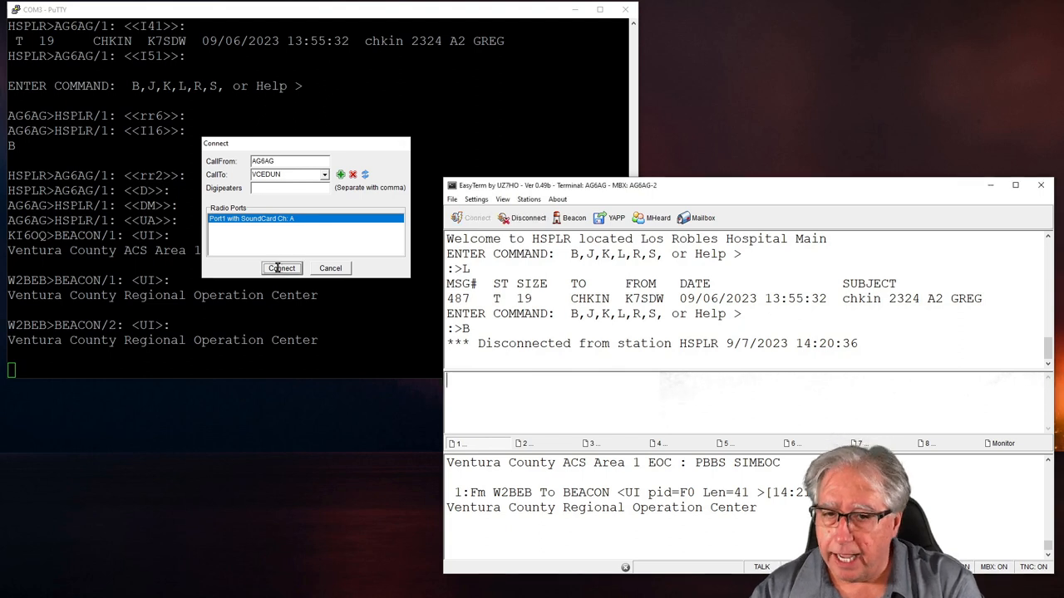
pyautogui.click(281, 267)
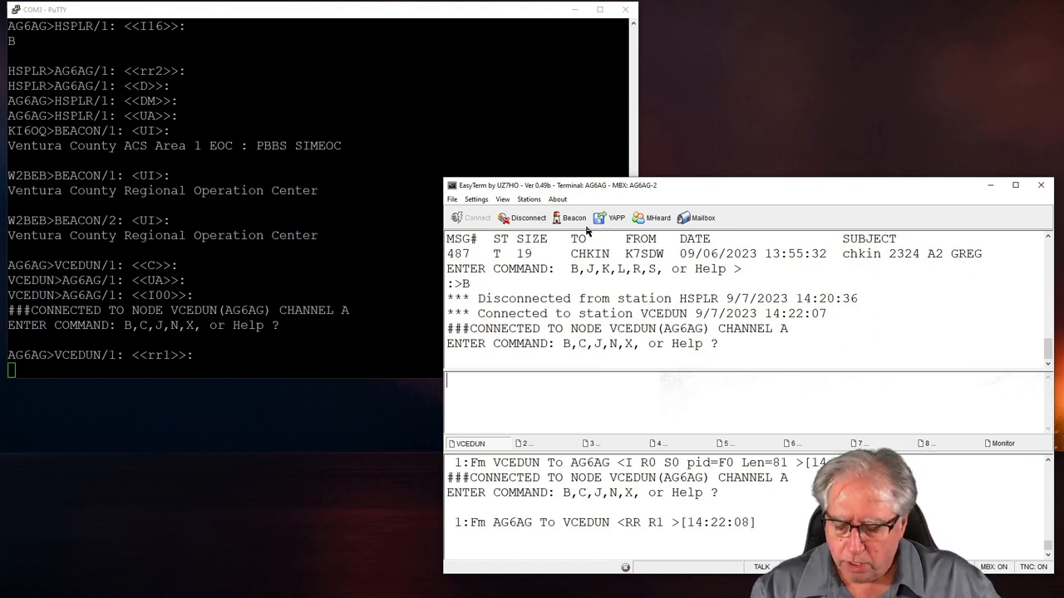
# Issue C HSPLR at the VCEDUN node to reach HSPLR, list its message, then sign off with B
pyautogui.write('C')
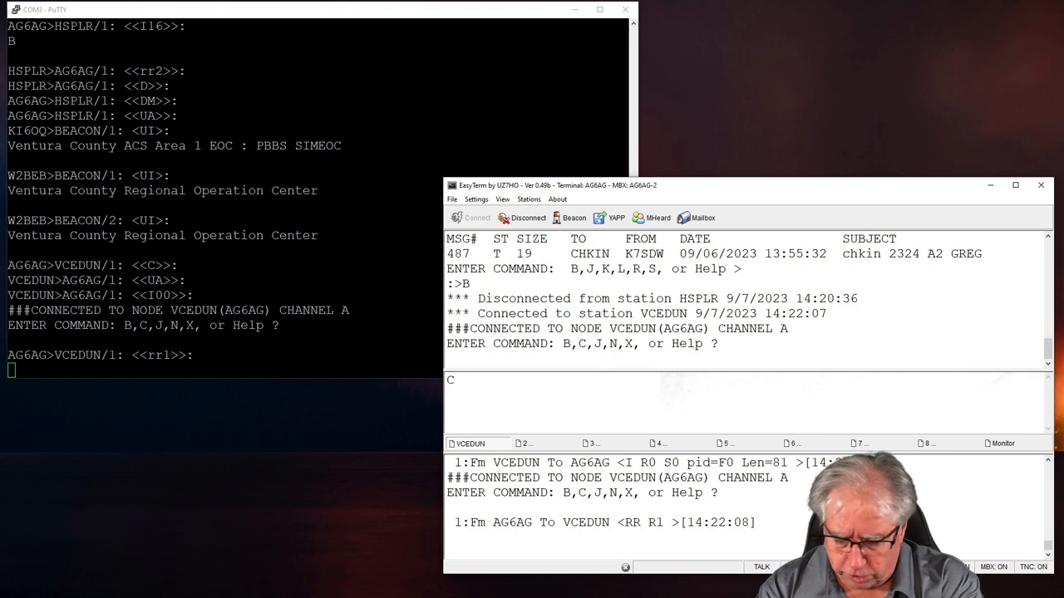
pyautogui.write('HS')
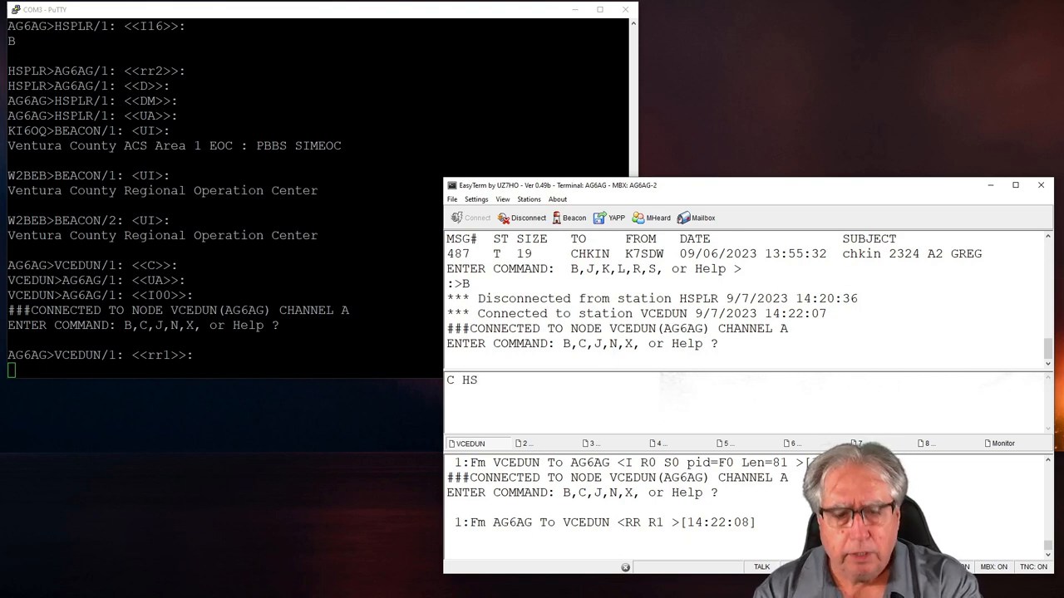
pyautogui.write('PLR')
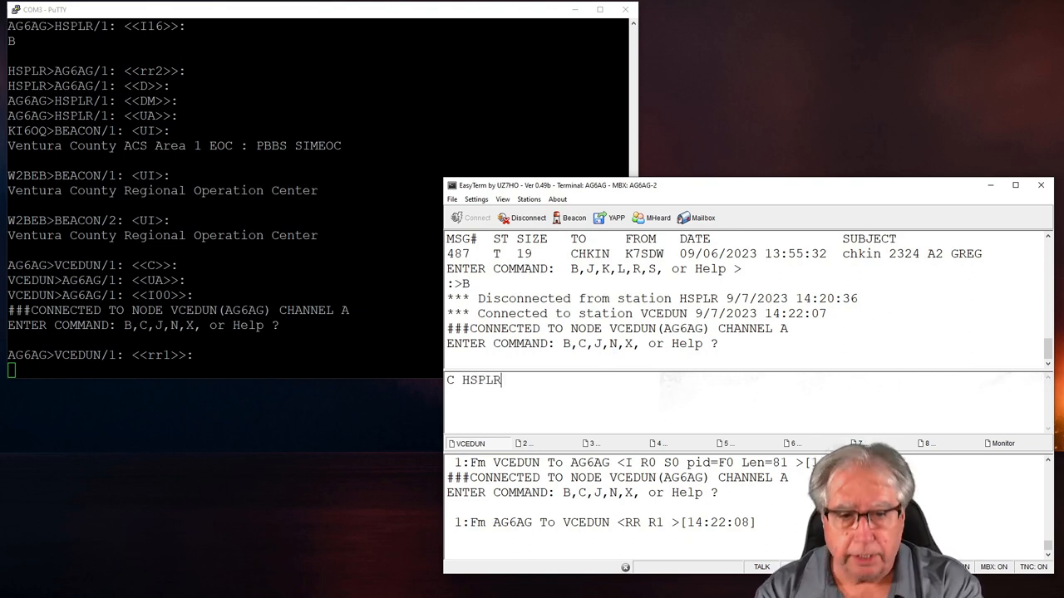
pyautogui.press('Return')
pyautogui.write('L')
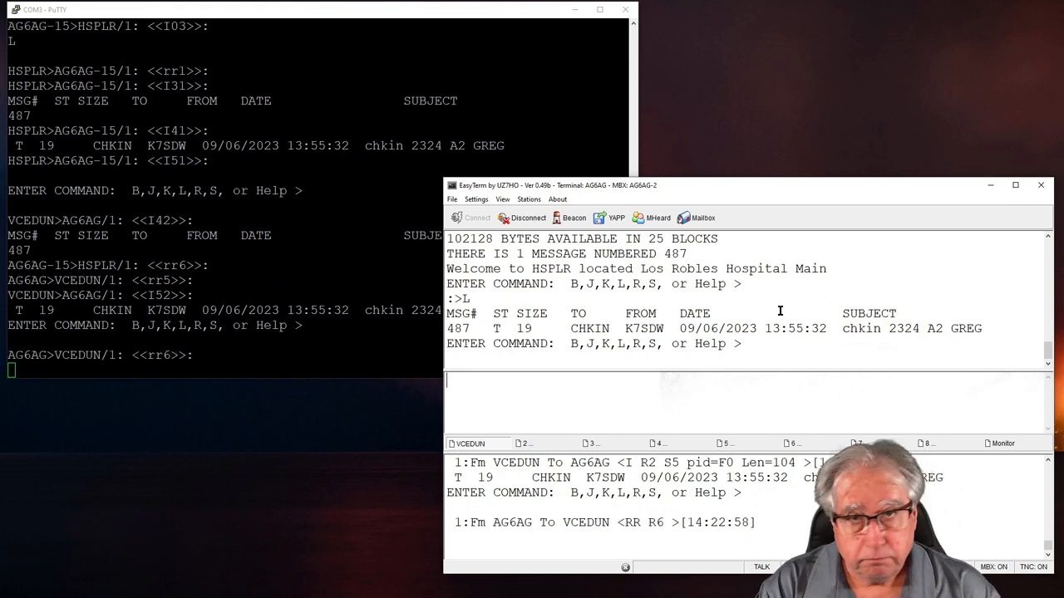
pyautogui.write('B')
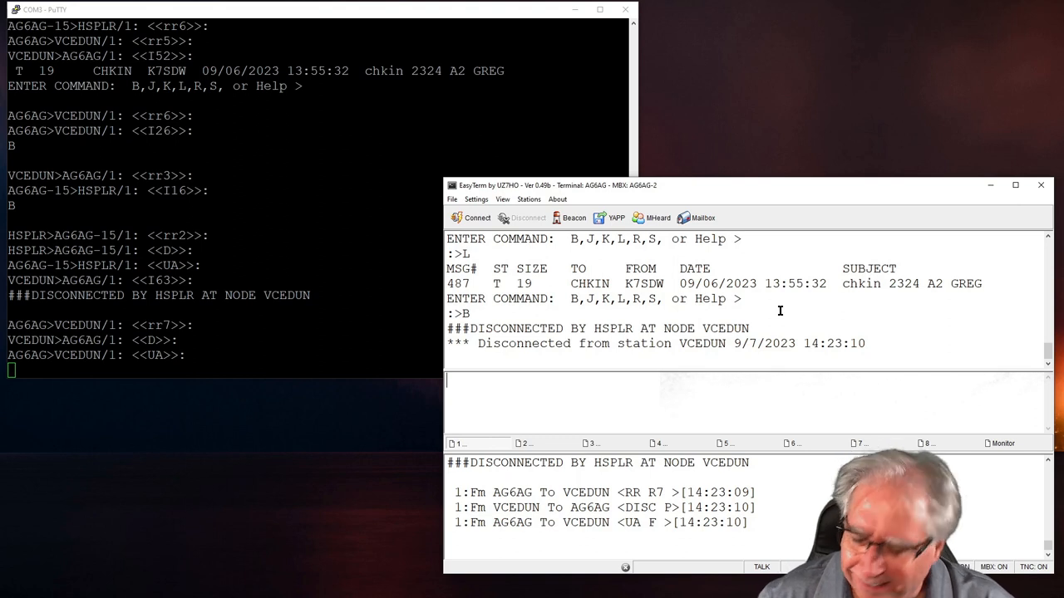
pyautogui.moveTo(532, 216)
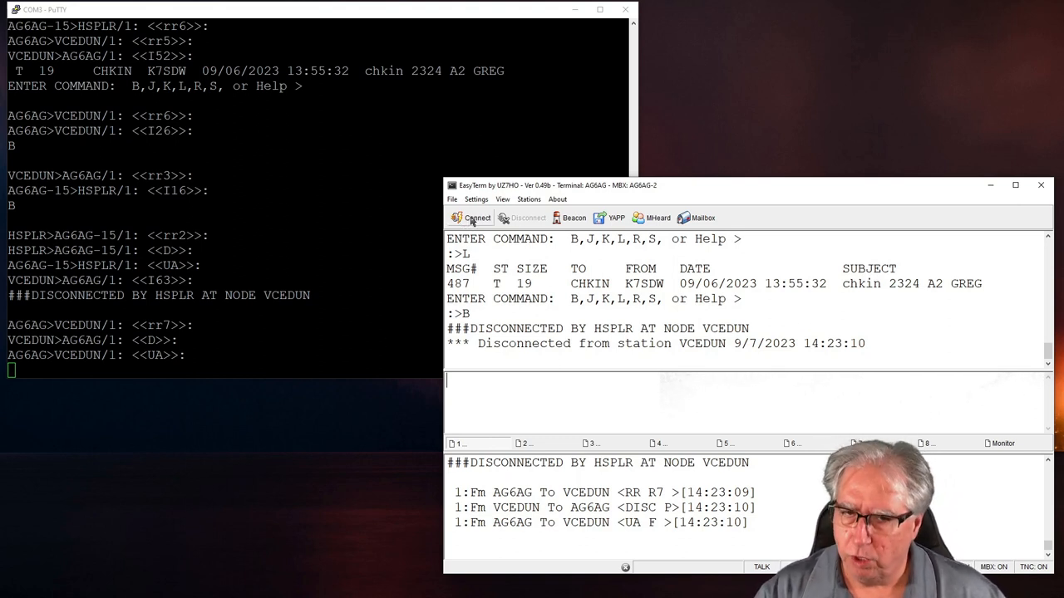
# From node VCEDUN, send the cross-band connect request 'X HSPLR'
pyautogui.click(472, 217)
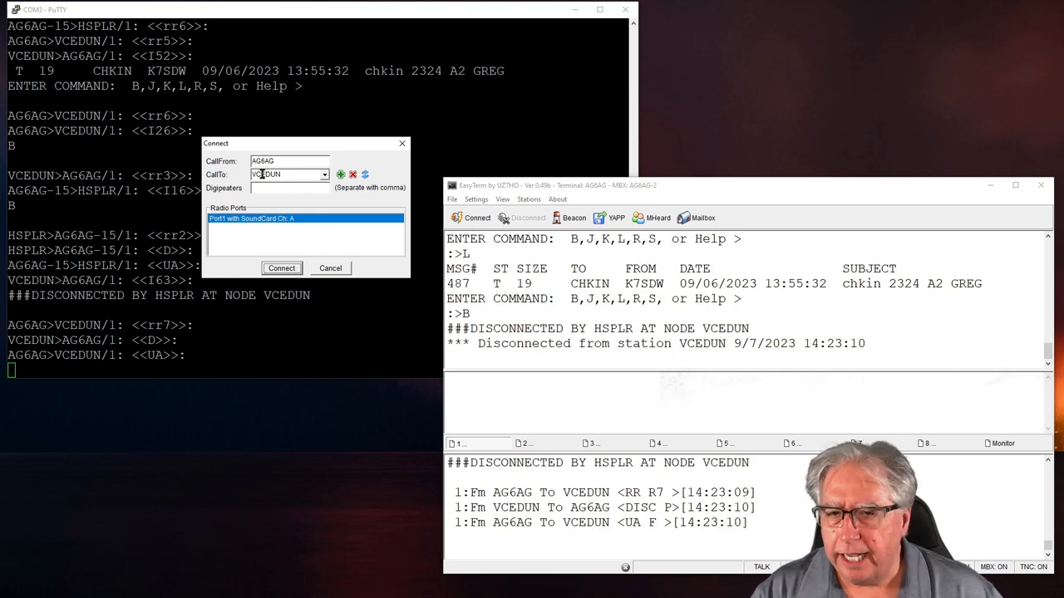
pyautogui.click(281, 267)
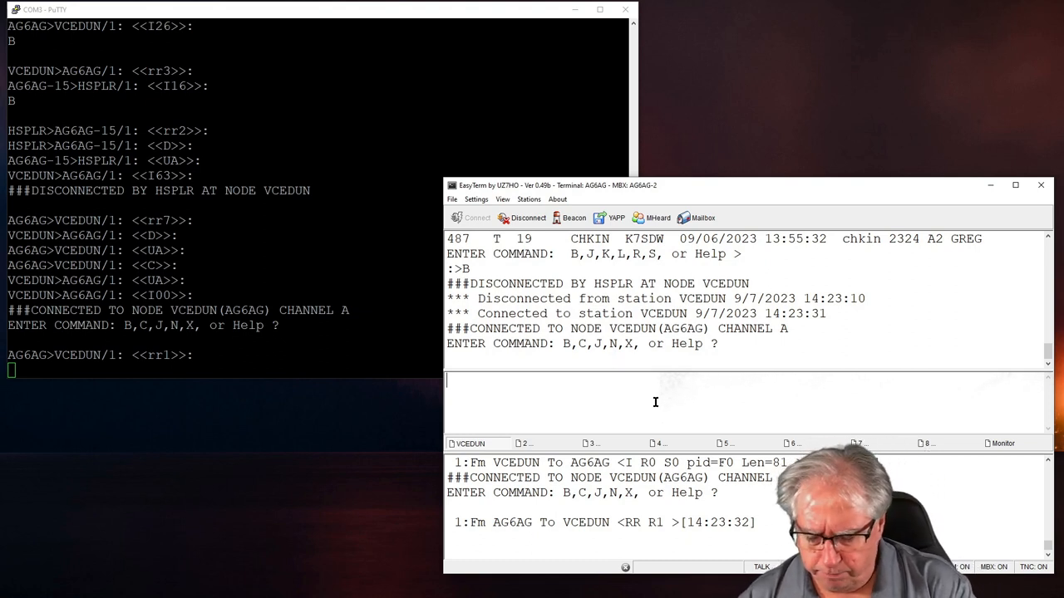
pyautogui.write('X')
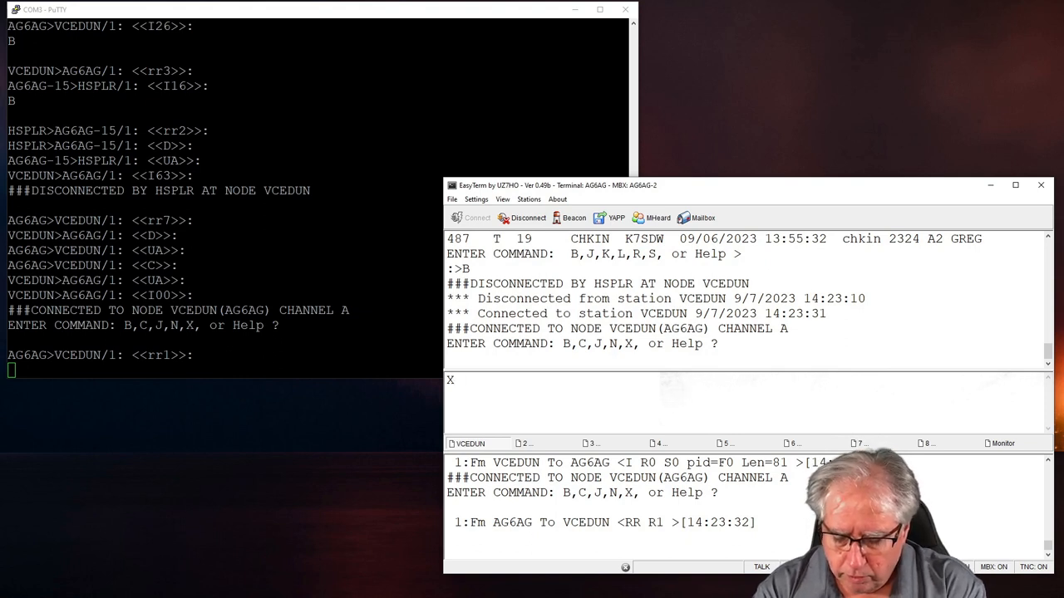
pyautogui.write('HSPL')
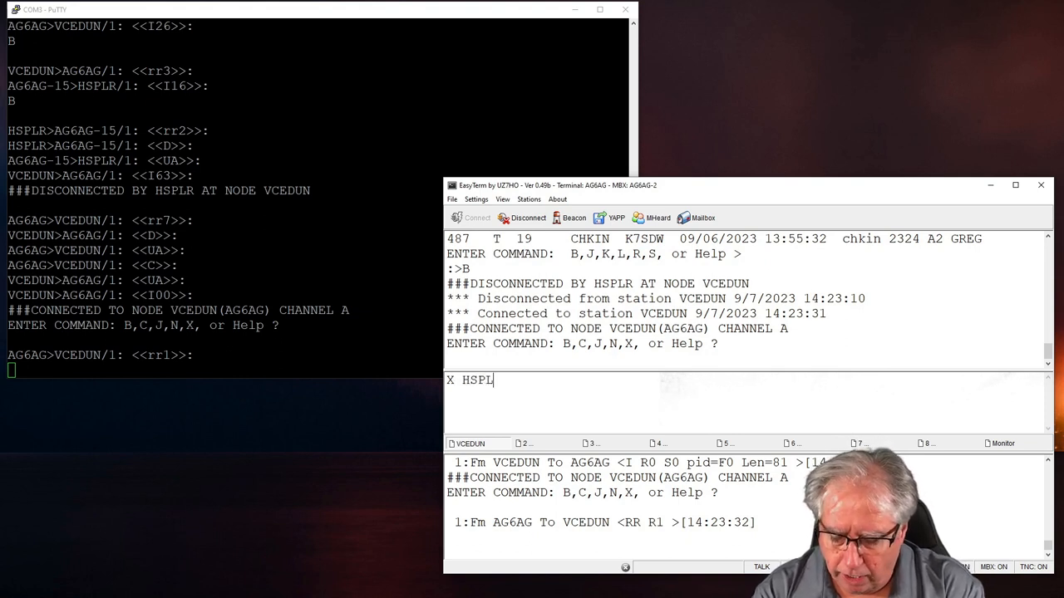
pyautogui.write('R')
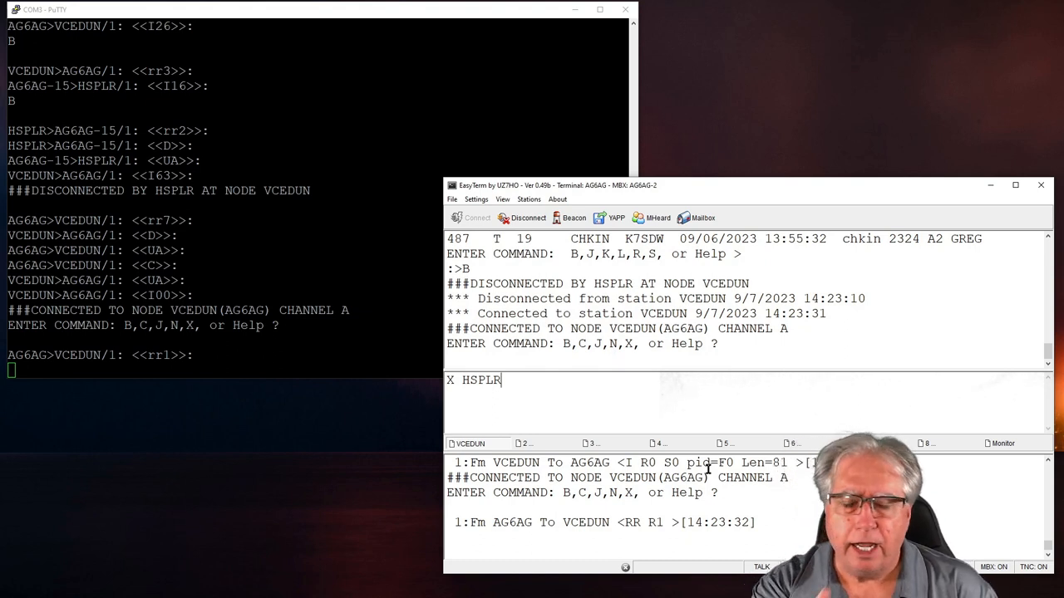
pyautogui.press('Return')
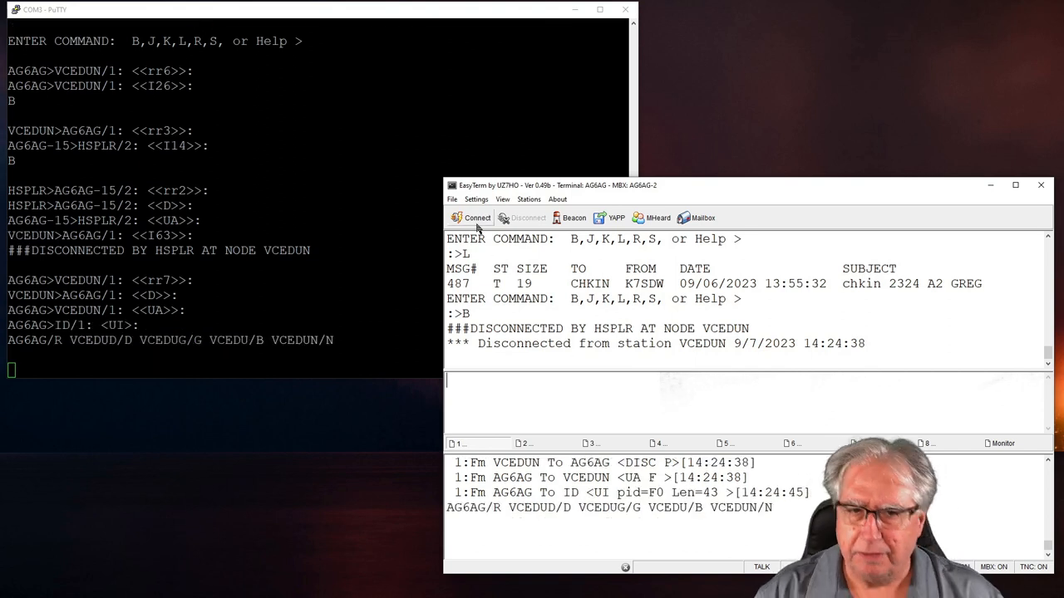
# Reconnect to VCEDUN and discard a mistyped 'X RAS220' command
pyautogui.click(472, 218)
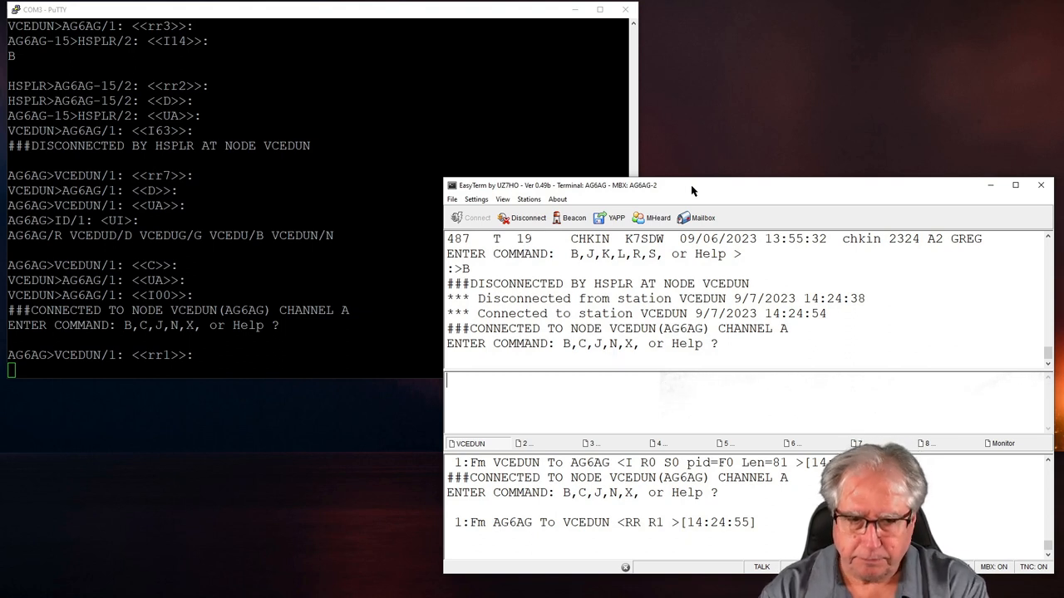
pyautogui.write('X')
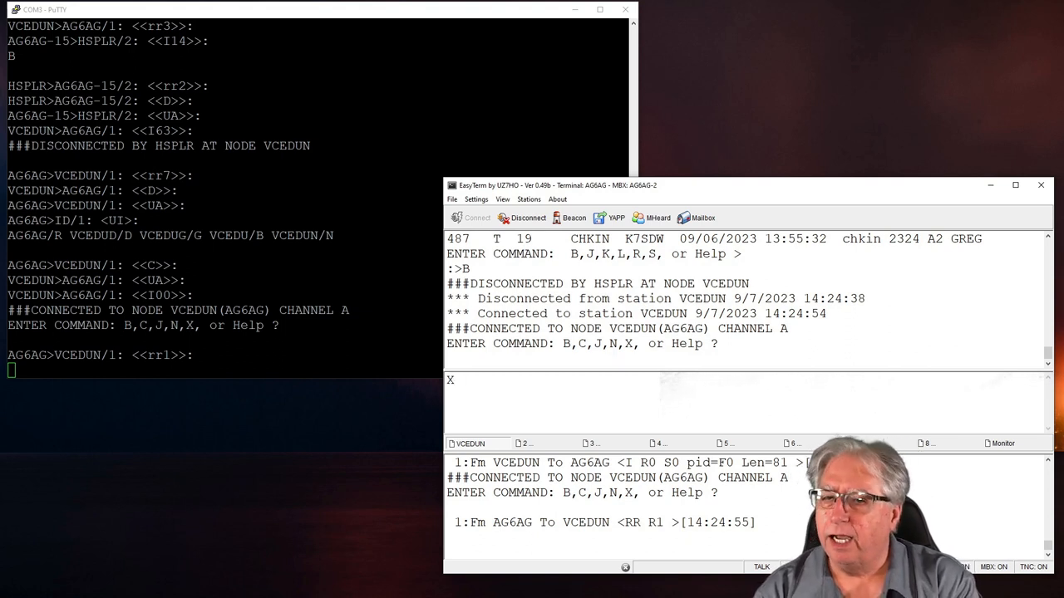
pyautogui.write('R')
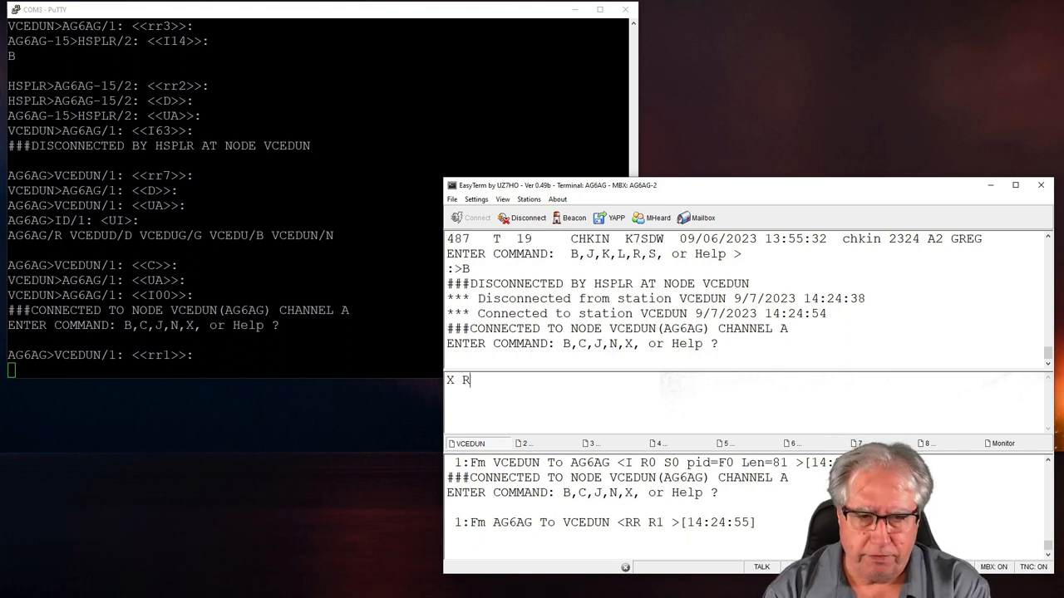
pyautogui.write('AS2')
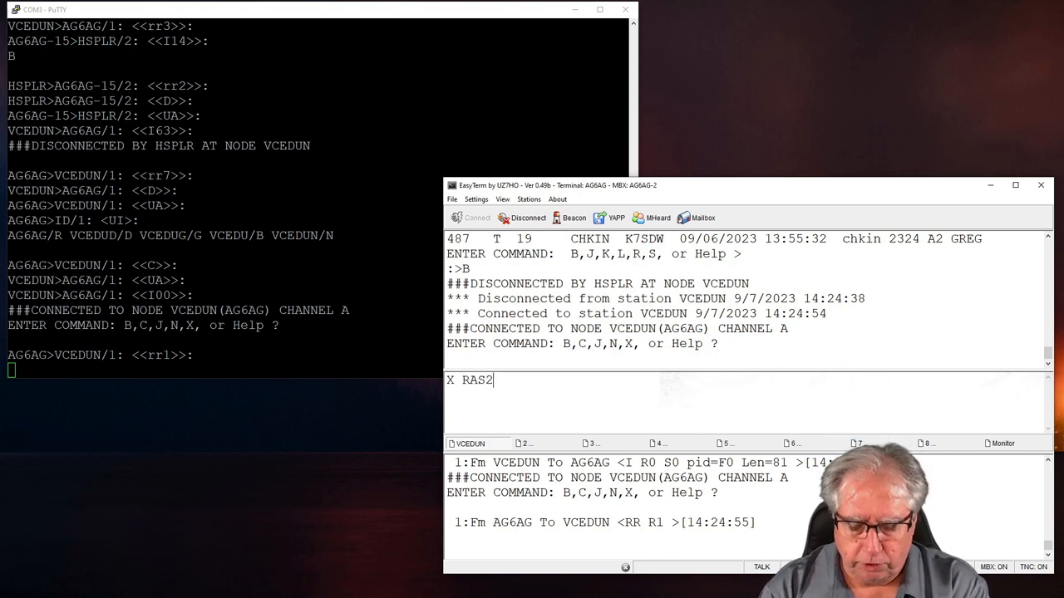
pyautogui.write('20,')
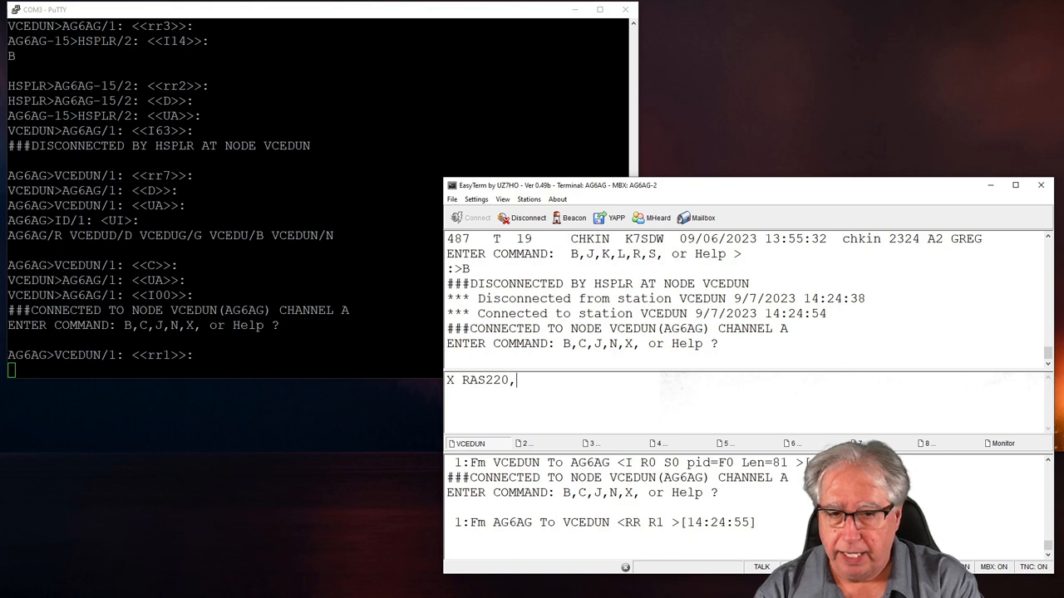
pyautogui.press('Backspace')
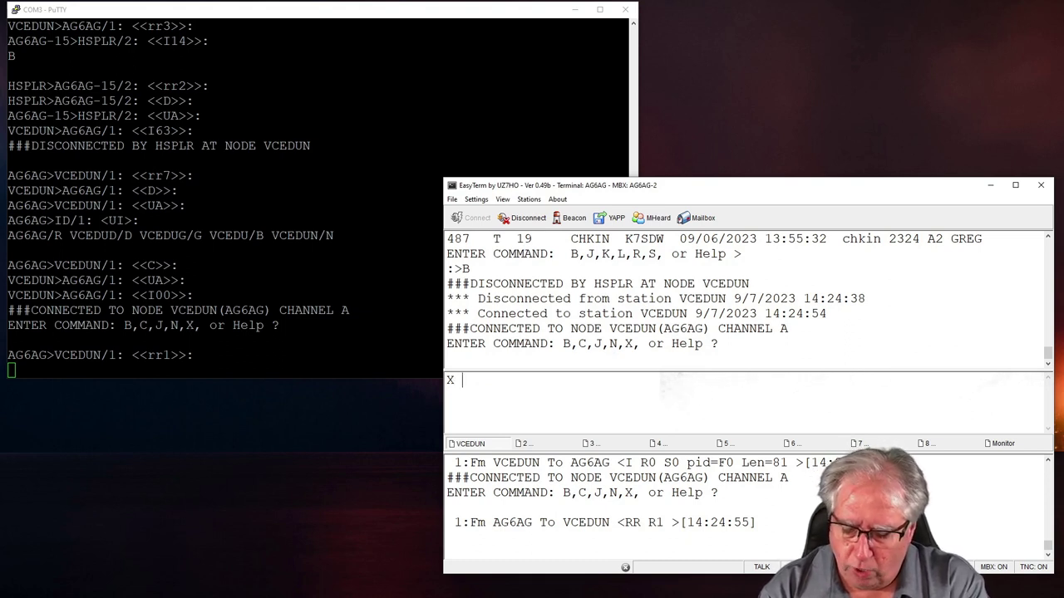
# Send the cross-band connect request 'X ECSS VIA RAS220'
pyautogui.write('ECSS')
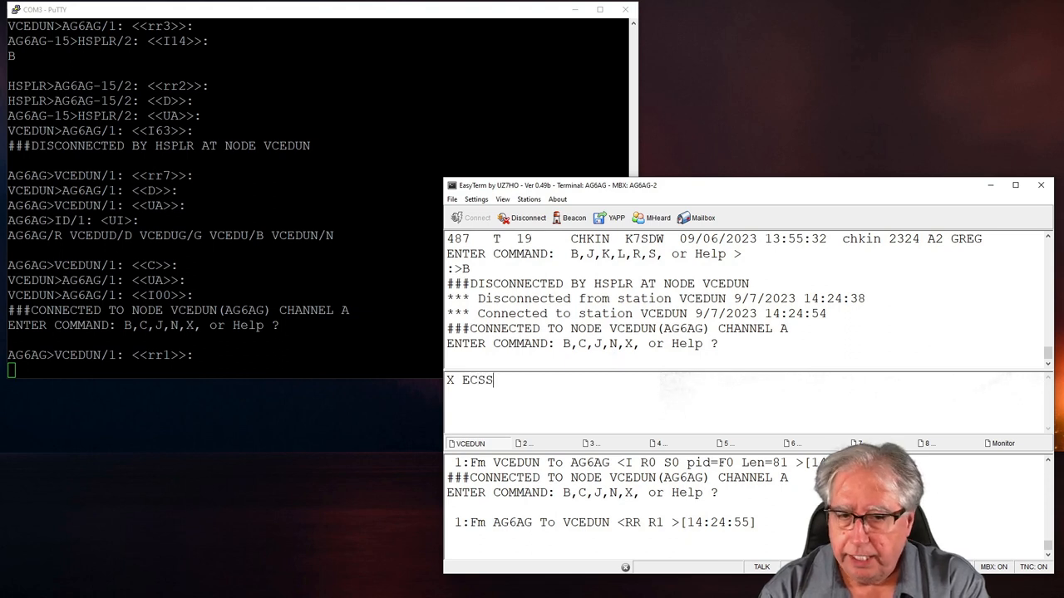
pyautogui.write('VIA')
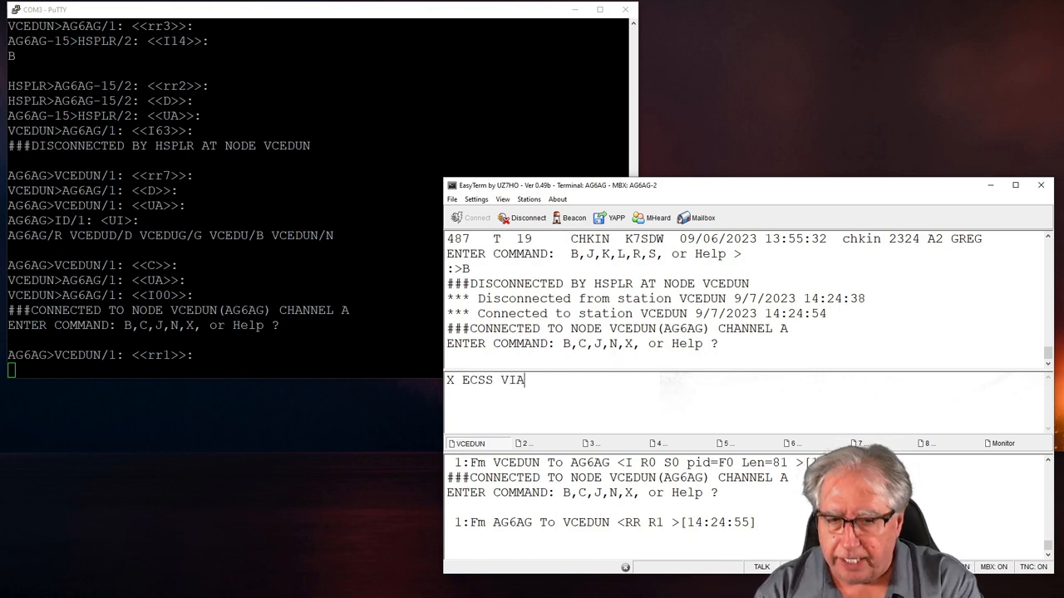
pyautogui.write('RA')
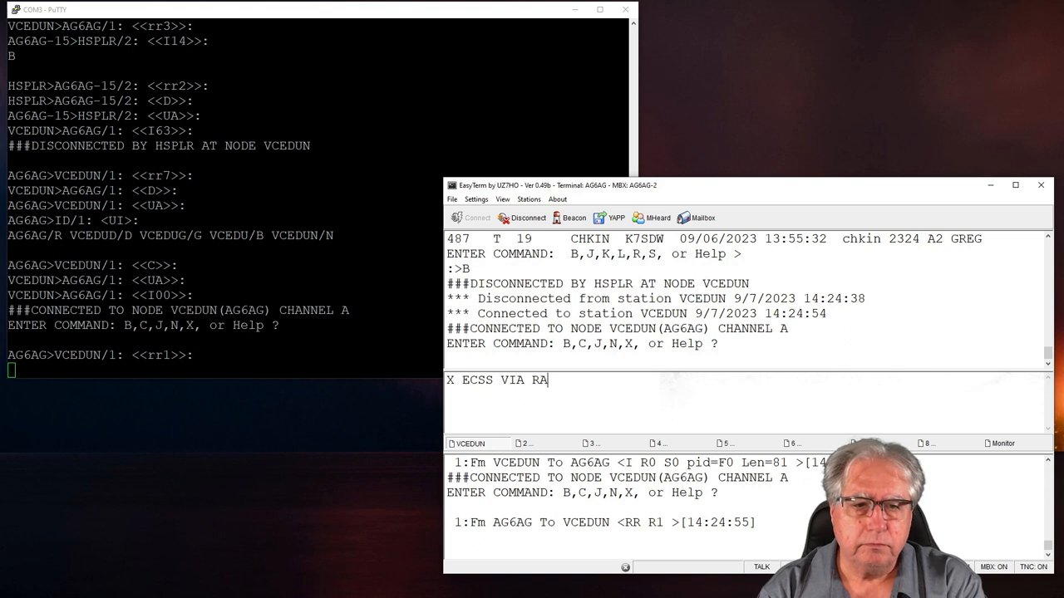
pyautogui.write('220')
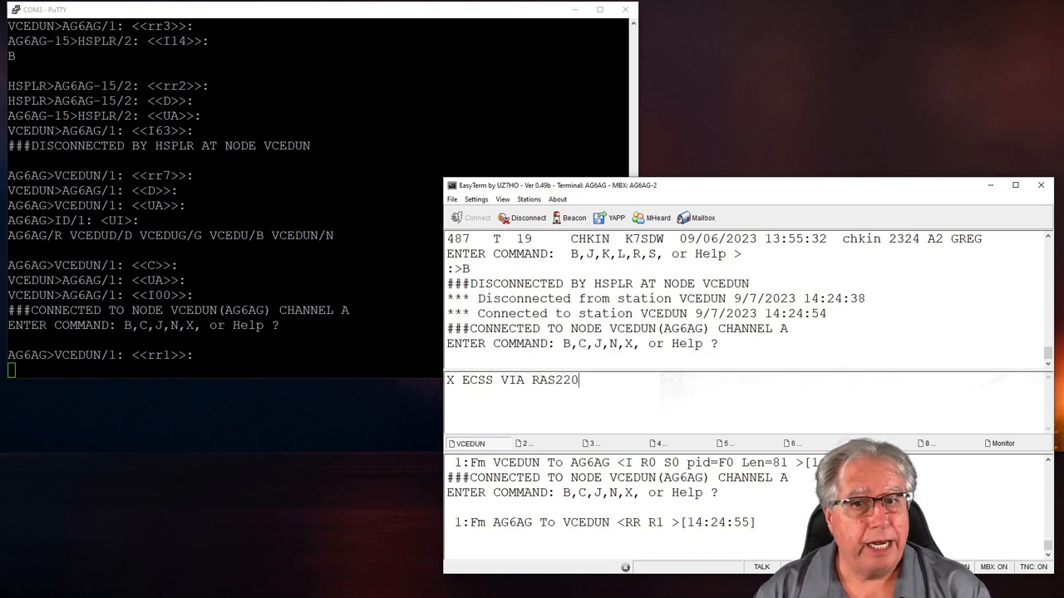
pyautogui.press('Return')
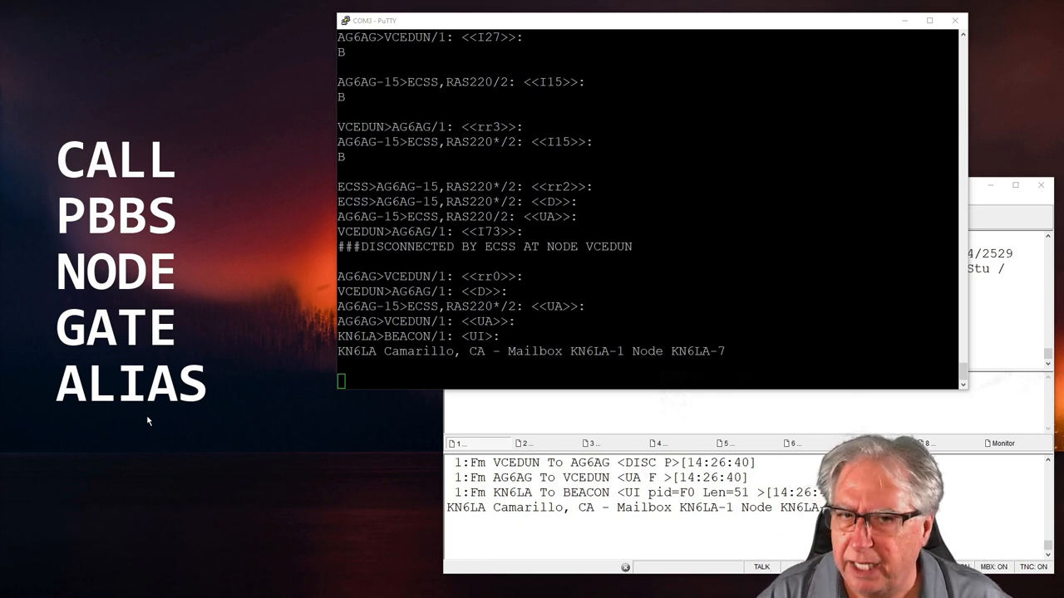
pyautogui.moveTo(399, 430)
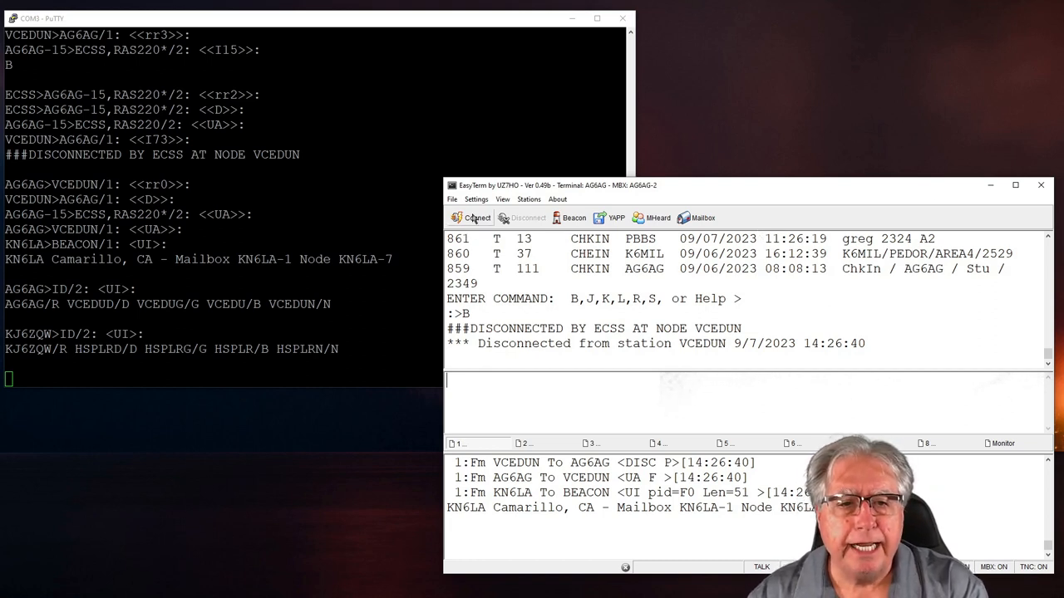
# Connect to HSPLR with VCEDUN as the digipeater, correcting a misspelled call
pyautogui.click(472, 218)
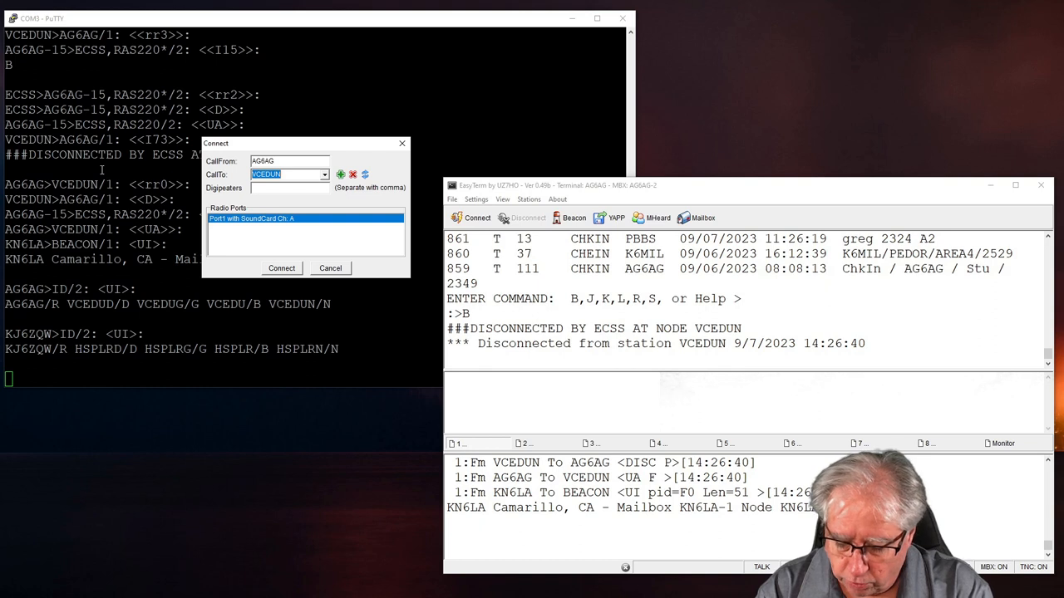
pyautogui.write('HSPLR')
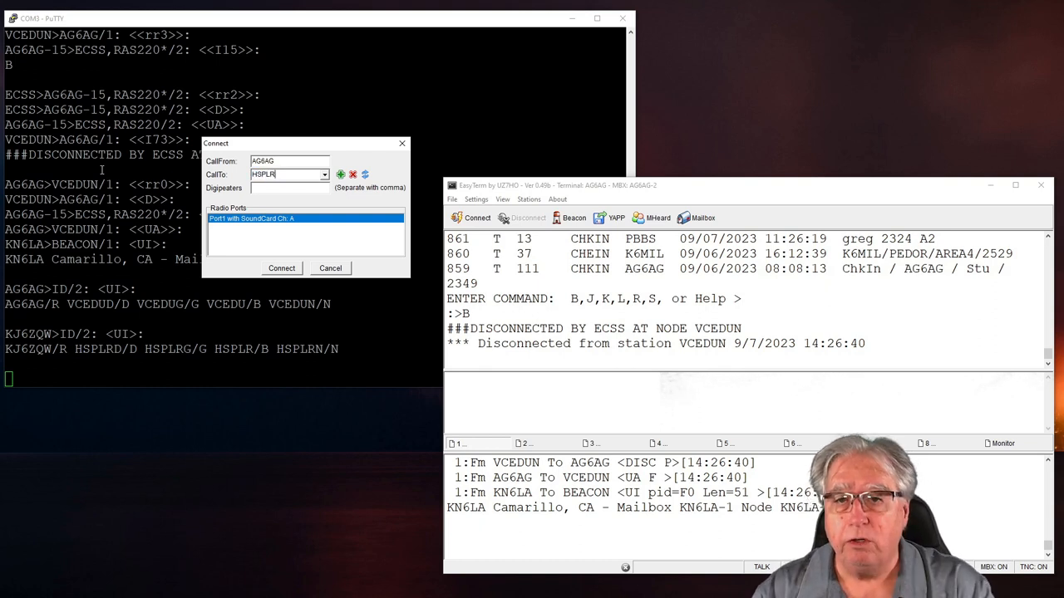
pyautogui.moveTo(279, 192)
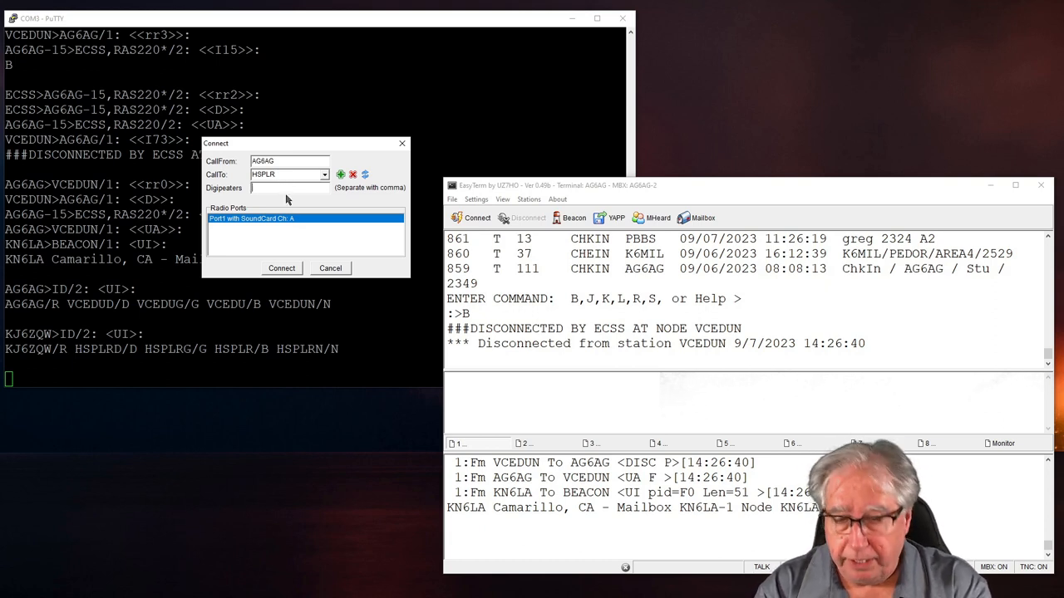
pyautogui.write('V')
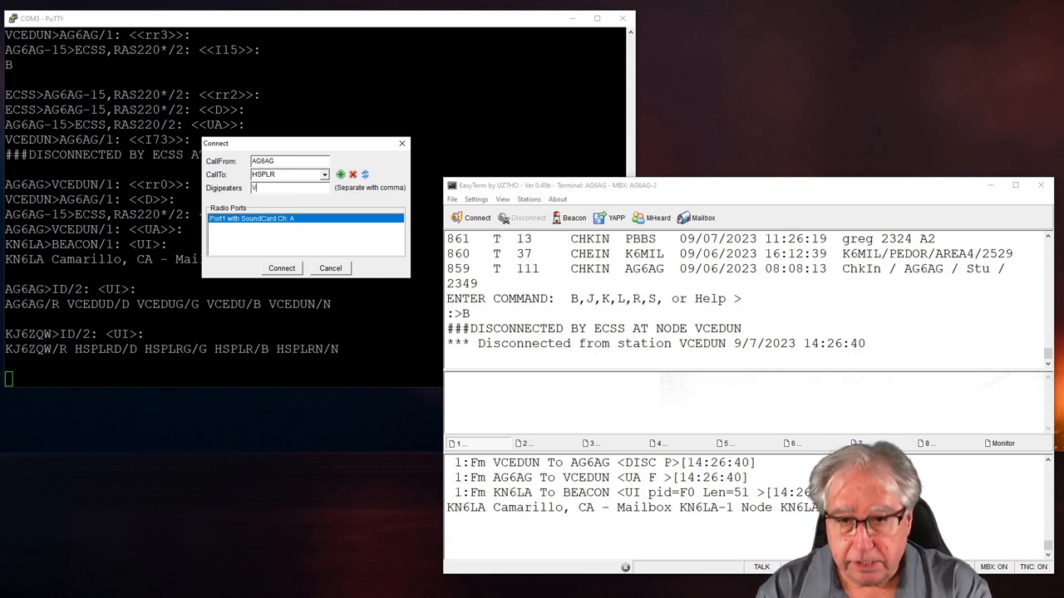
pyautogui.write('CDE')
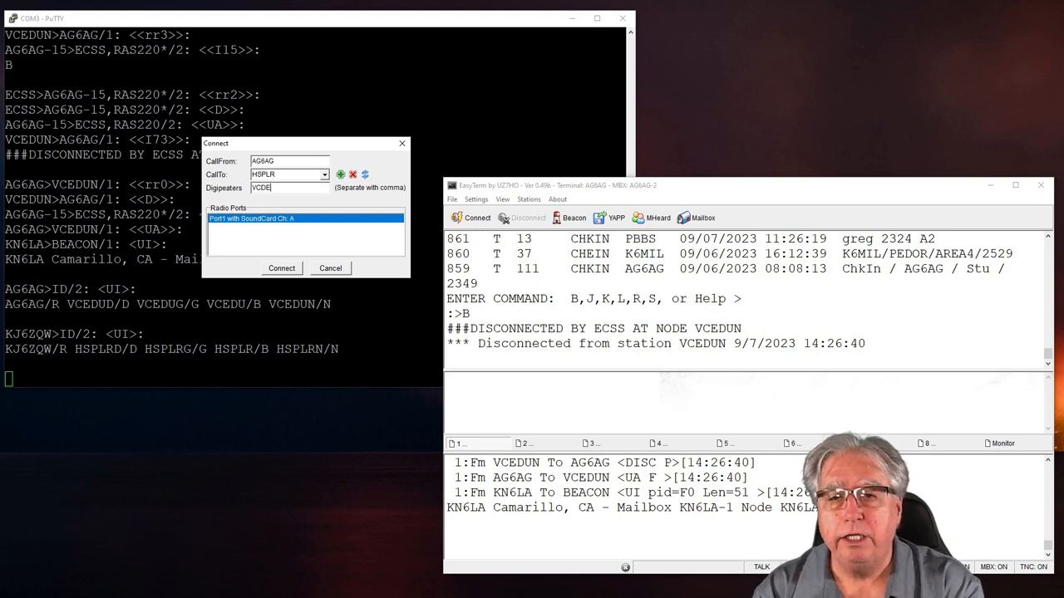
pyautogui.press('BackSpace')
pyautogui.write('EDUN')
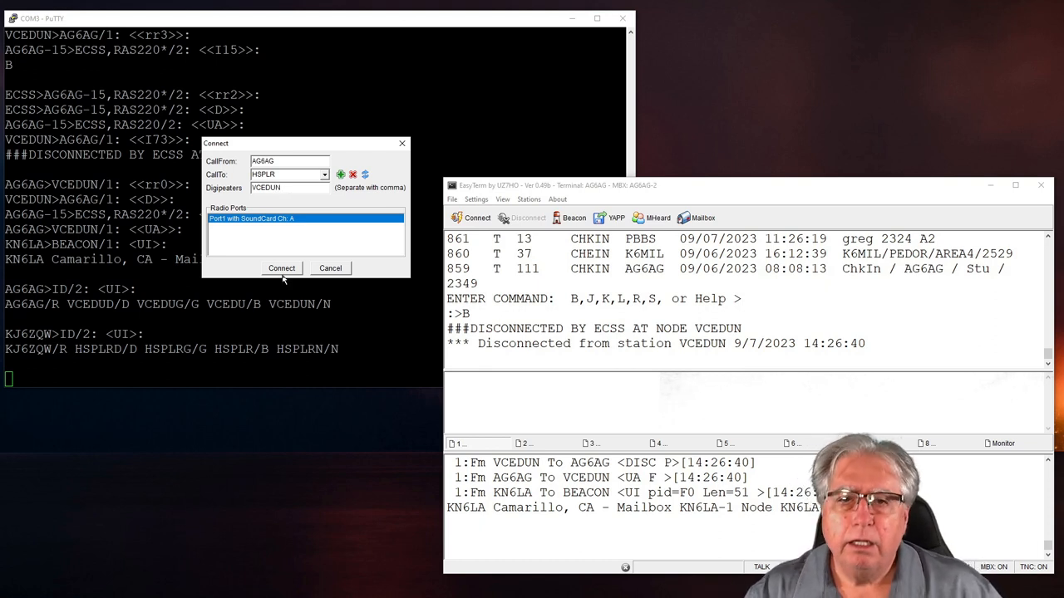
pyautogui.click(281, 267)
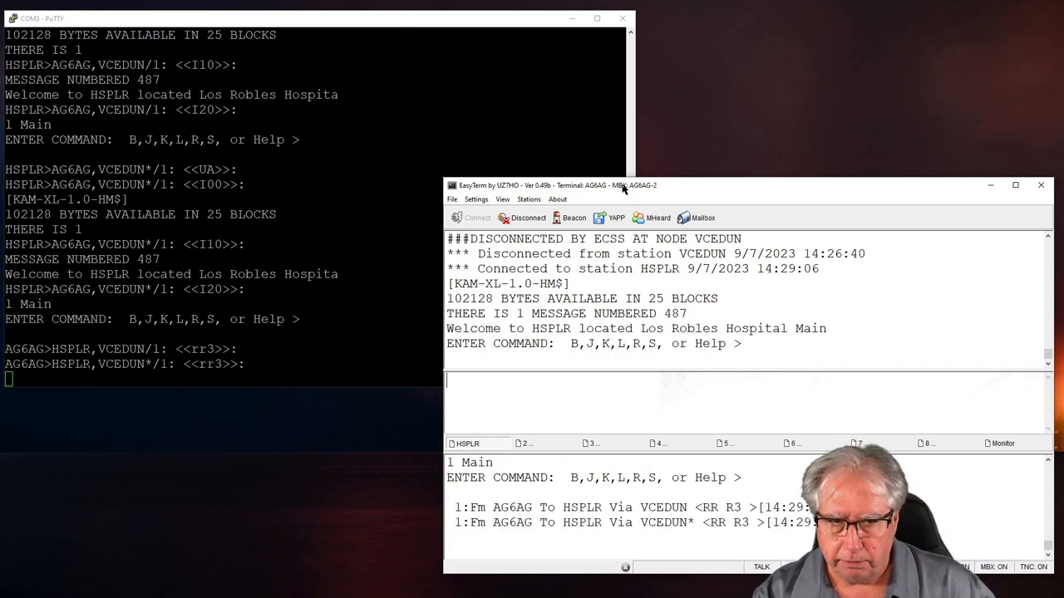
# List HSPLR's messages with L, then sign off with B and leave the link
pyautogui.write('L')
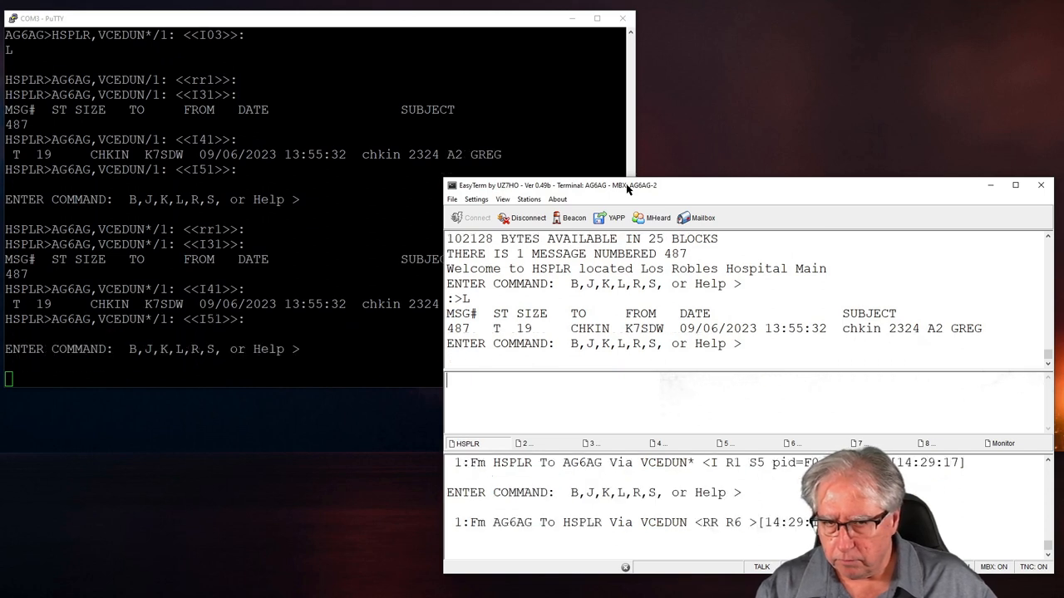
pyautogui.write('B')
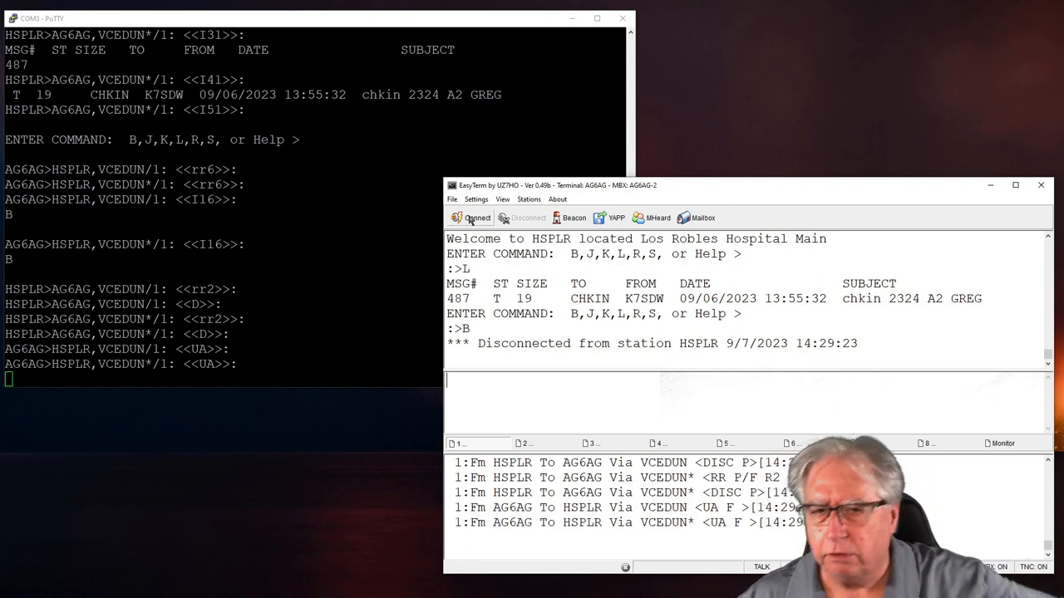
pyautogui.click(472, 217)
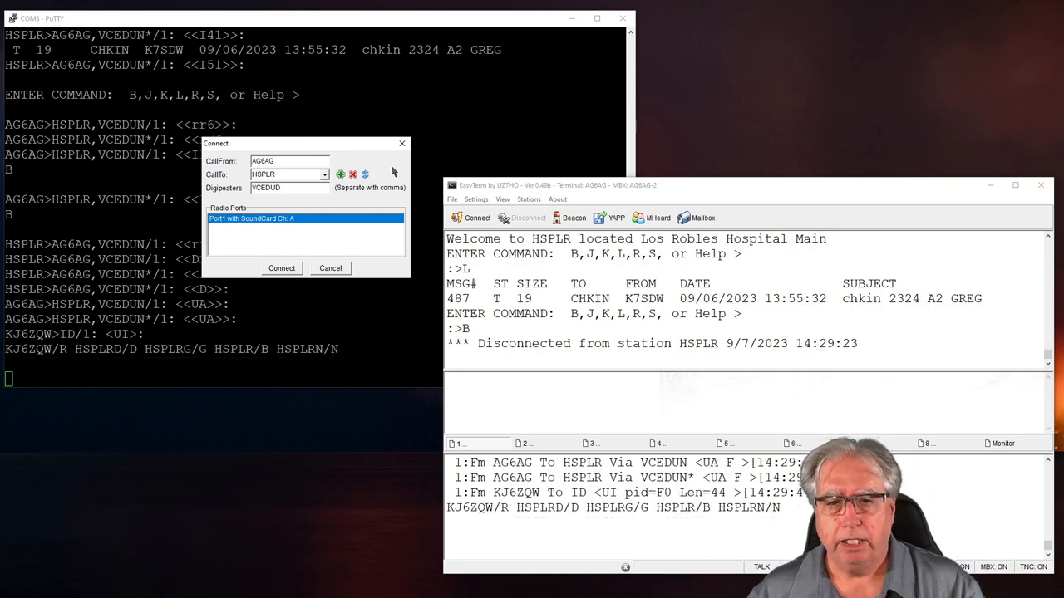
# Connect to HSPLR via VCEDUD and send the bye command B
pyautogui.click(281, 267)
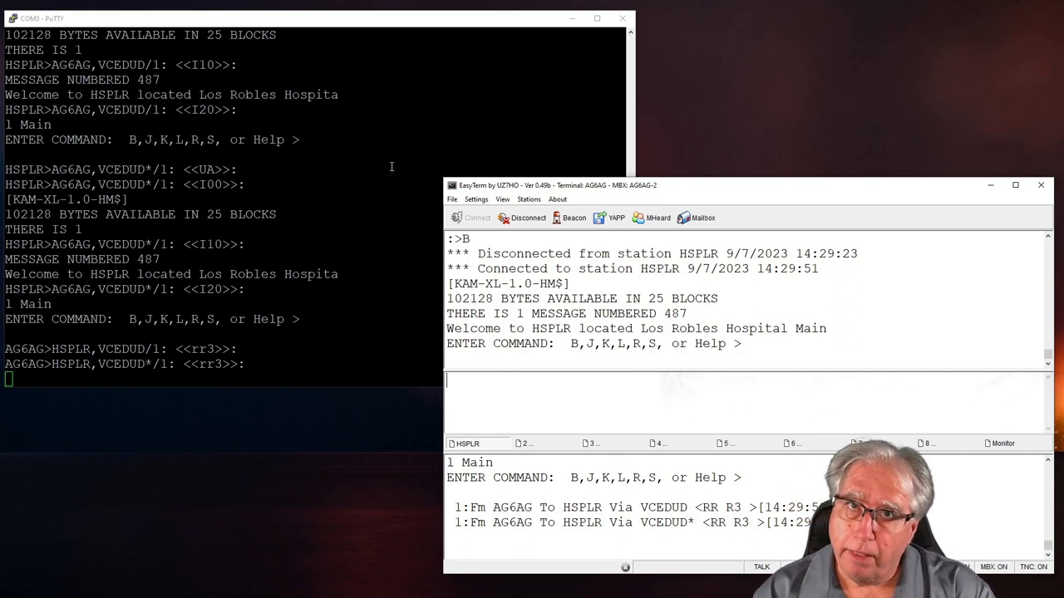
pyautogui.write('B')
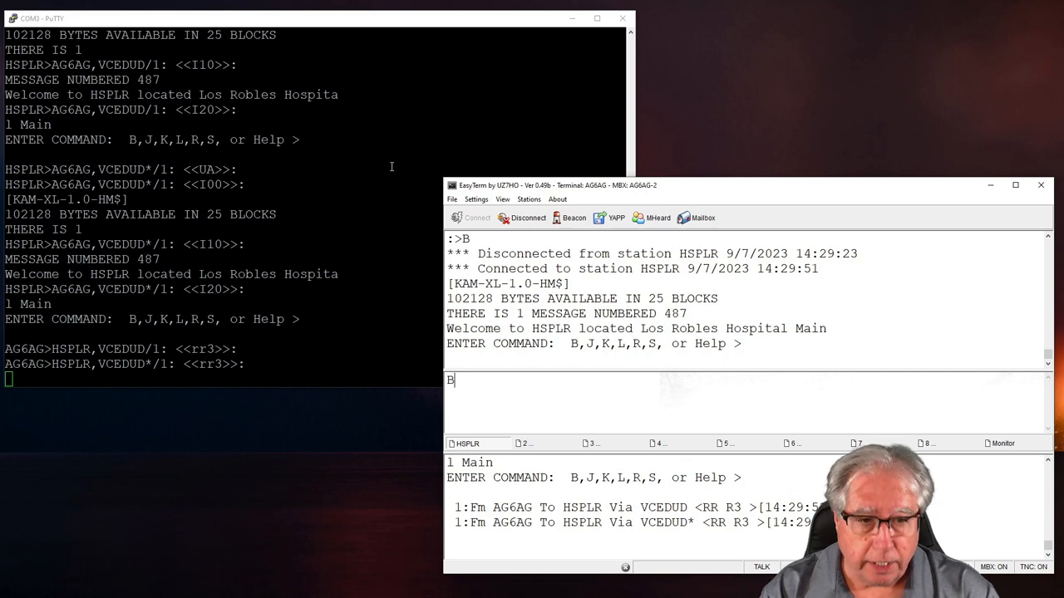
pyautogui.press('Return')
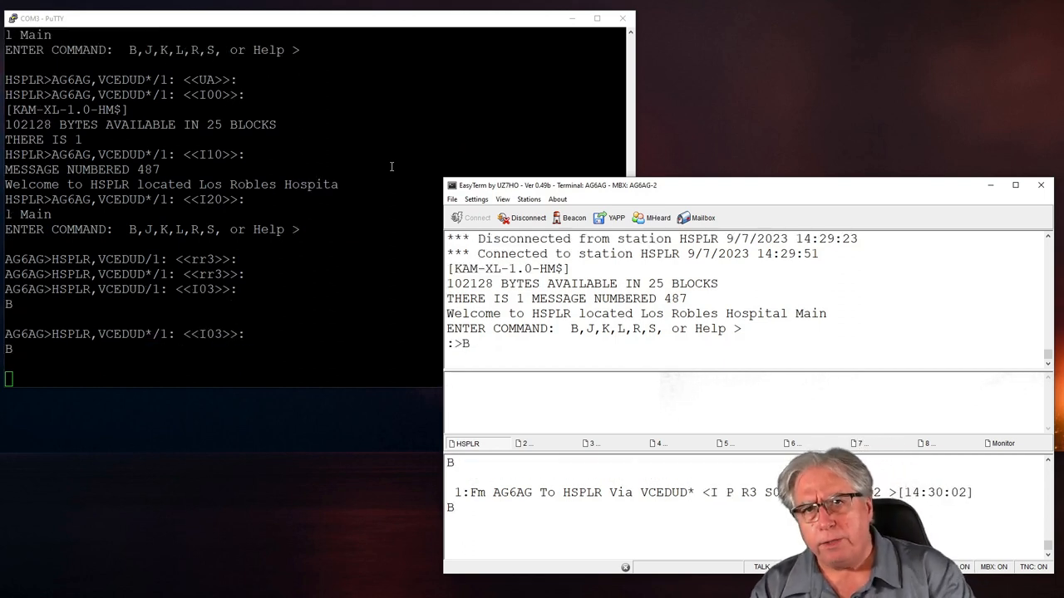